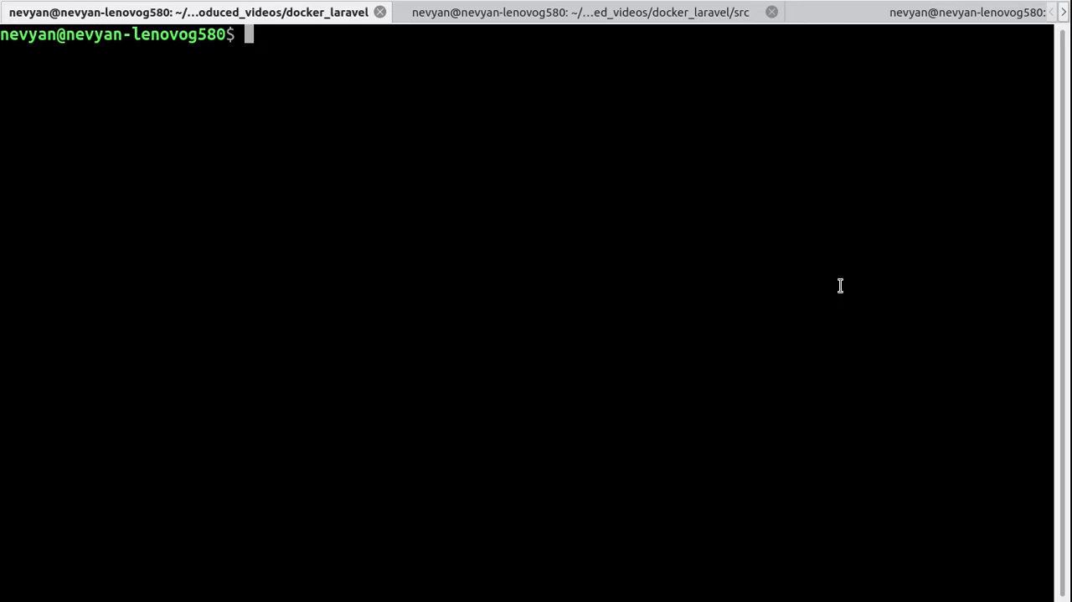
pyautogui.moveTo(871, 278)
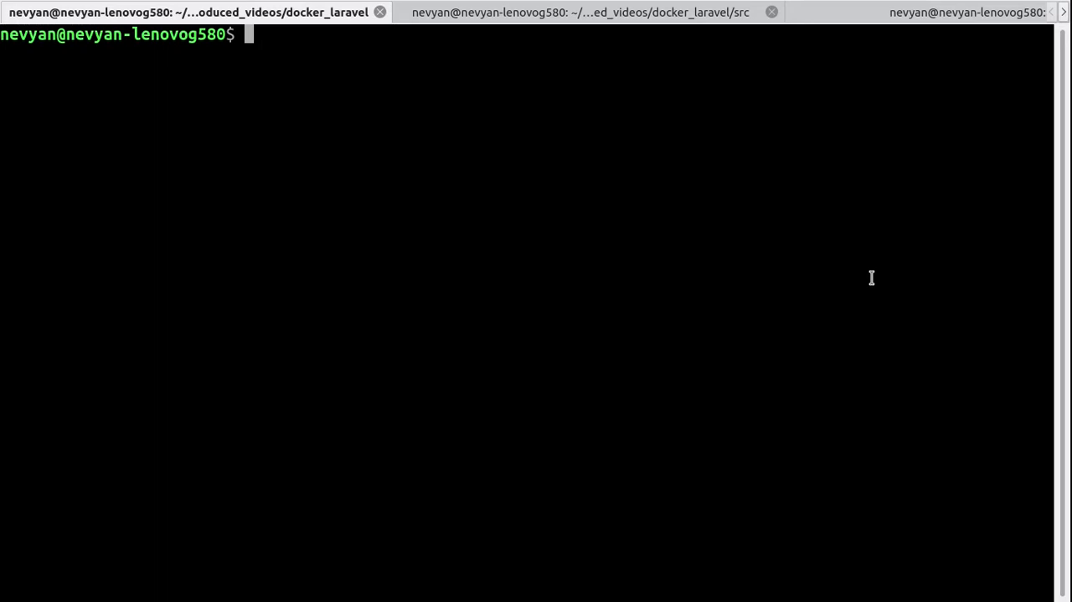
pyautogui.moveTo(684, 218)
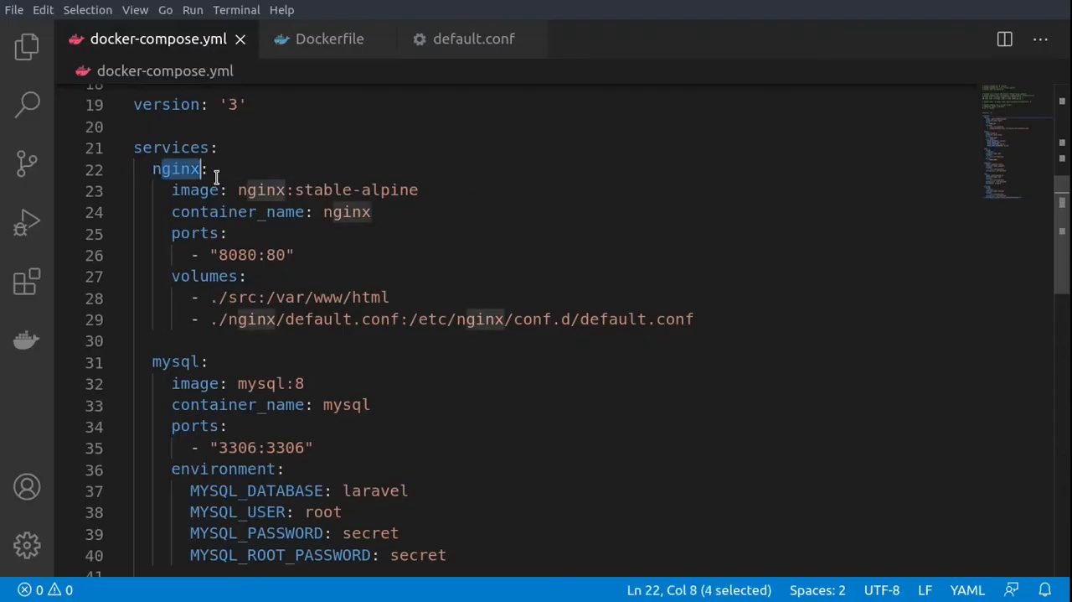
# Review the nginx service in docker-compose.yml: host port 8080 and the src volume mapping.
pyautogui.moveTo(238, 189); pyautogui.dragTo(355, 189)
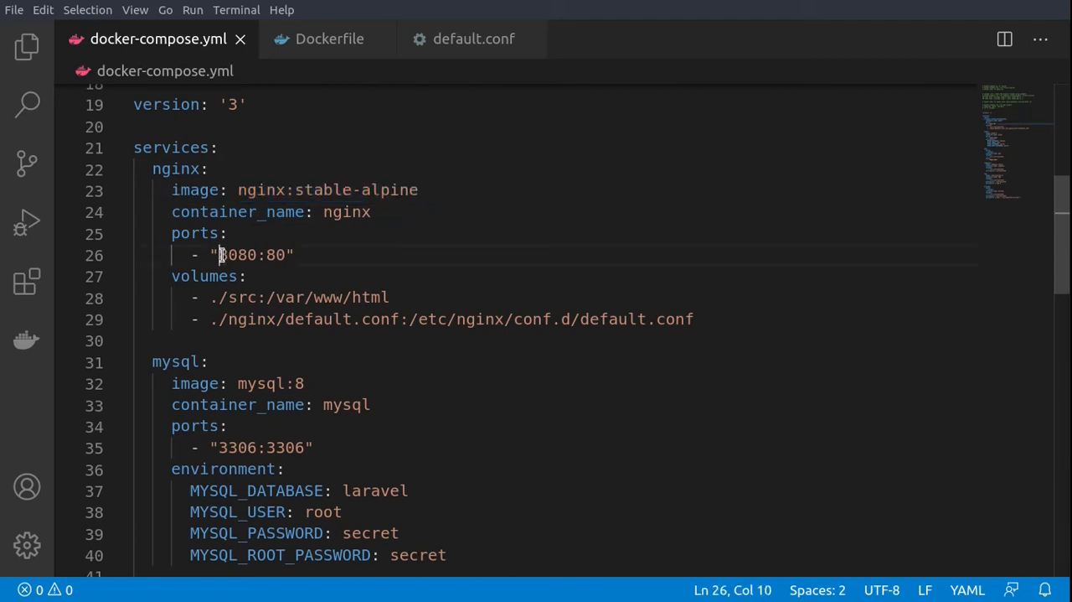
pyautogui.doubleClick(238, 255)
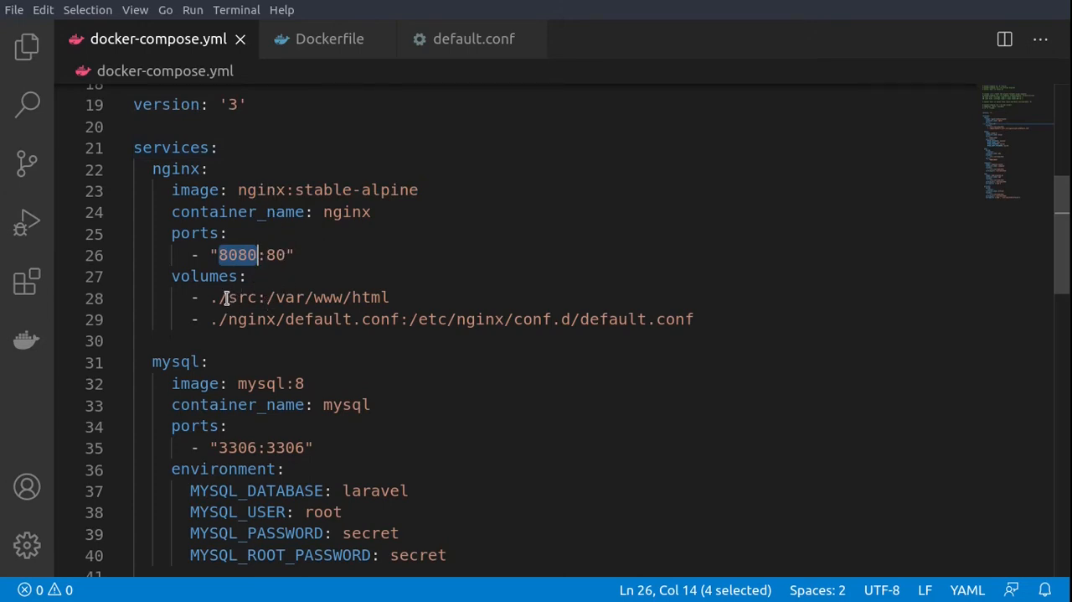
pyautogui.doubleClick(238, 298)
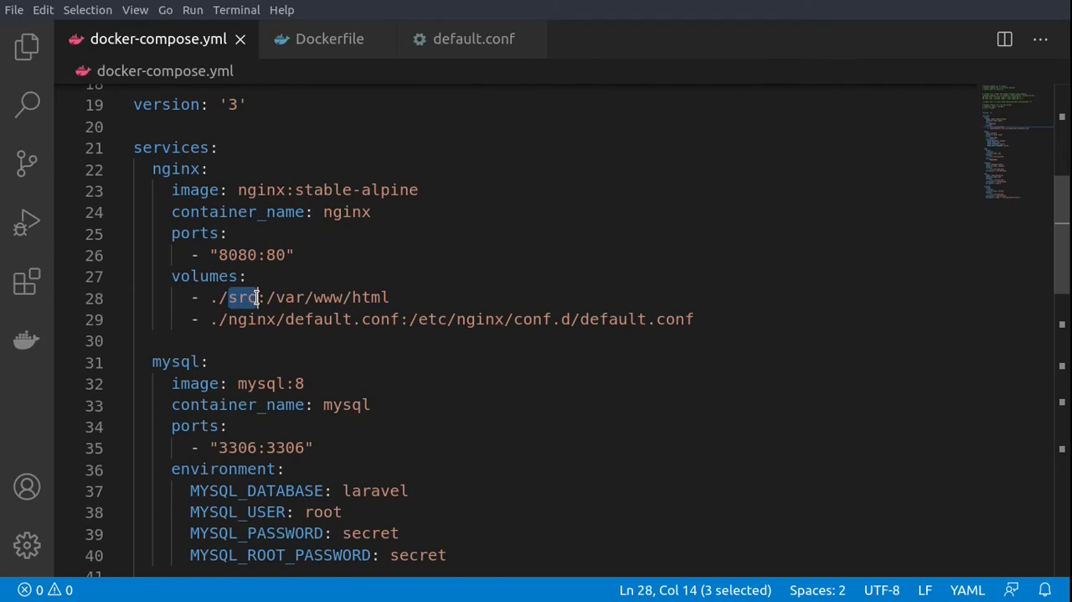
pyautogui.moveTo(266, 299)
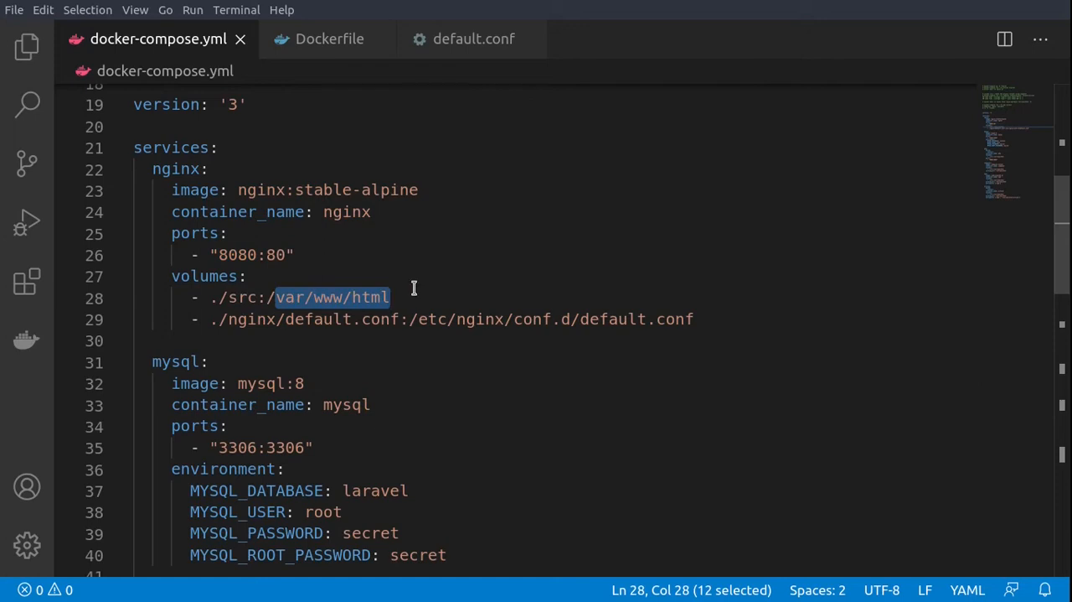
pyautogui.click(388, 299)
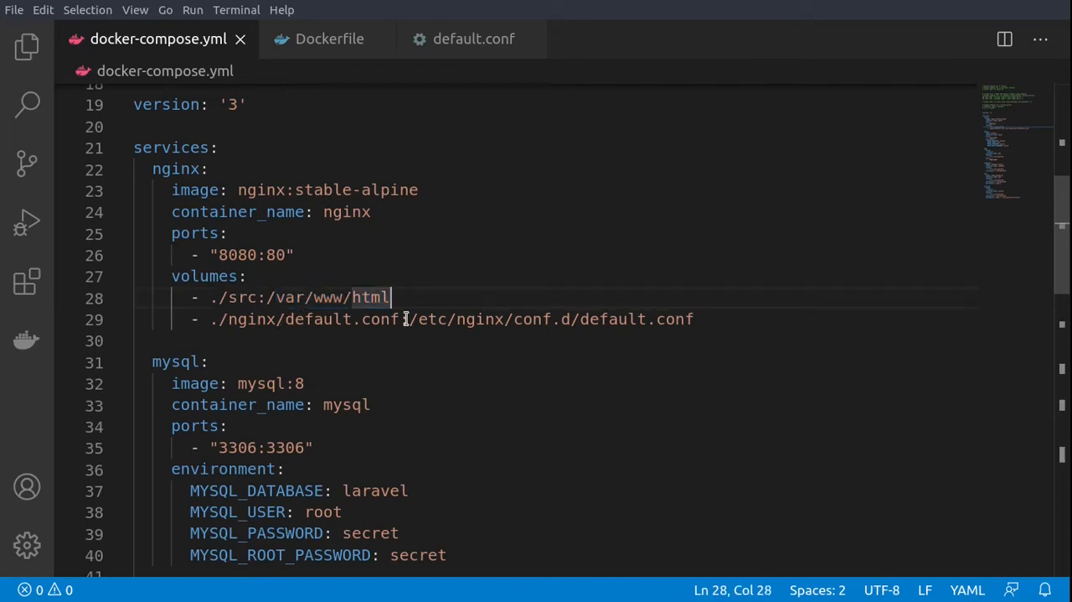
# Check the fastcgi_pass php:9000 line in default.conf, then return to docker-compose.yml.
pyautogui.click(473, 38)
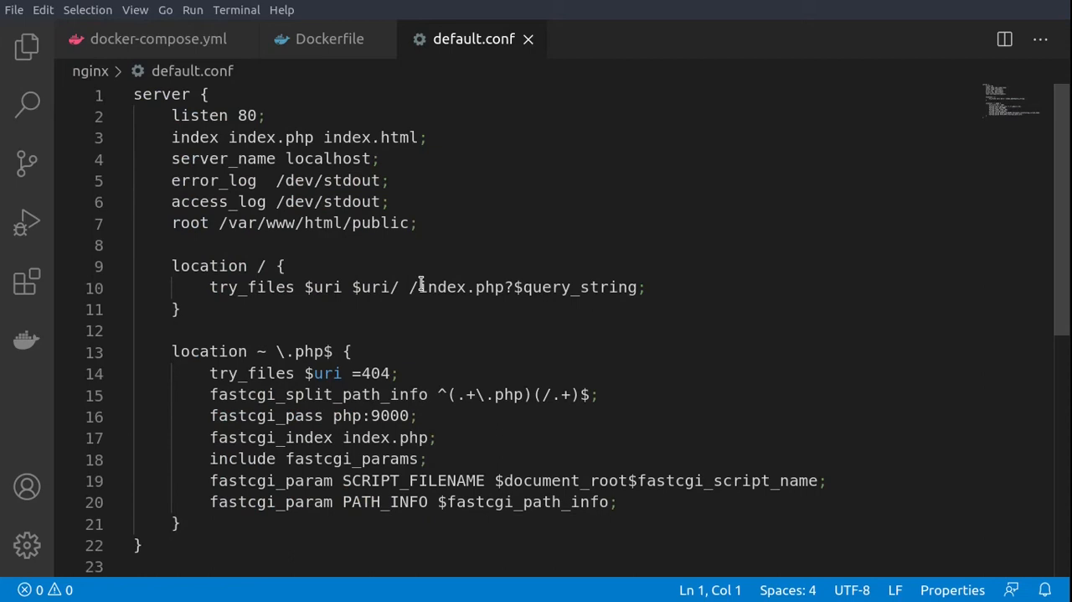
pyautogui.tripleClick(310, 415)
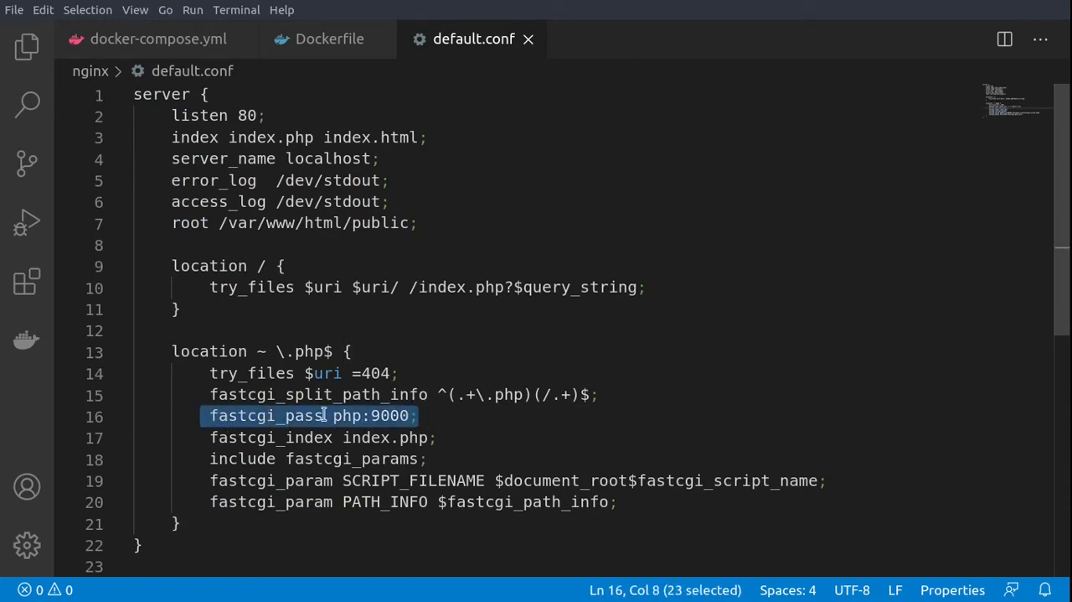
pyautogui.moveTo(331, 416)
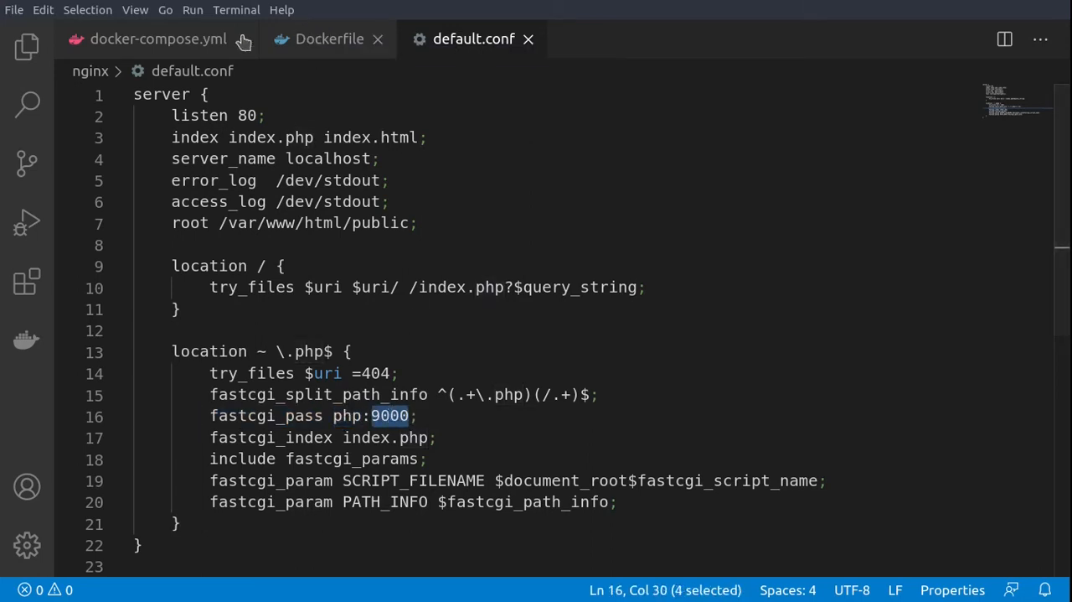
pyautogui.click(157, 38)
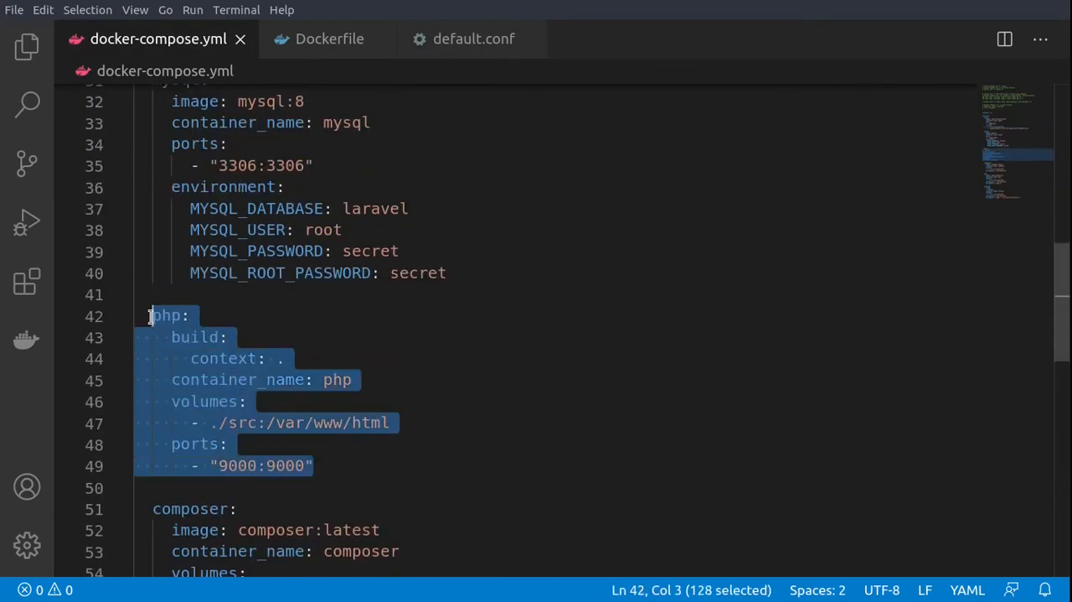
pyautogui.click(240, 466)
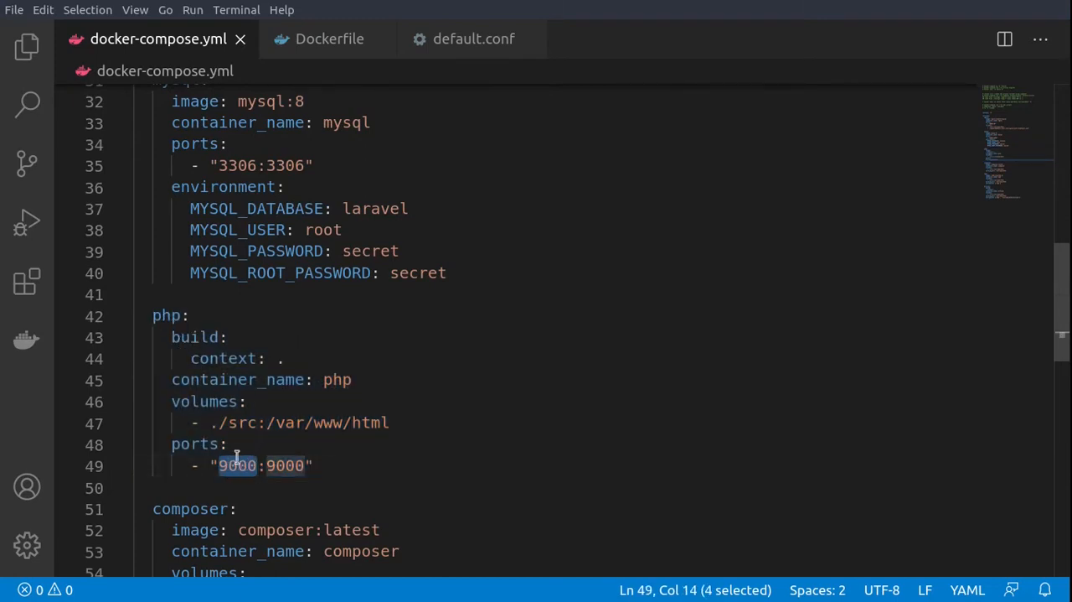
pyautogui.moveTo(261, 451)
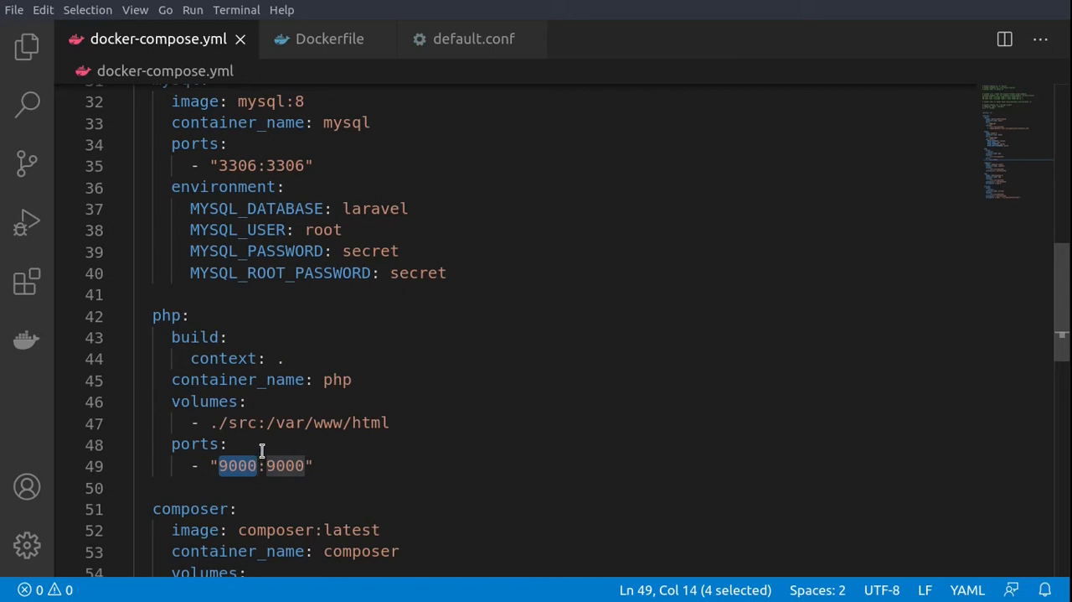
# Review the mysql, composer (working directory) and artisan service definitions.
pyautogui.scroll(3)
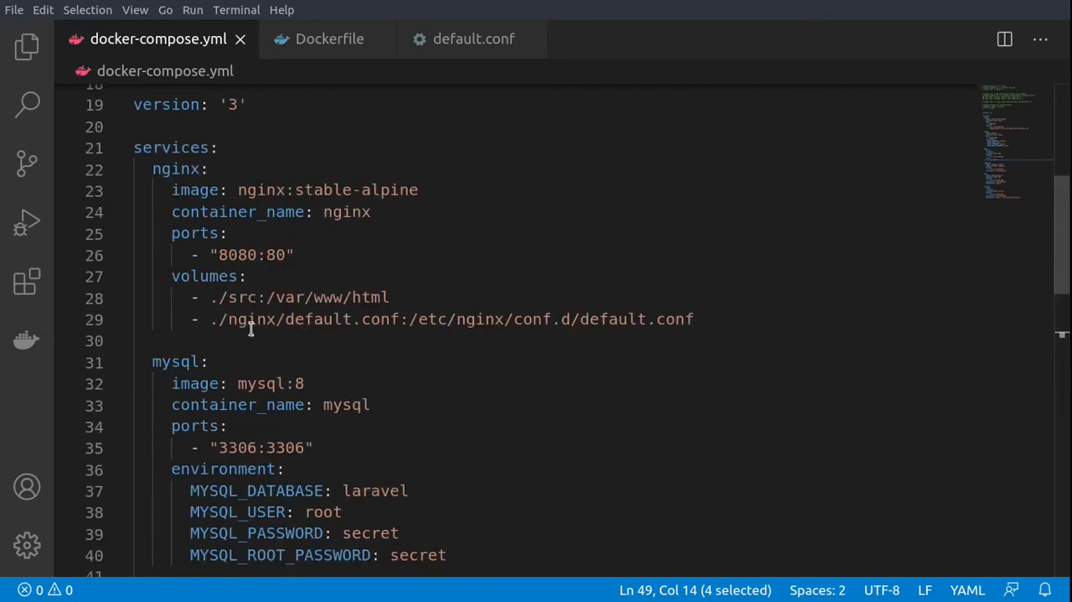
pyautogui.scroll(-3)
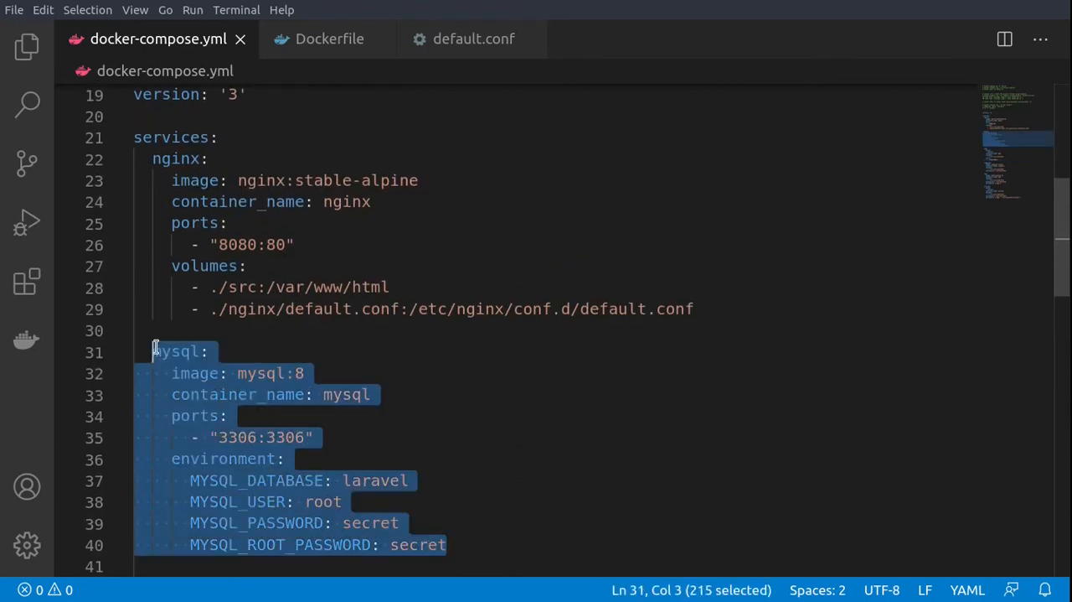
pyautogui.scroll(-3)
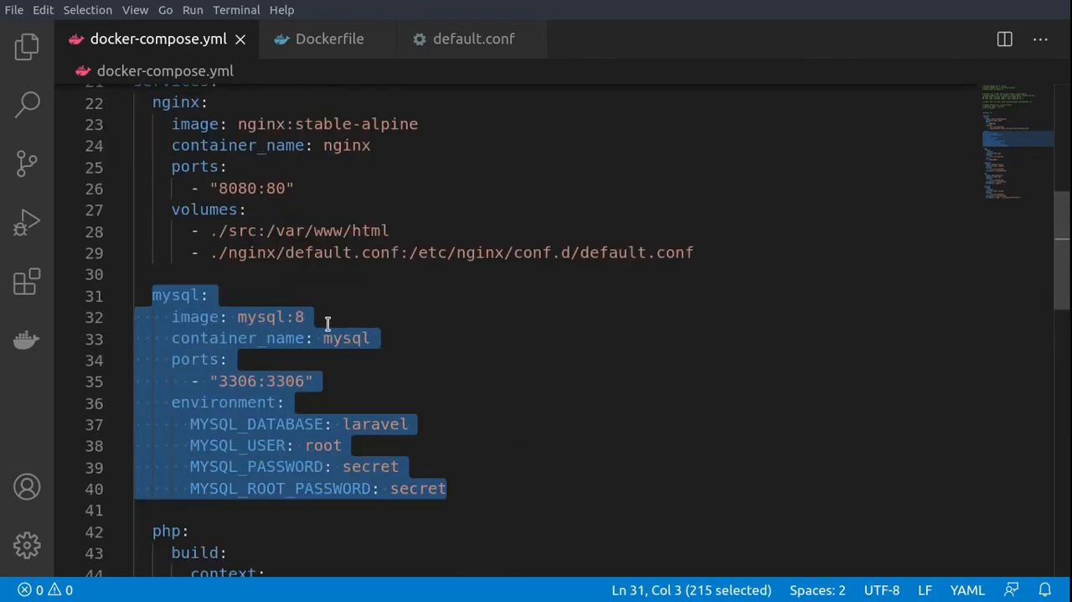
pyautogui.click(307, 316)
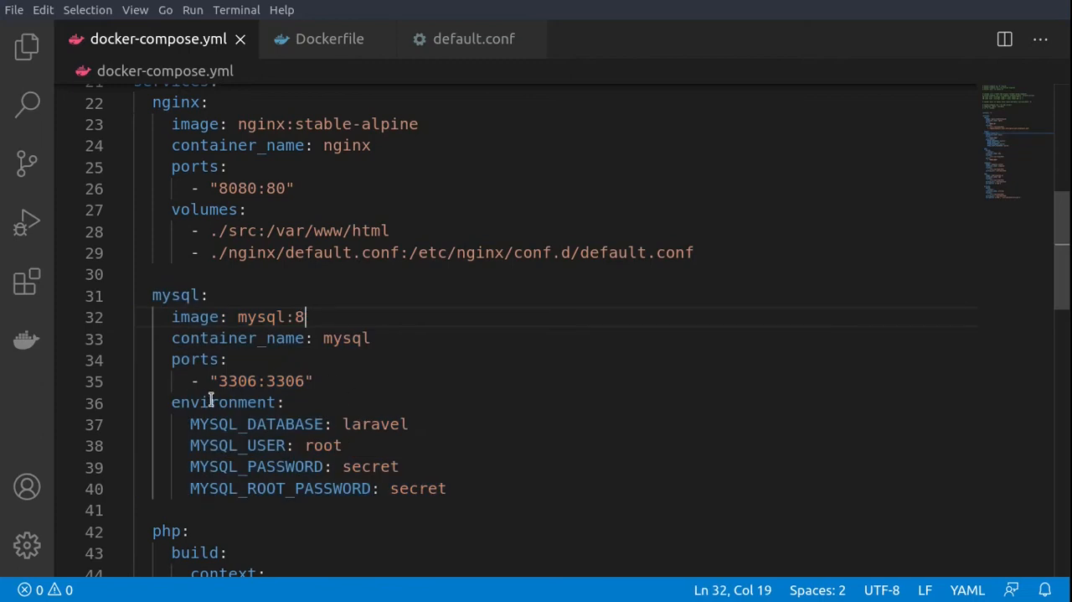
pyautogui.moveTo(248, 422)
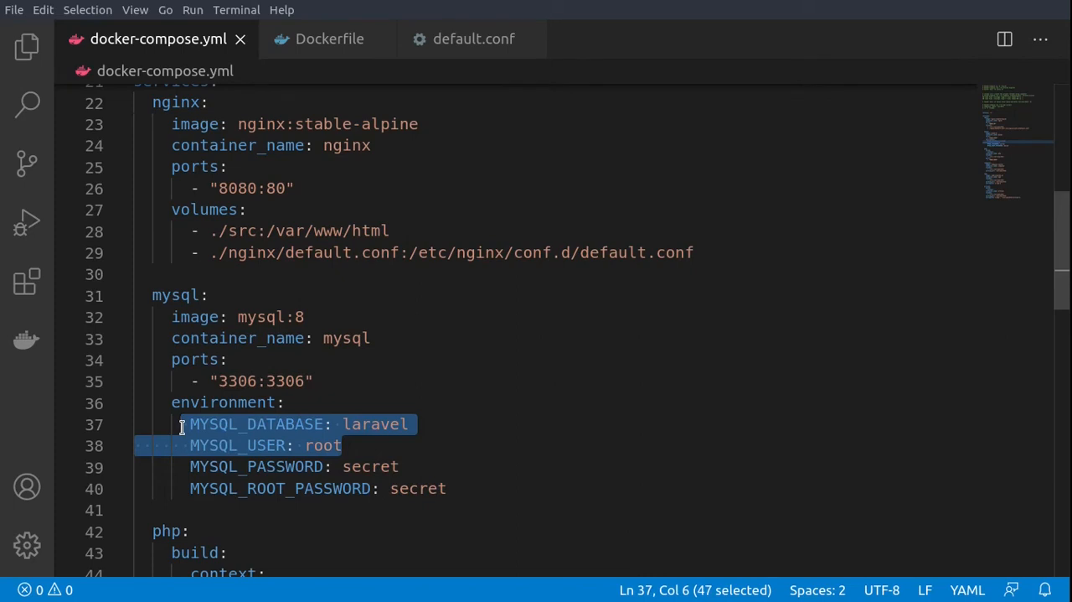
pyautogui.scroll(-3)
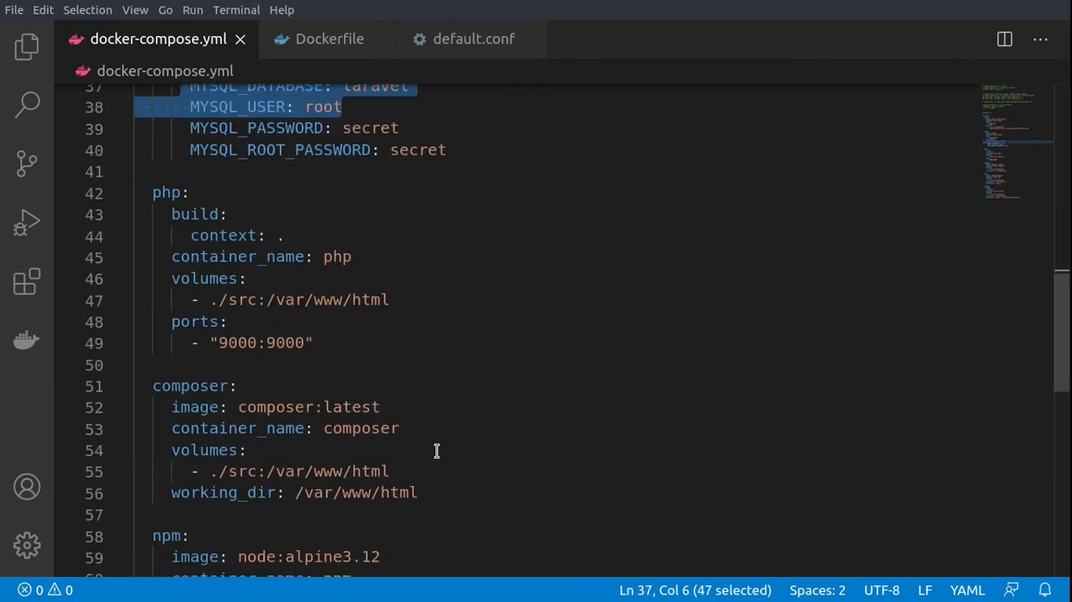
pyautogui.scroll(-3)
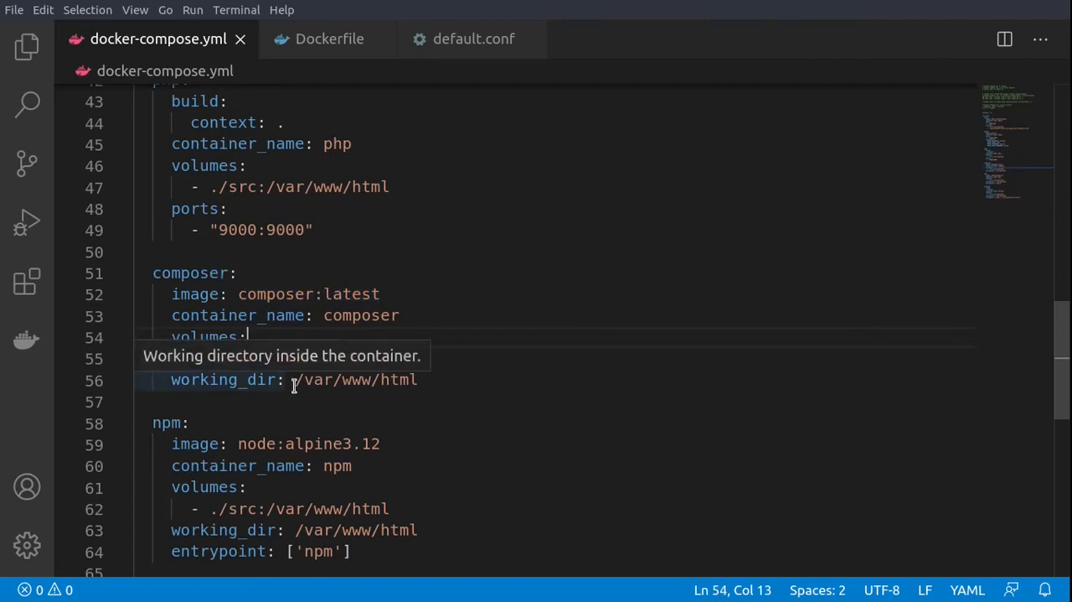
pyautogui.doubleClick(358, 378)
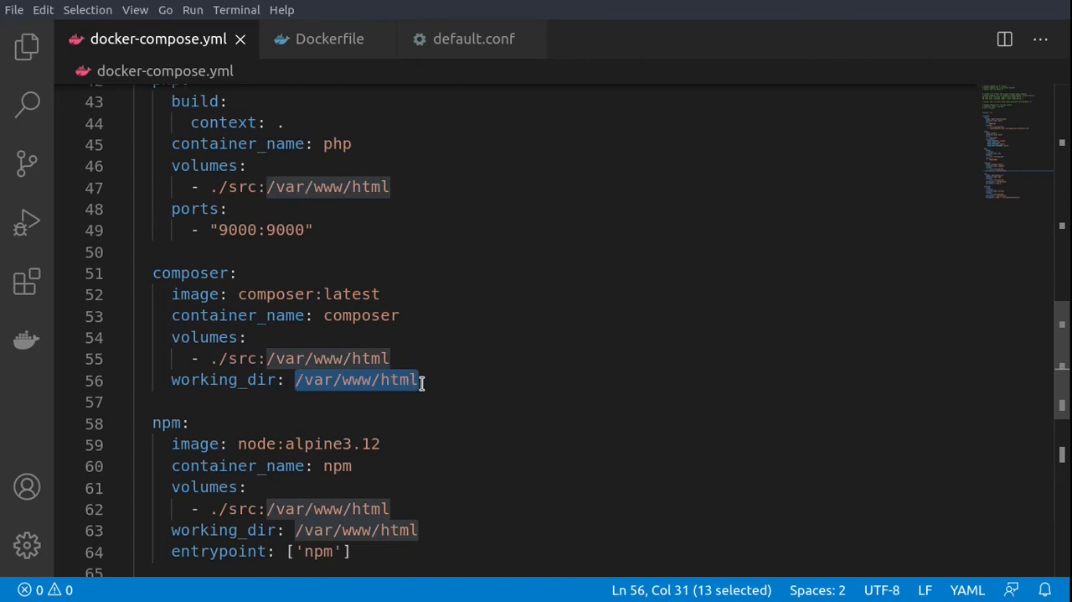
pyautogui.moveTo(169, 422)
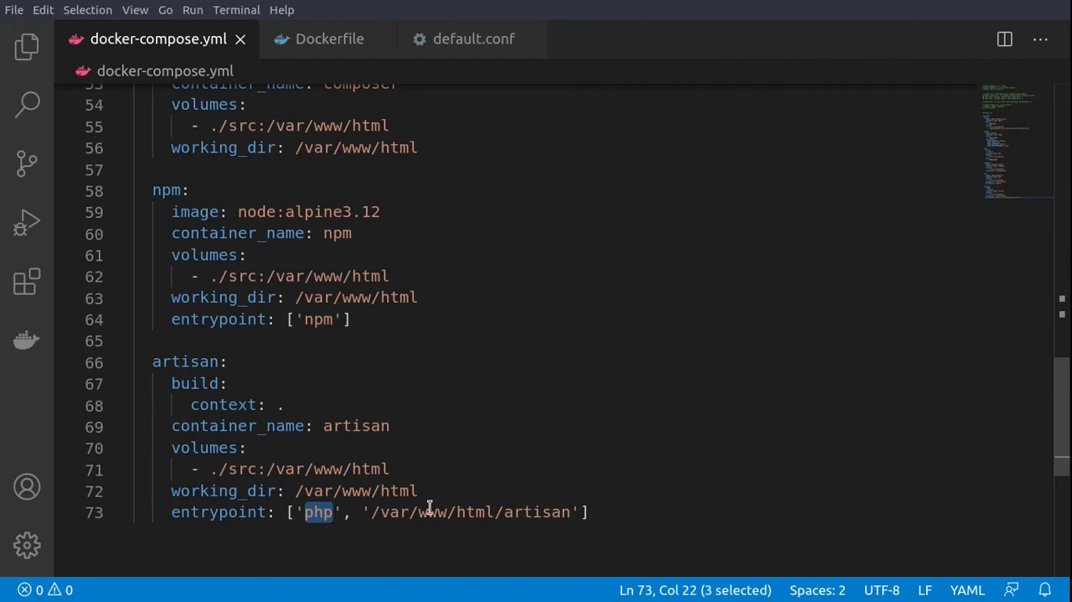
pyautogui.doubleClick(185, 362)
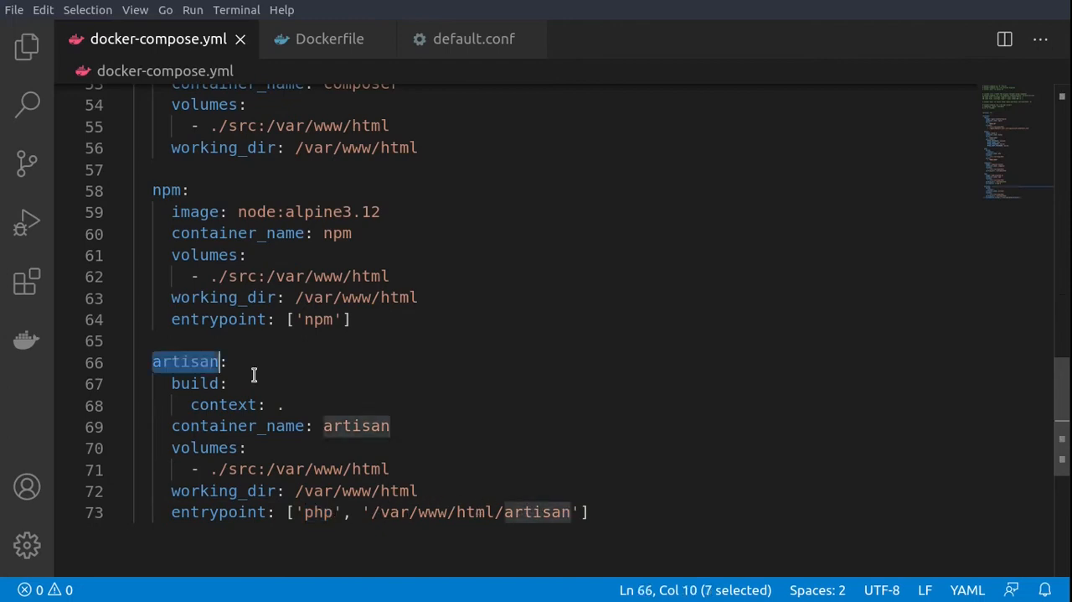
pyautogui.moveTo(293, 379)
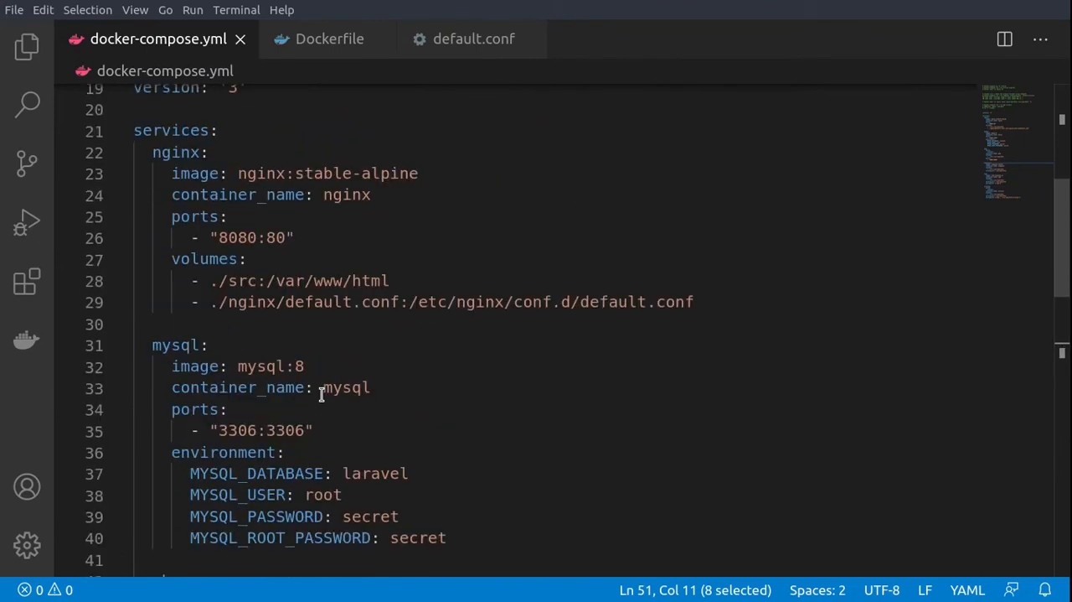
# Recheck the nginx 8080:80 mapping, cd into src/ and type docker-compose run --rm composer create-project laravel/laravel.
pyautogui.doubleClick(176, 208)
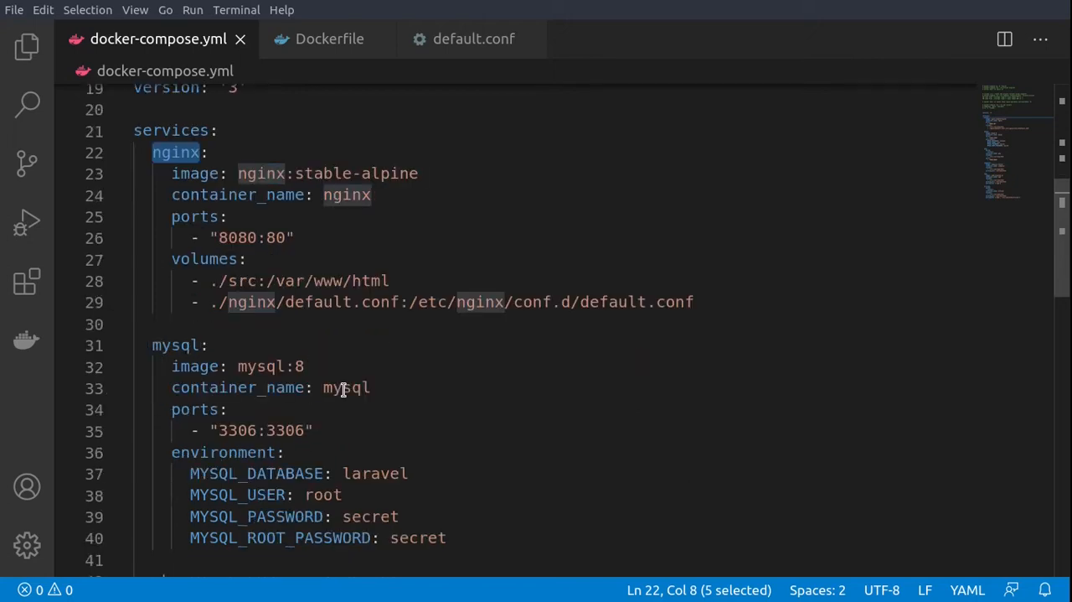
pyautogui.scroll(-3)
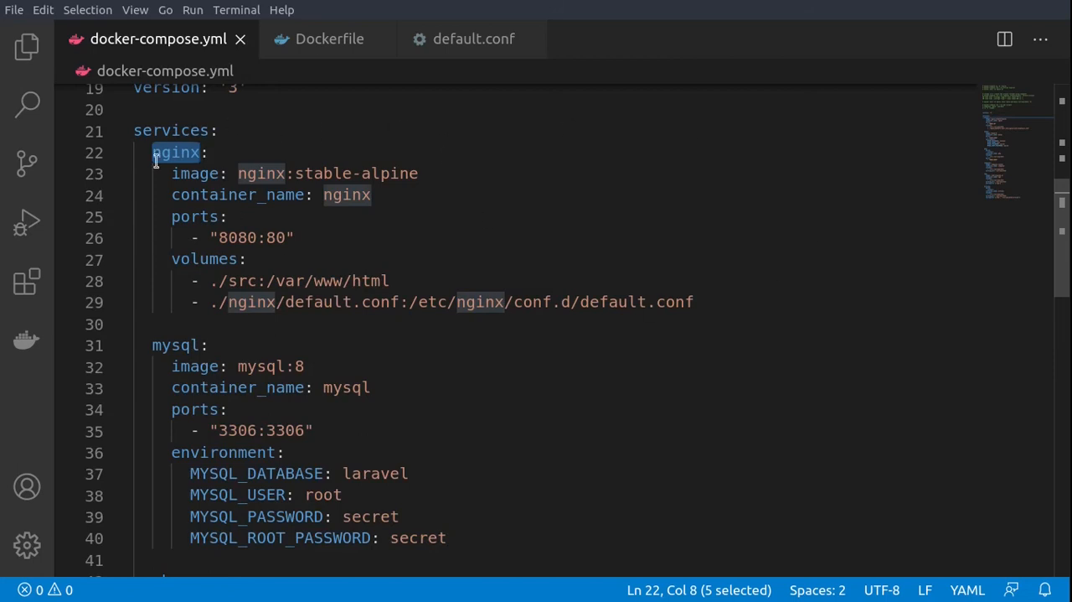
pyautogui.click(295, 238)
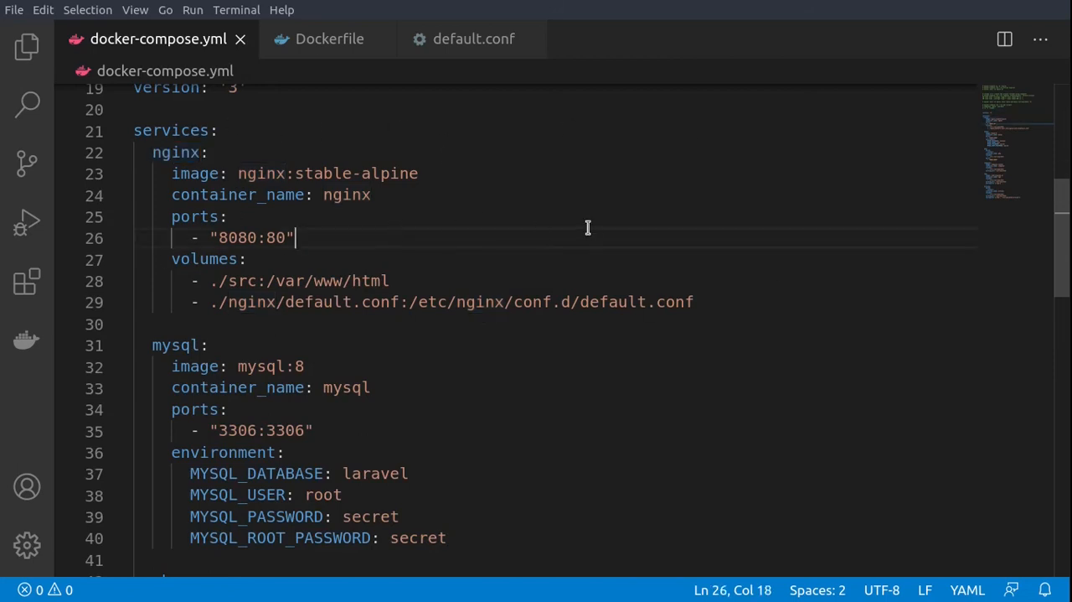
pyautogui.moveTo(597, 204)
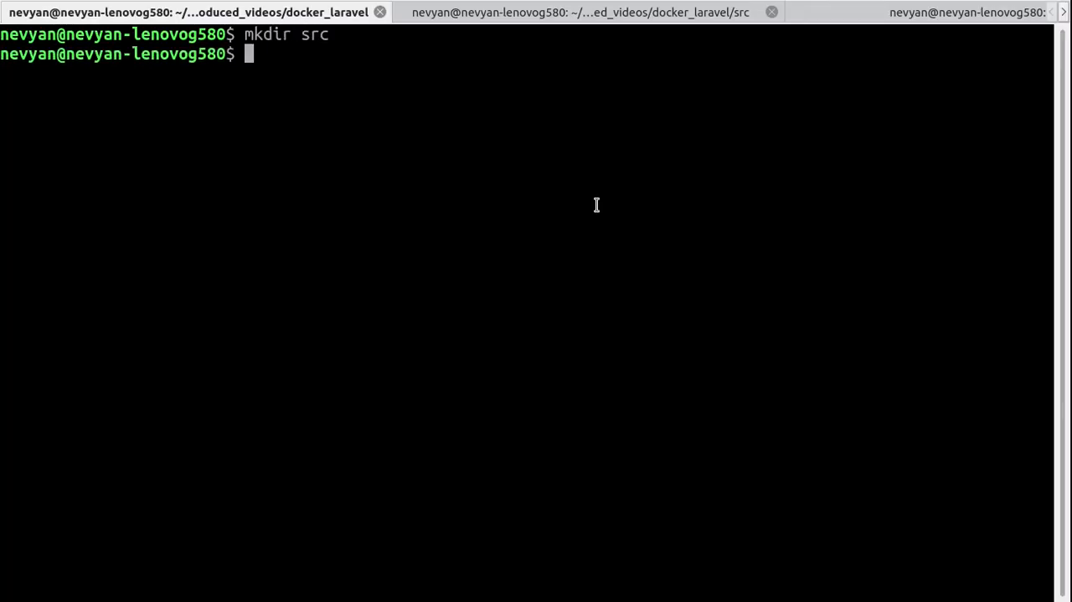
pyautogui.write('cd src/')
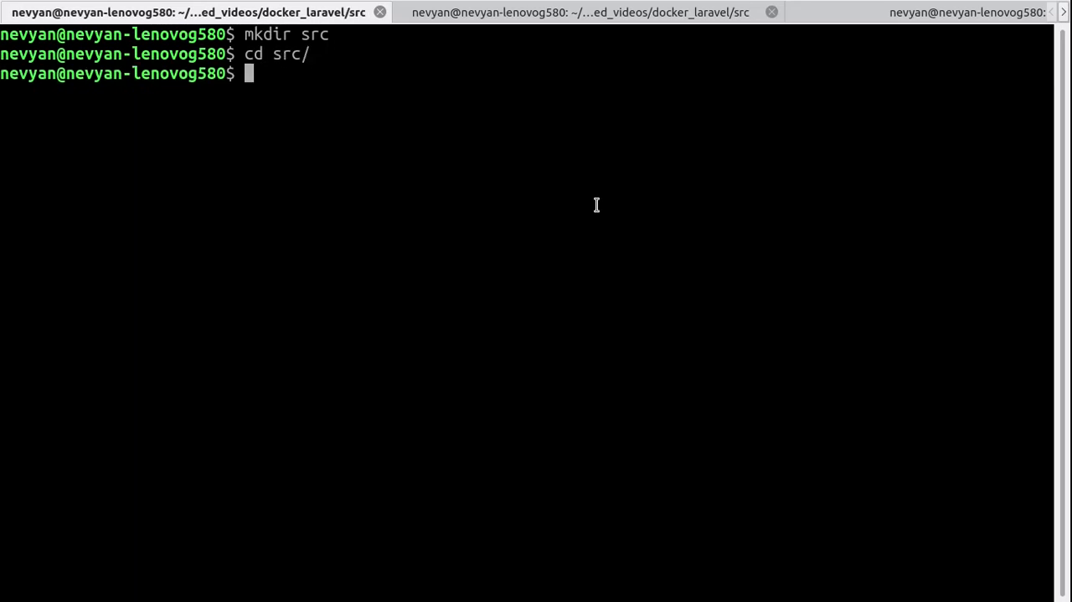
pyautogui.moveTo(739, 248)
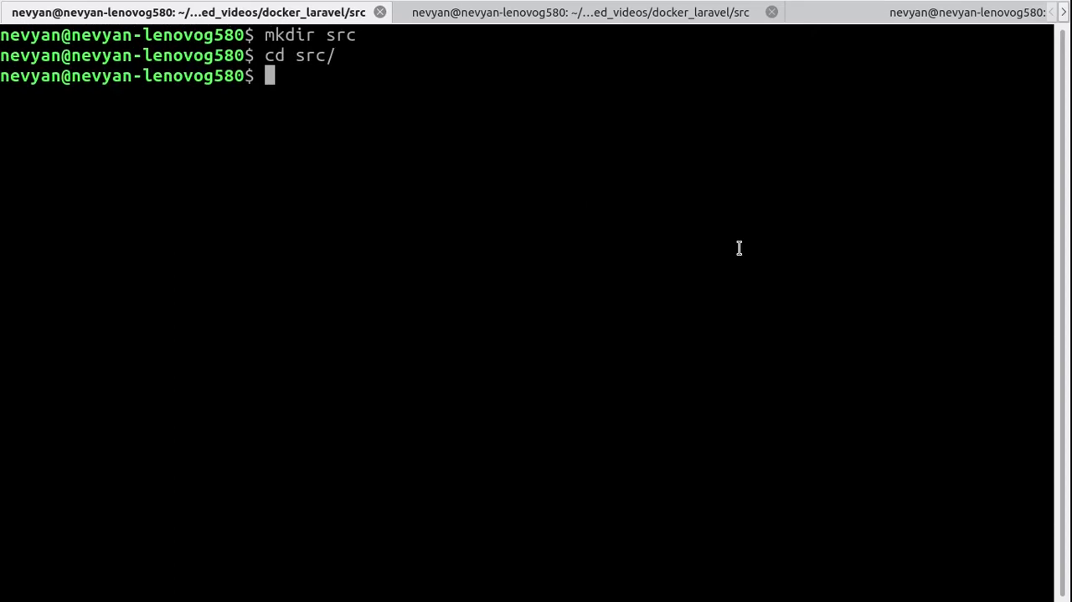
pyautogui.write('docker-compose run --rm composer create-project laravel/laravel .')
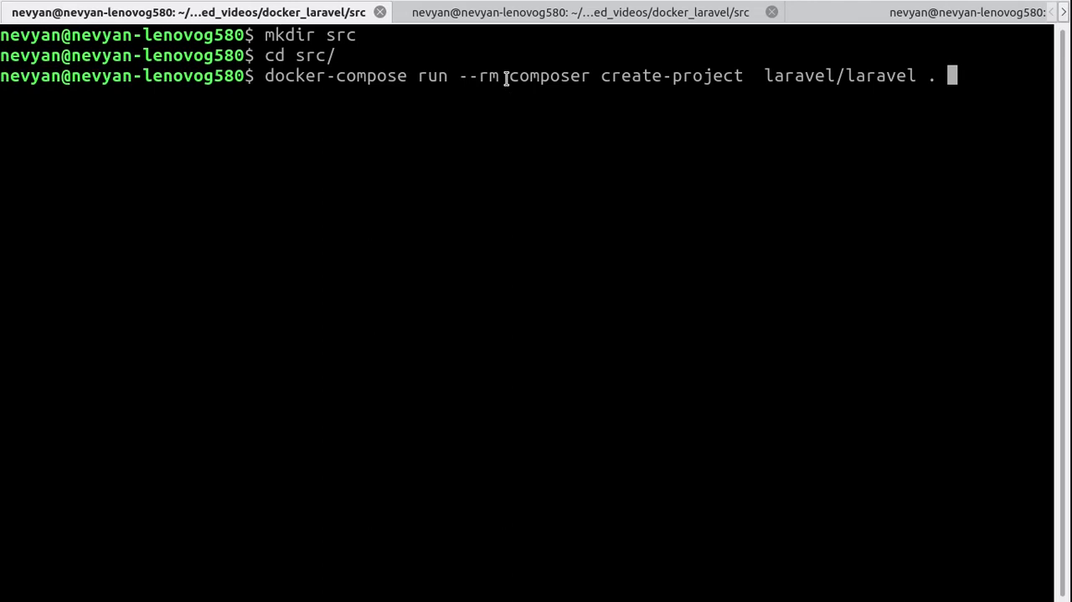
pyautogui.moveTo(509, 76)
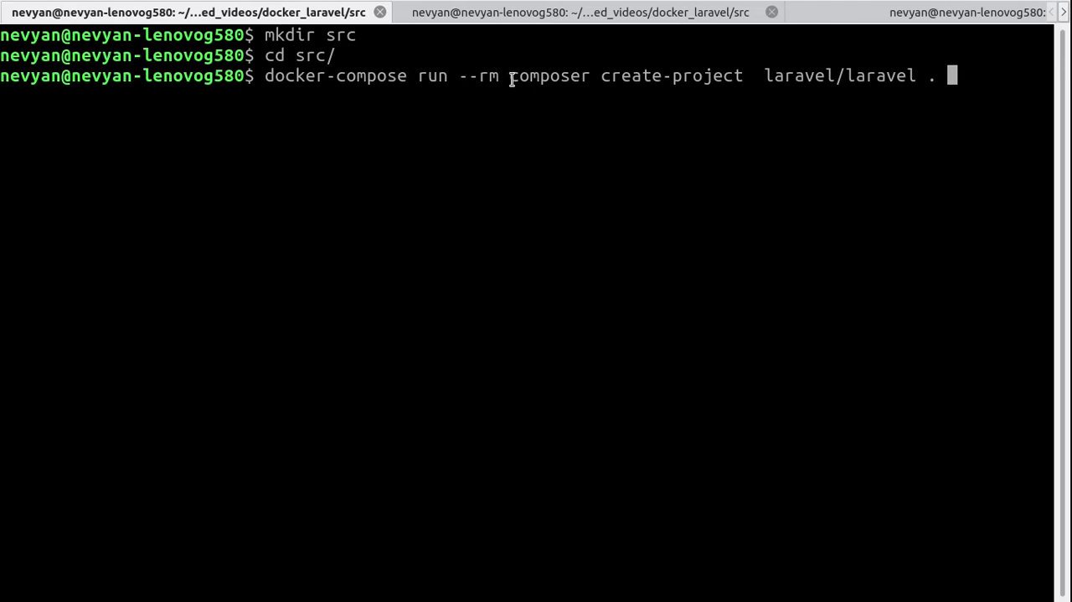
# Create the Laravel project via the composer service, list the files with ls and ls -la, then clear the screen.
pyautogui.doubleClick(548, 75)
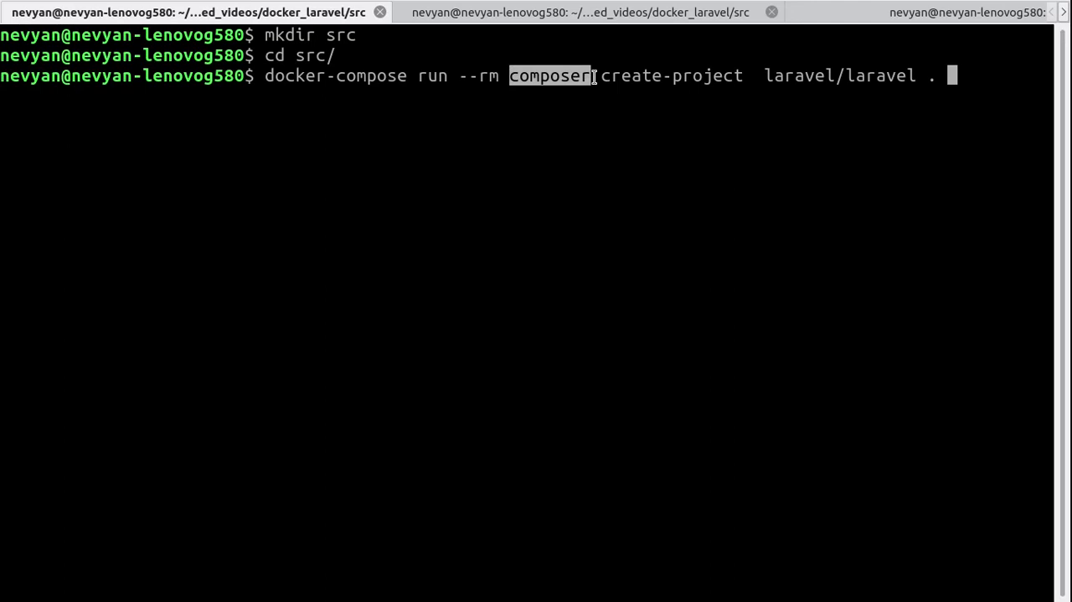
pyautogui.moveTo(645, 87)
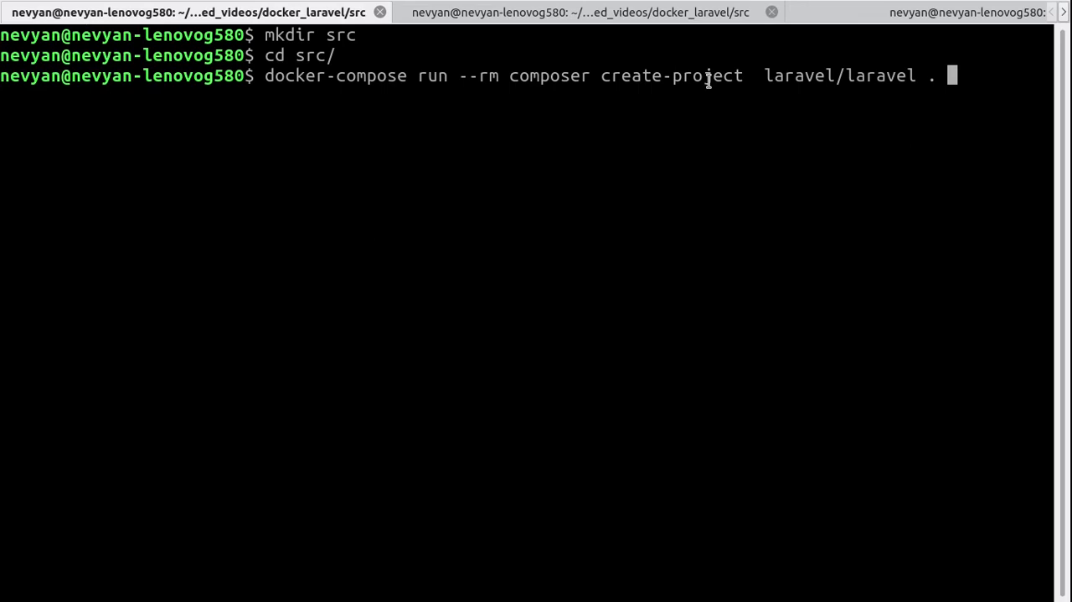
pyautogui.moveTo(803, 75)
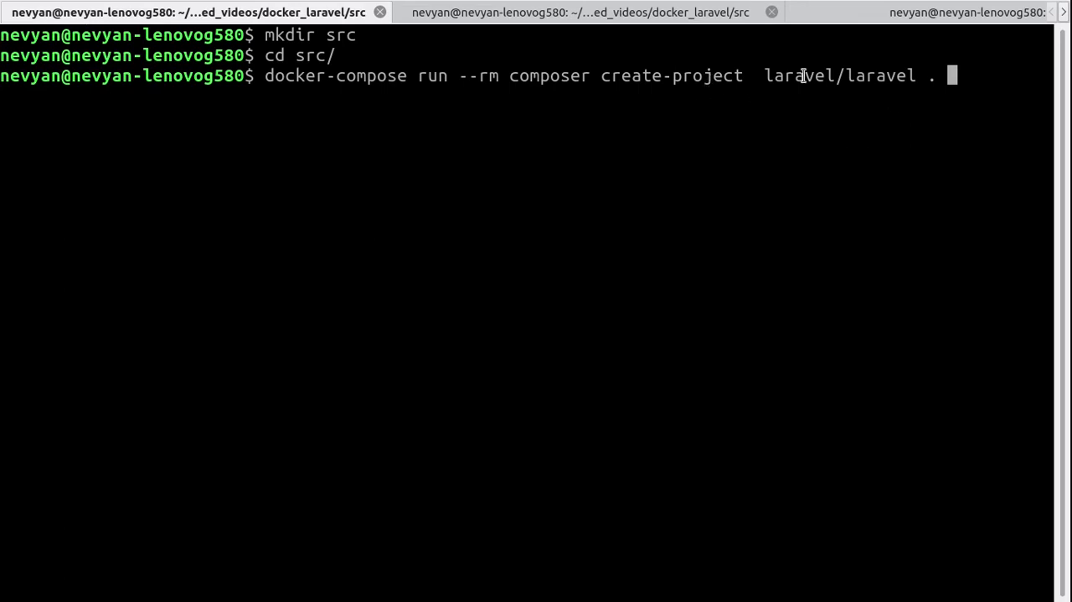
pyautogui.moveTo(841, 199)
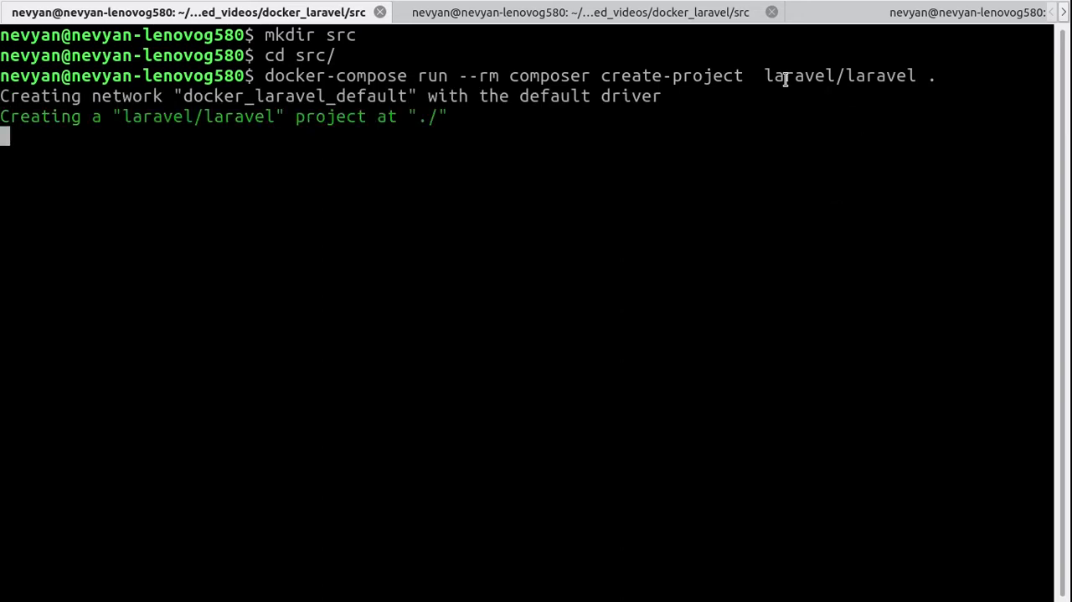
pyautogui.moveTo(761, 209)
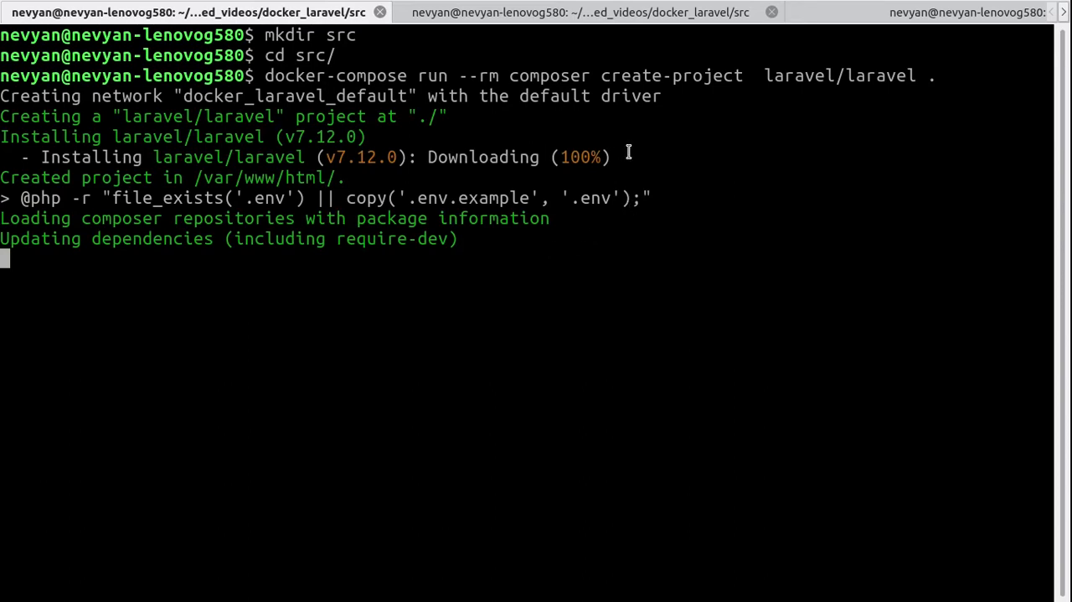
pyautogui.moveTo(583, 238)
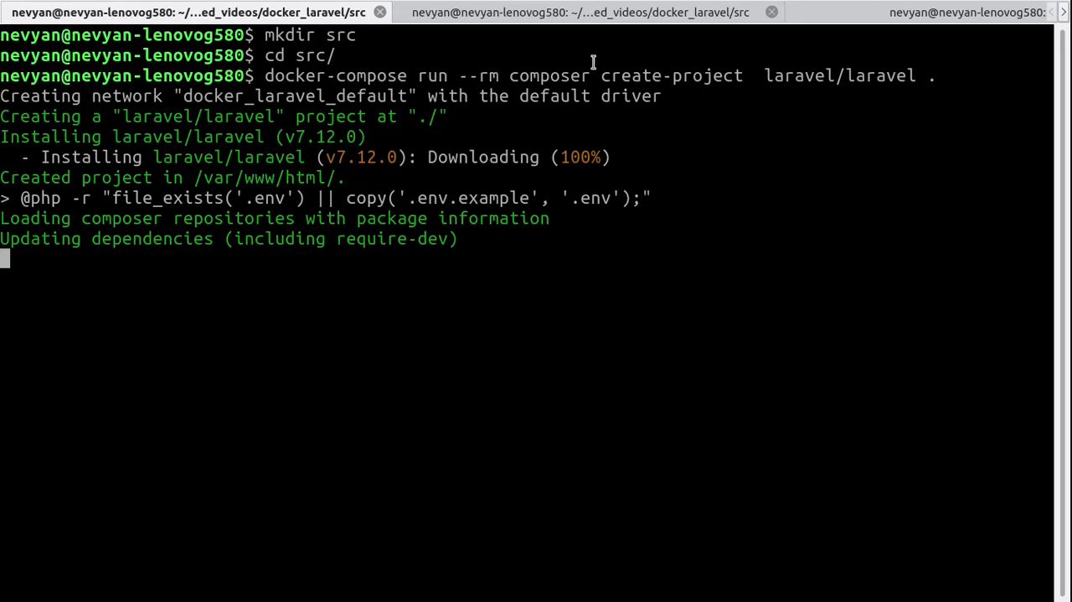
pyautogui.moveTo(689, 87)
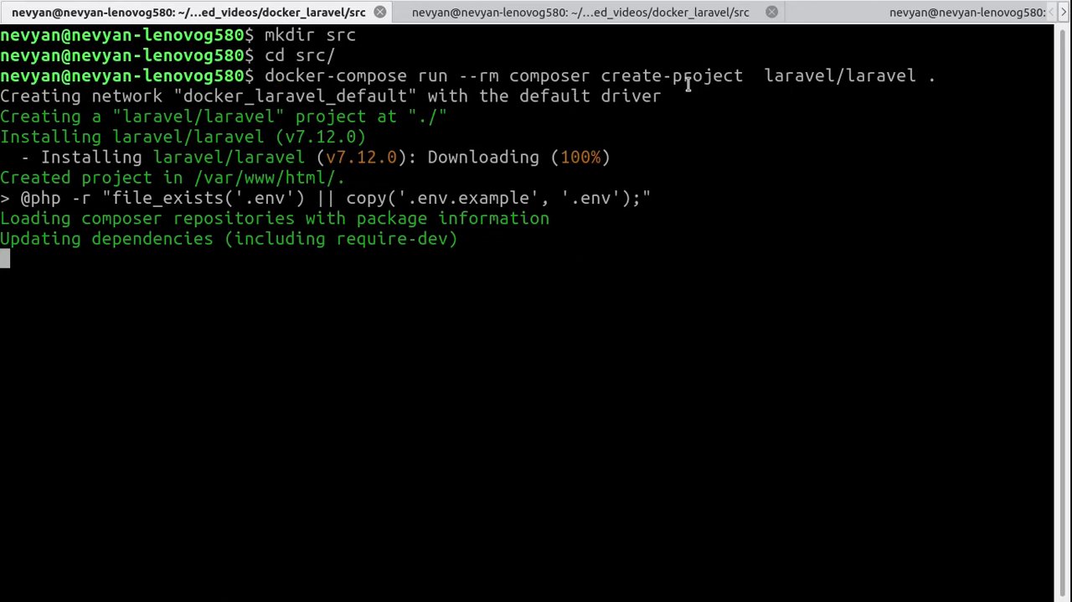
pyautogui.moveTo(643, 278)
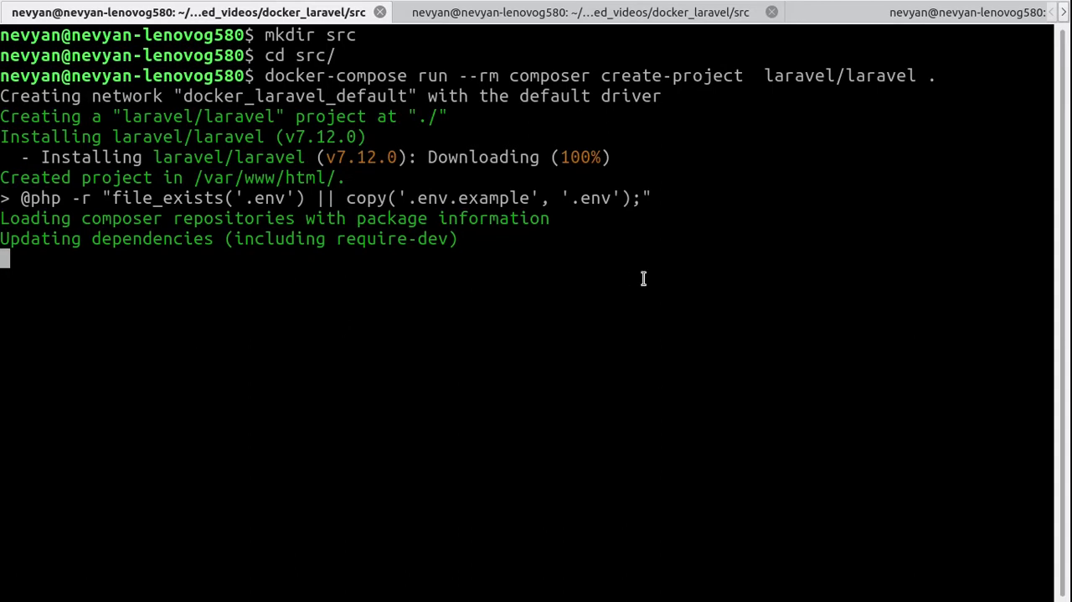
pyautogui.moveTo(569, 67)
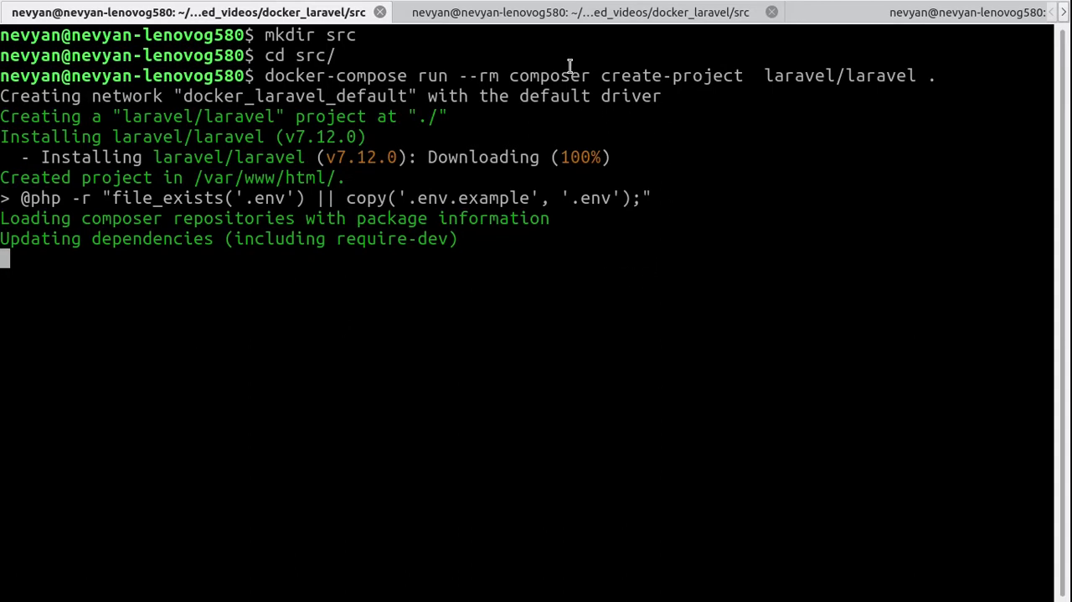
pyautogui.moveTo(600, 81)
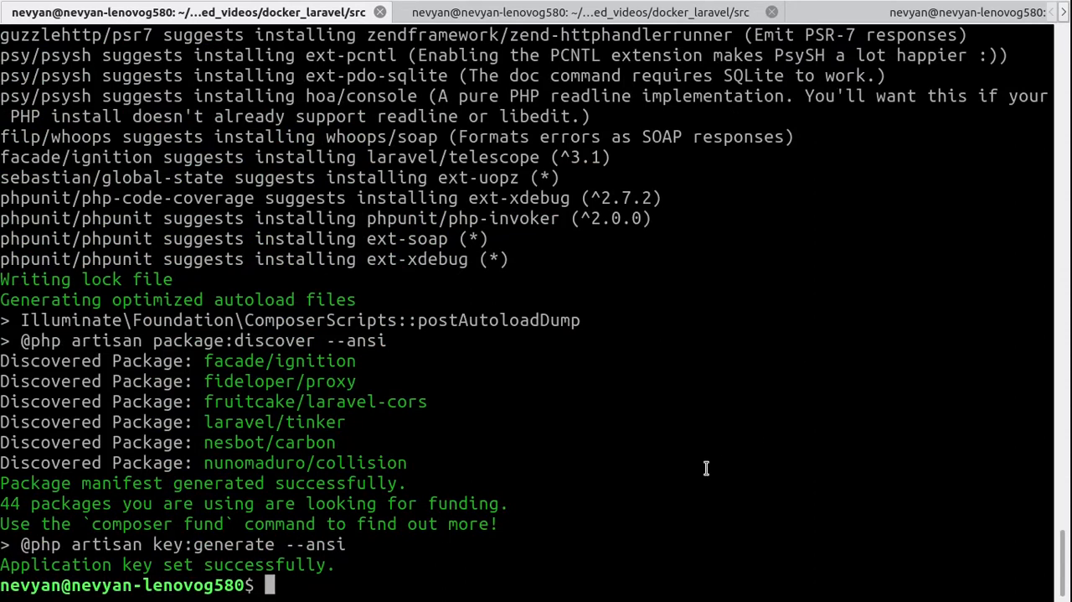
pyautogui.moveTo(737, 384)
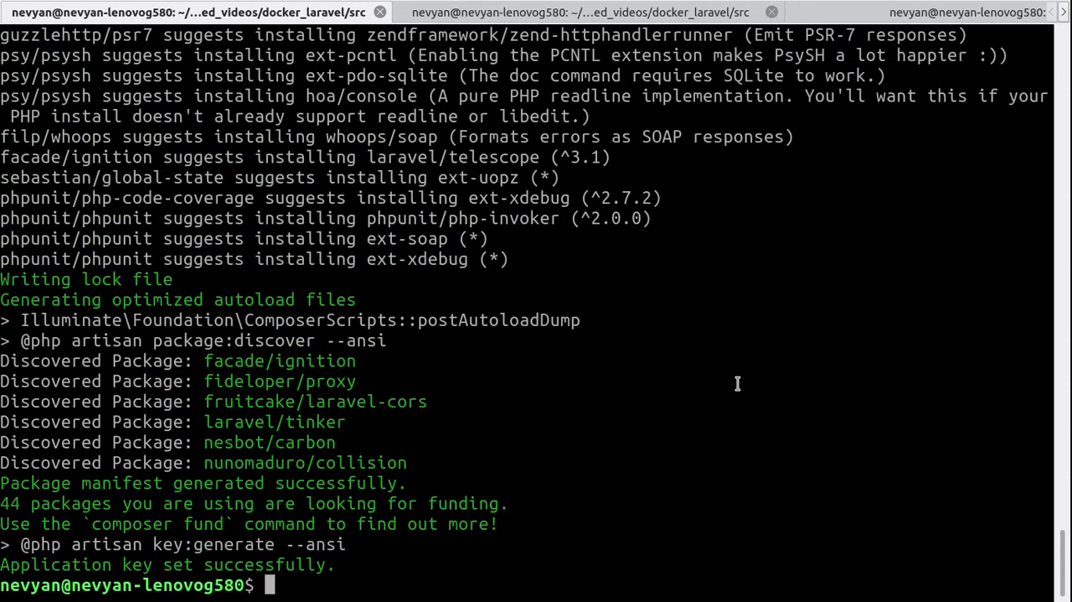
pyautogui.write('ls')
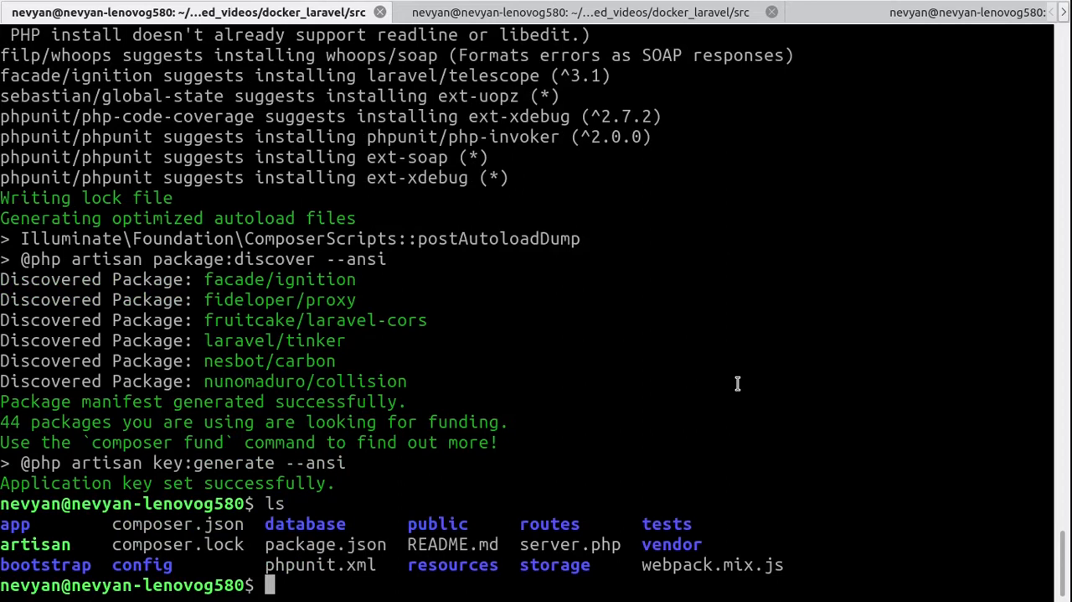
pyautogui.write('ls -la')
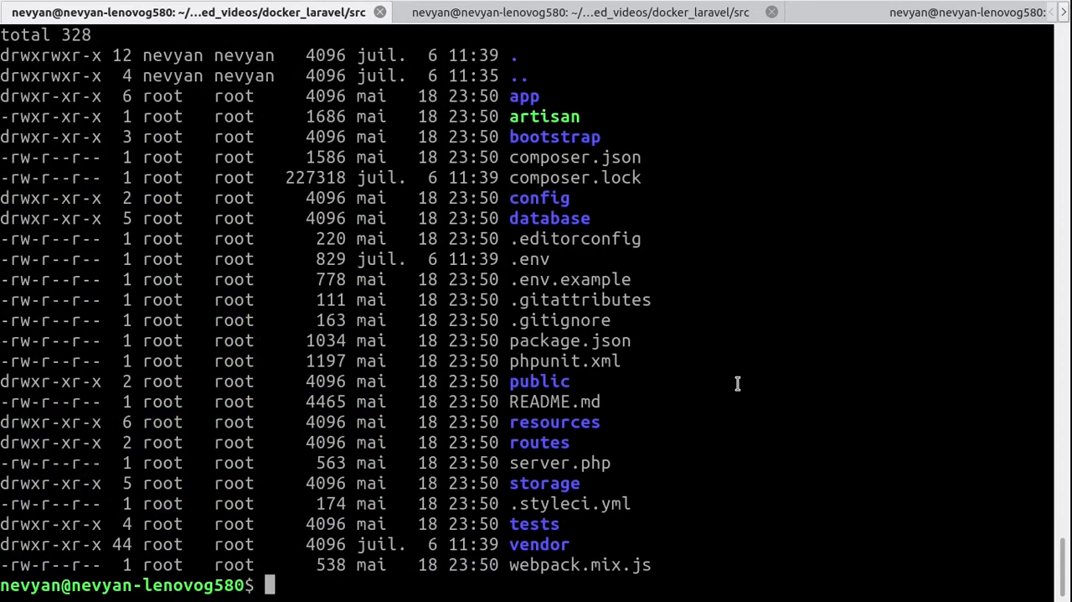
pyautogui.write('cle')
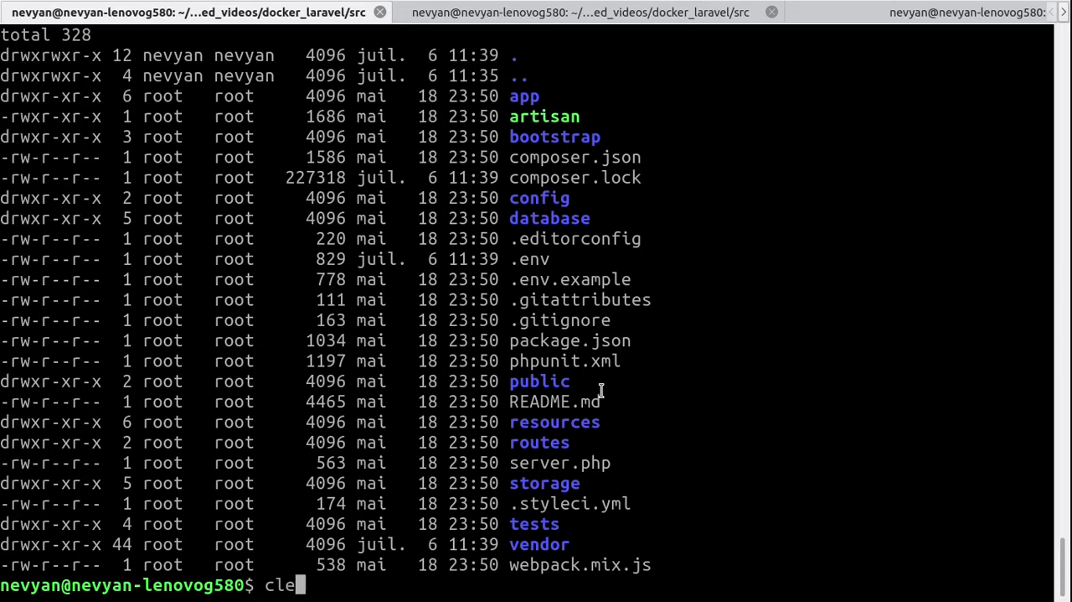
pyautogui.press('Return')
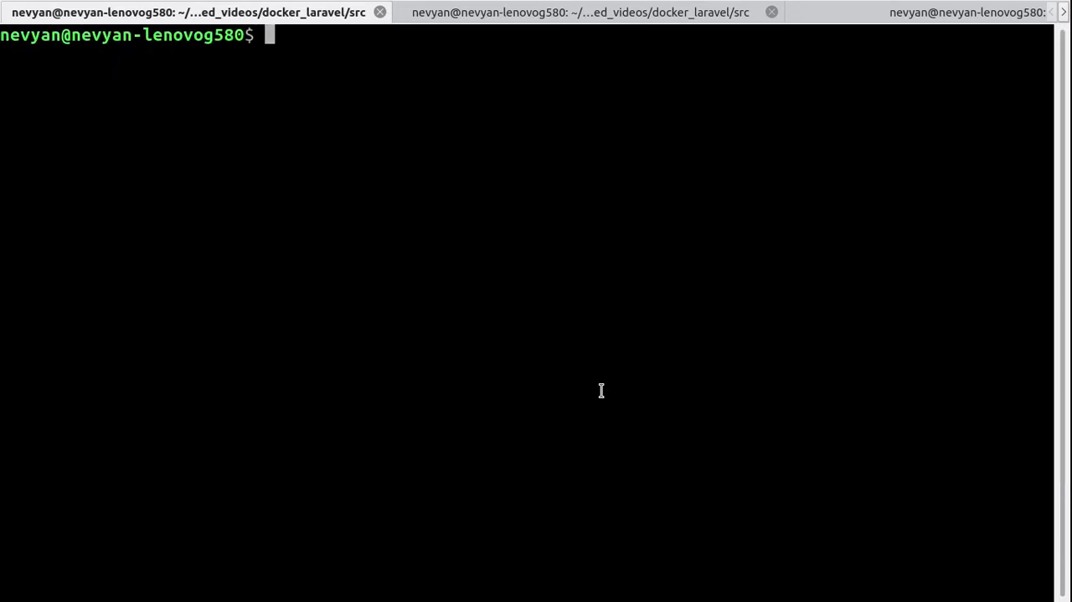
# Run docker-compose up -d --build, then docker container ps to confirm nginx and php are running.
pyautogui.write('docker-compose up -d --build')
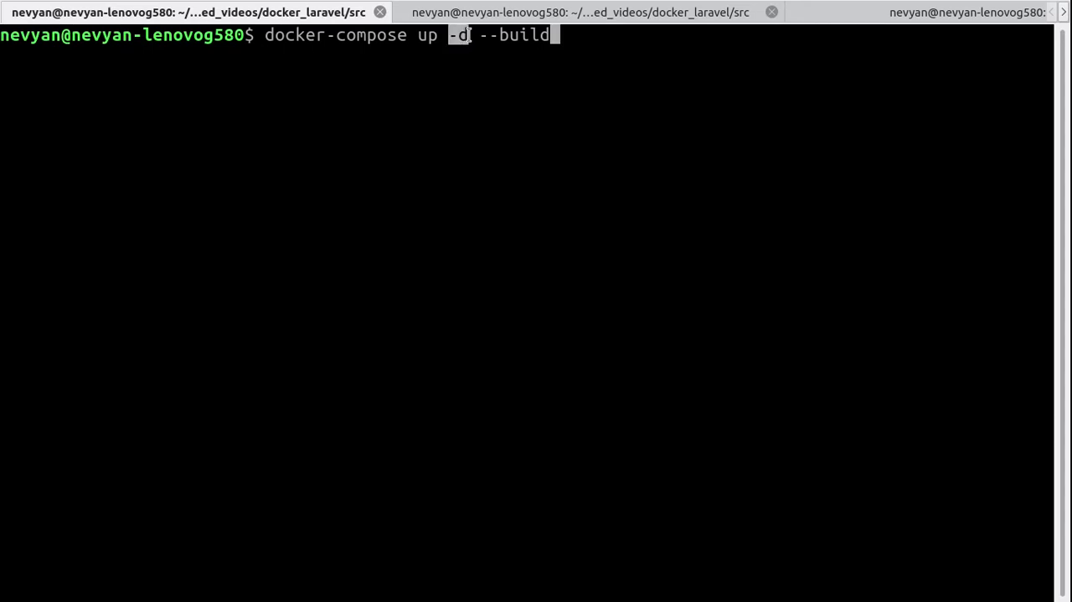
pyautogui.moveTo(692, 104)
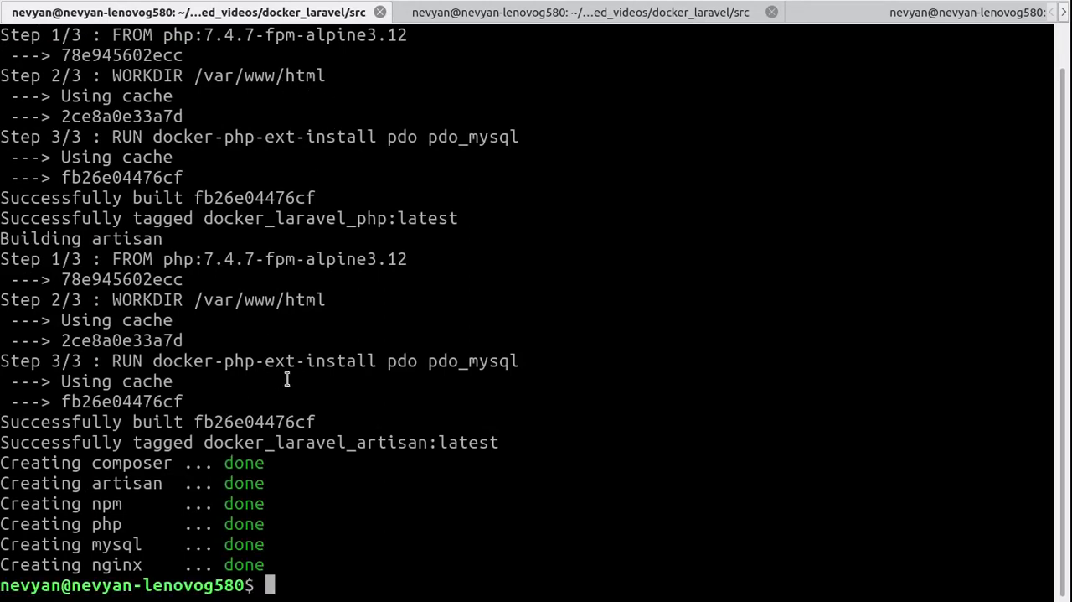
pyautogui.moveTo(435, 288)
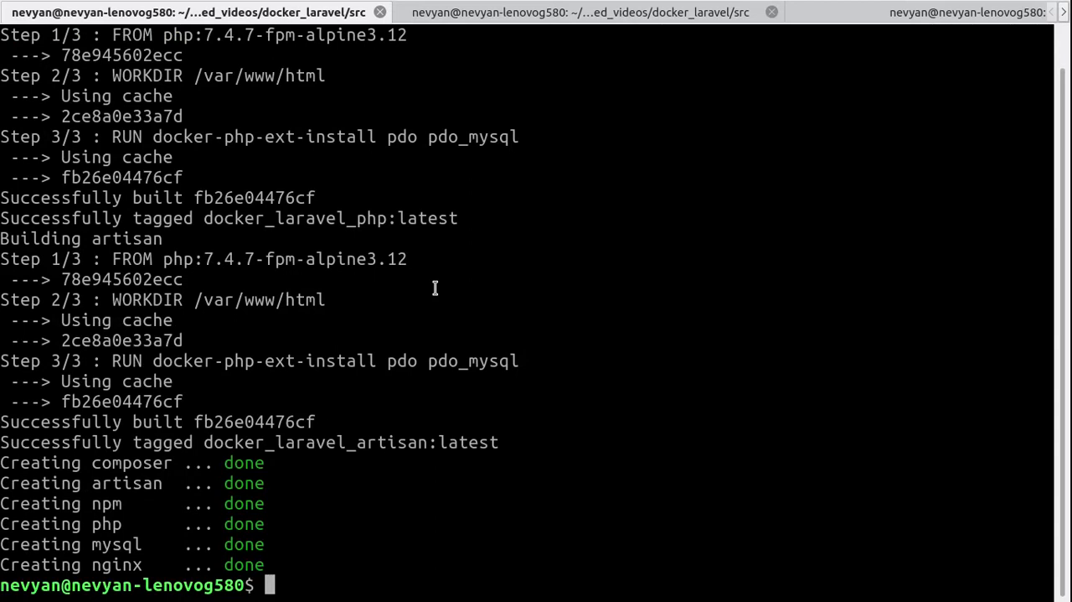
pyautogui.write('docker')
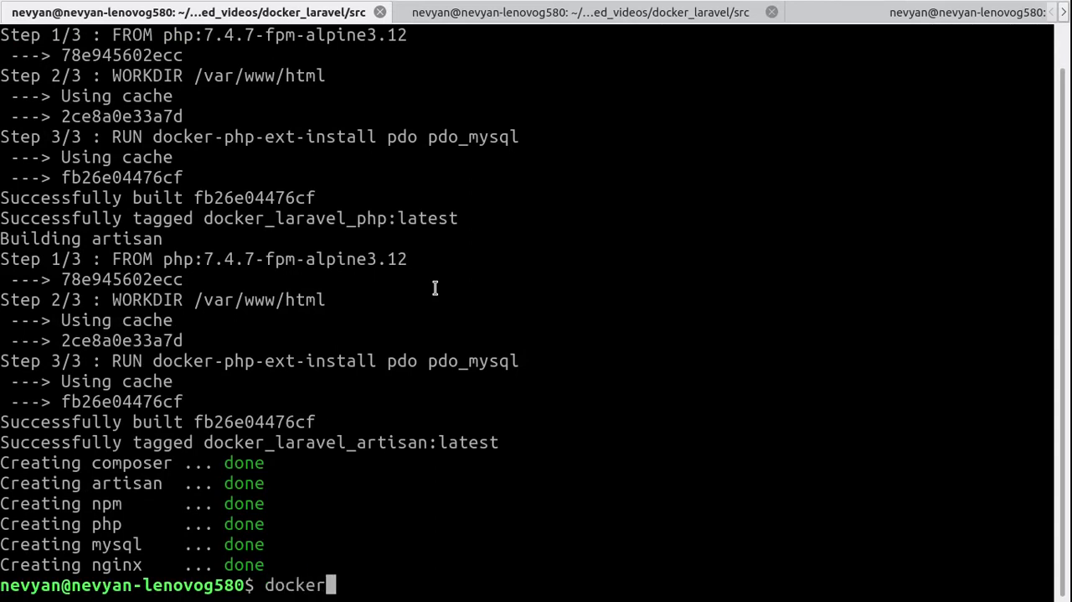
pyautogui.write('container ps')
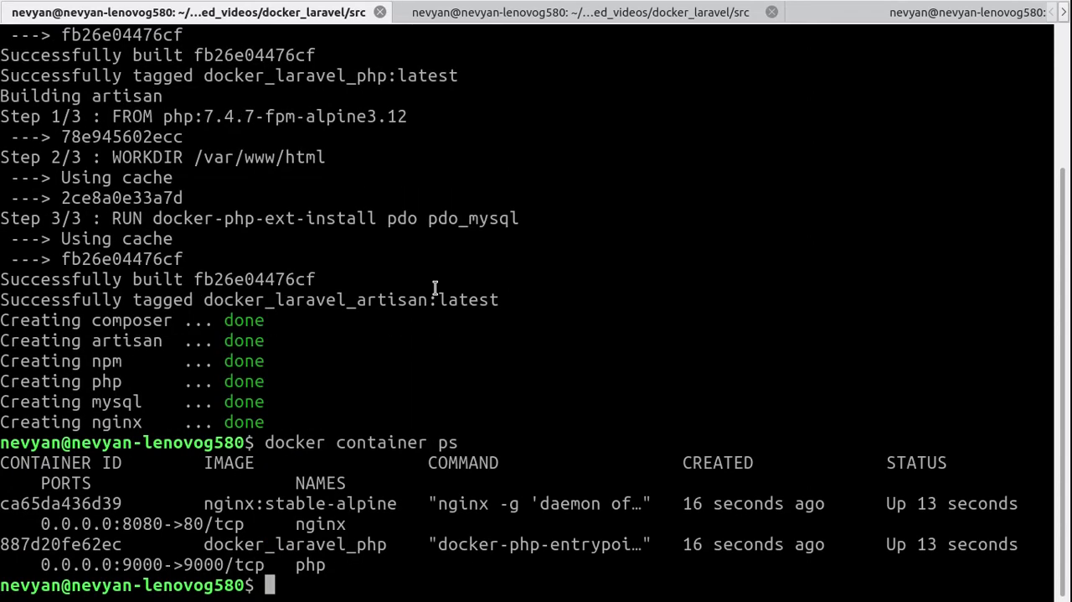
pyautogui.moveTo(208, 506)
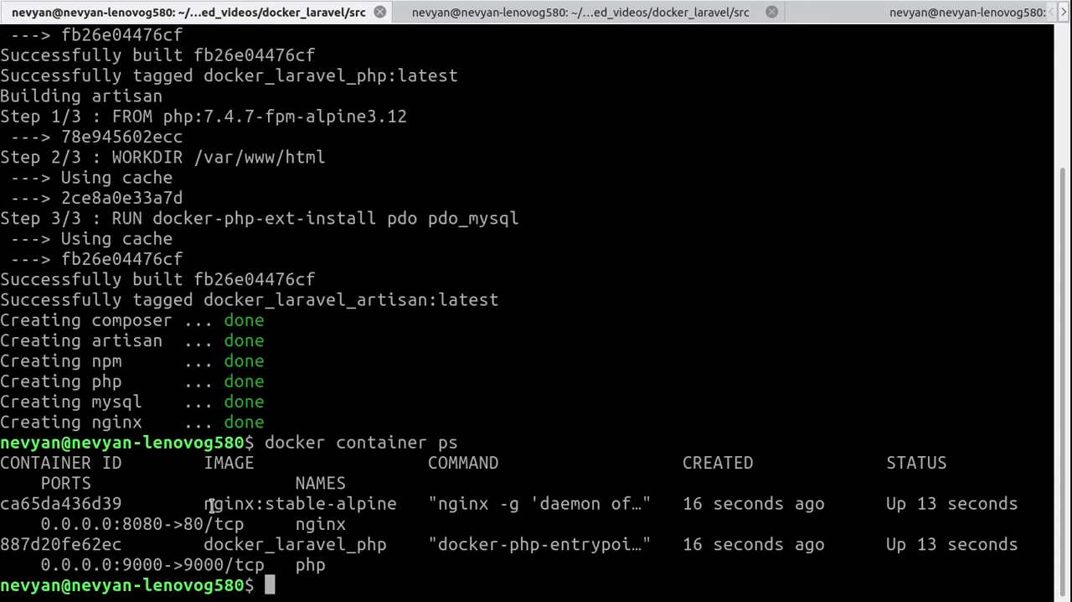
pyautogui.doubleClick(228, 502)
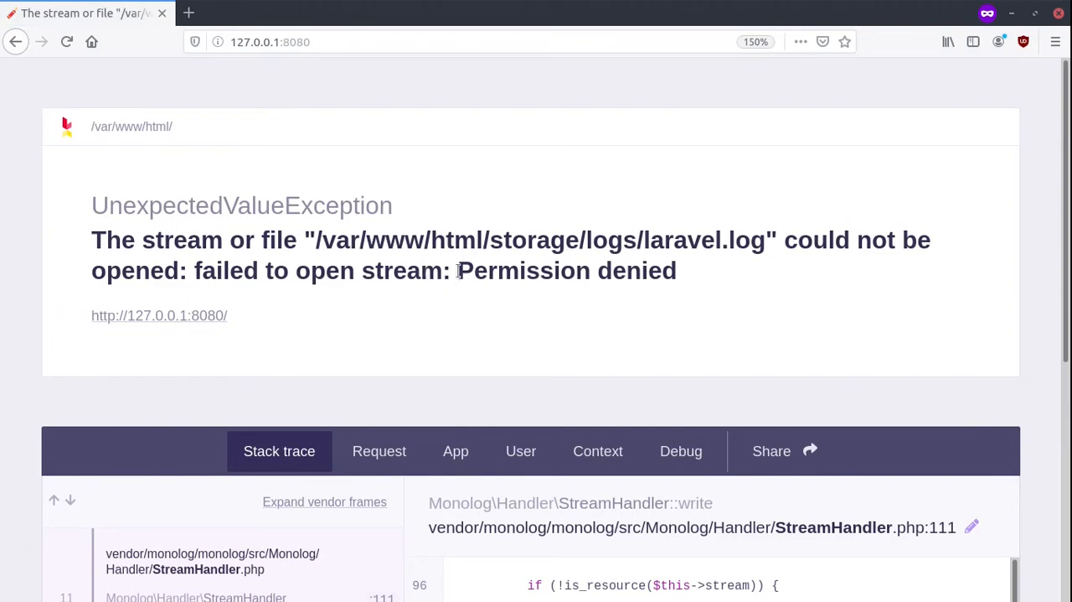
# Examine the laravel.log permission-denied error on the page at 127.0.0.1:8080.
pyautogui.doubleClick(660, 270)
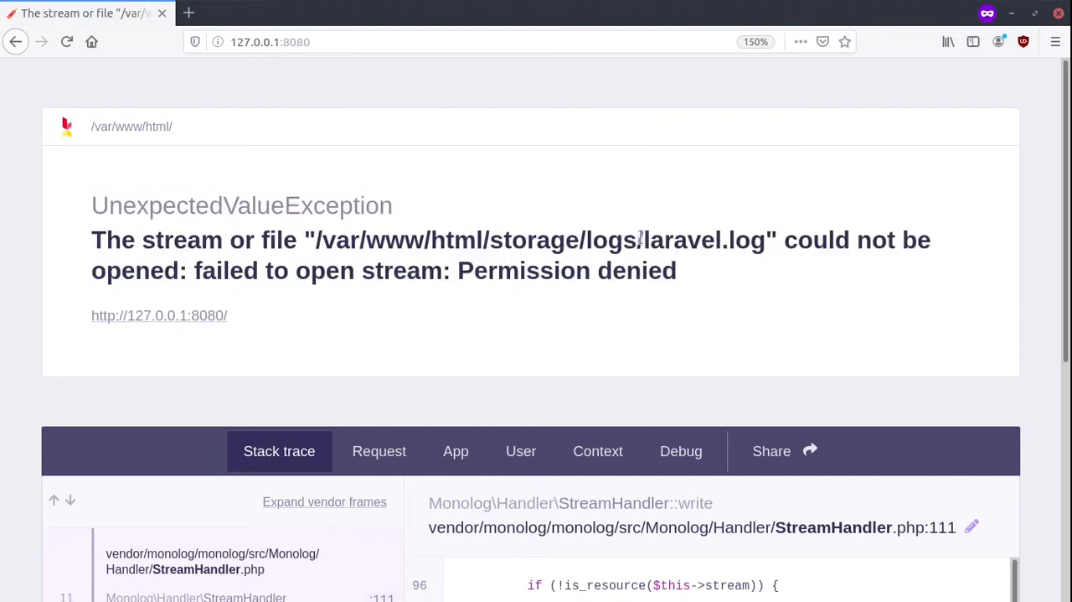
pyautogui.doubleClick(704, 240)
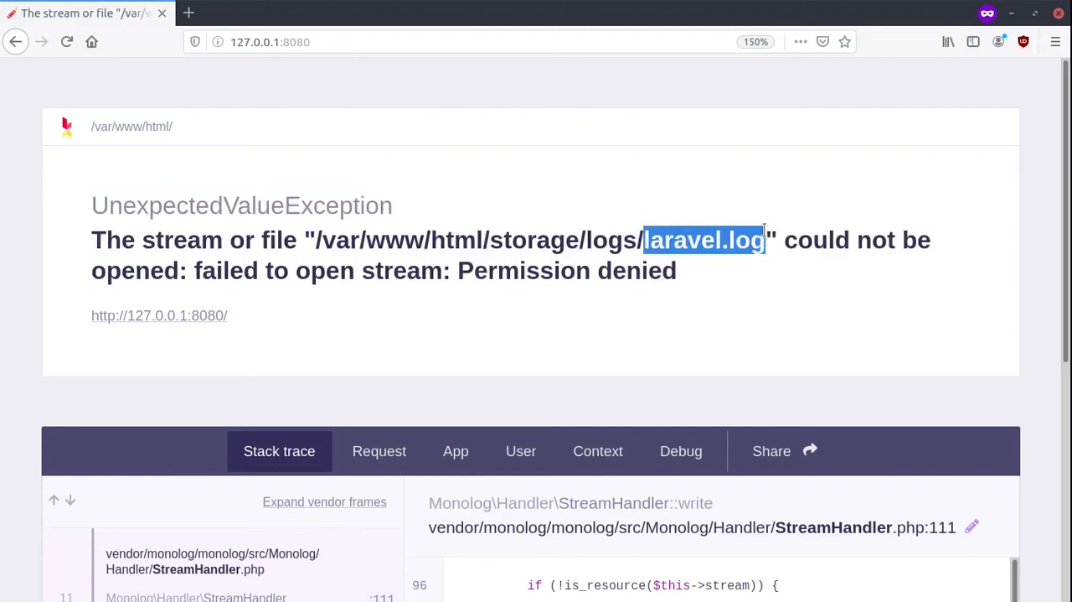
pyautogui.click(727, 331)
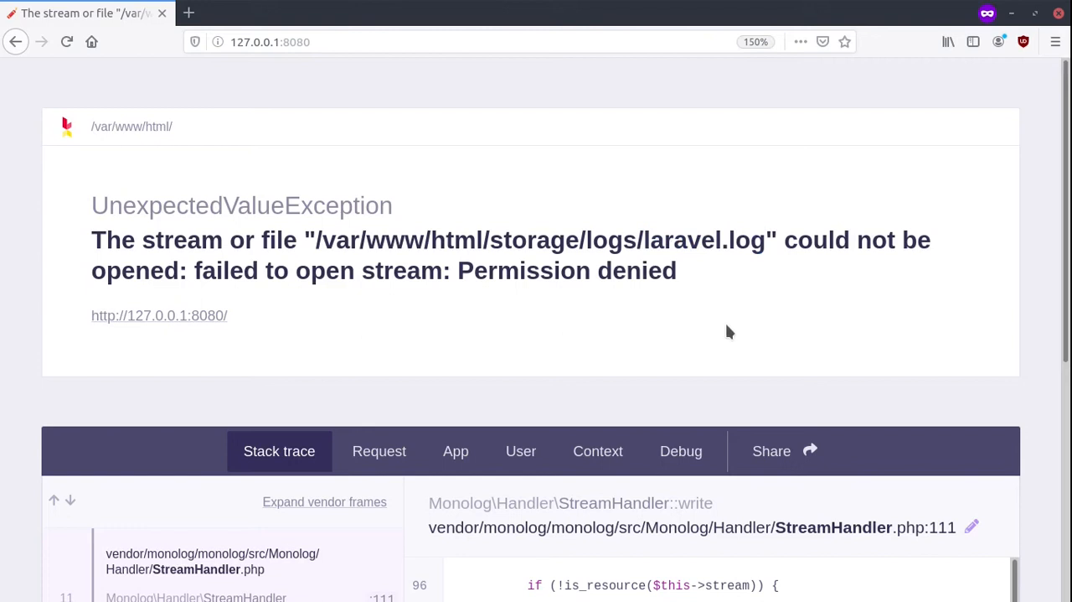
pyautogui.moveTo(727, 340)
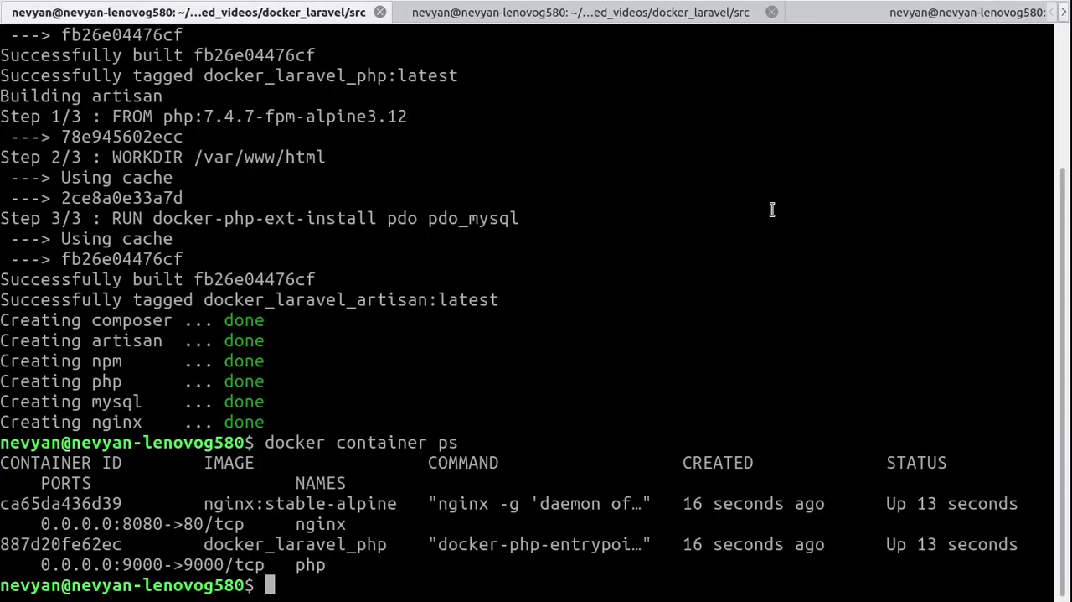
# List the project files with ls -la, then run docker exec -it nginx sh to enter the nginx container.
pyautogui.write('ls -la')
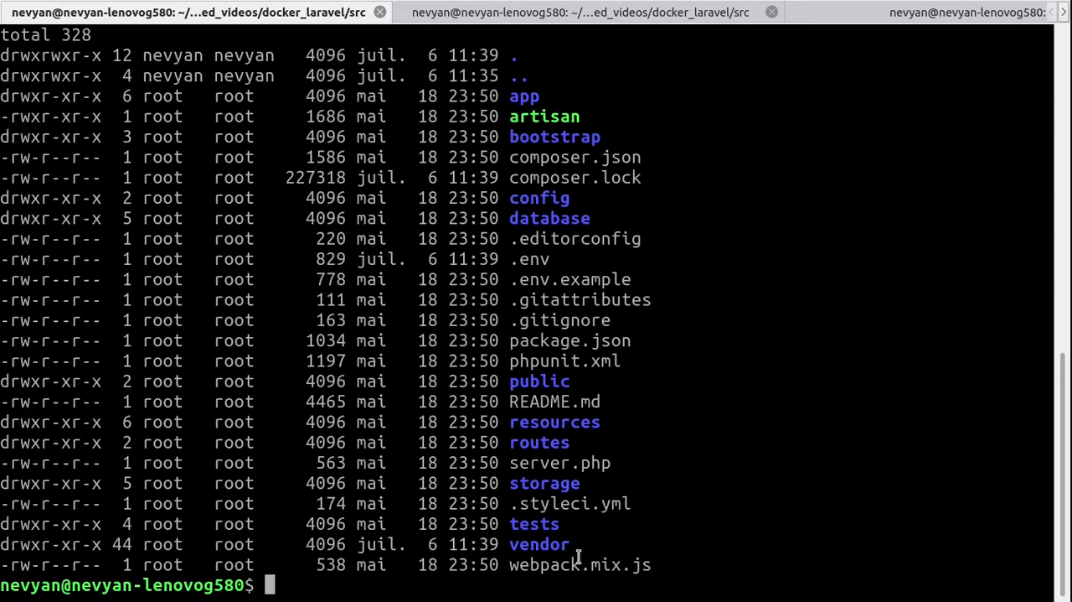
pyautogui.moveTo(746, 442)
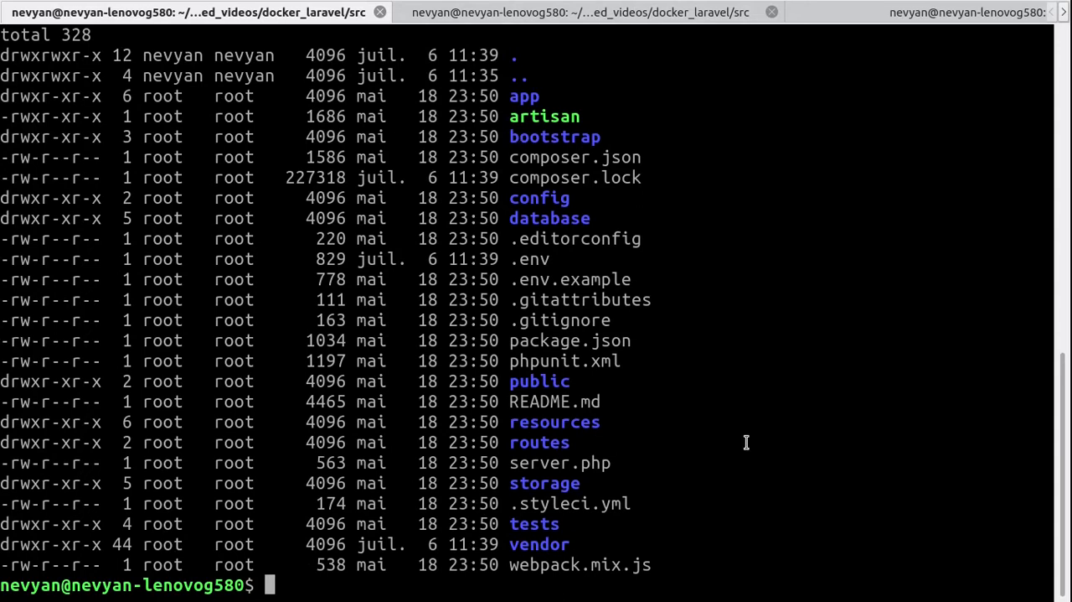
pyautogui.write('docker exec -it nginx sh')
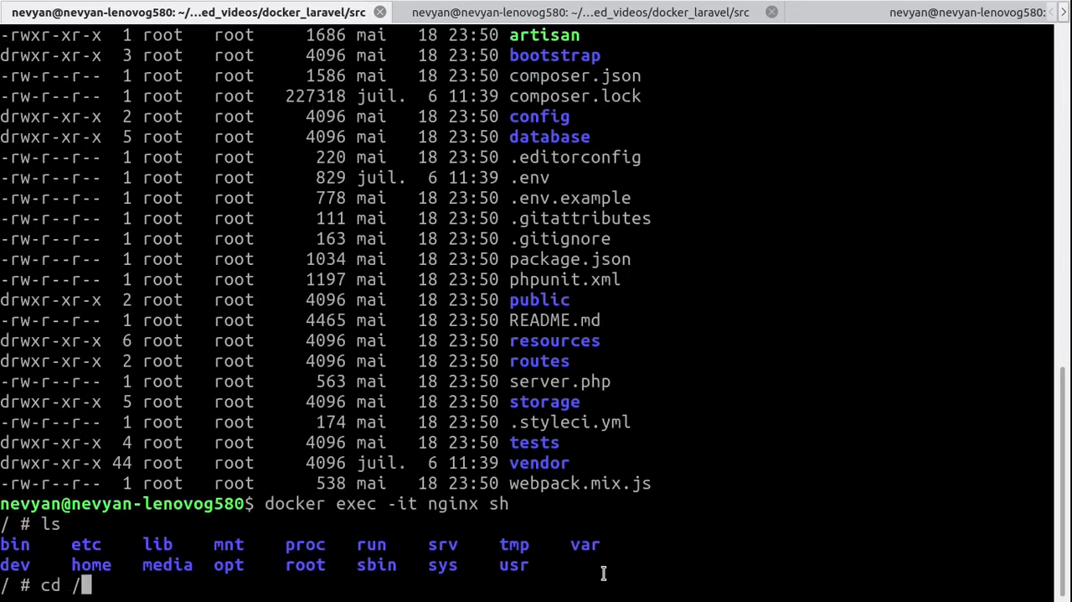
# Inside the container, cd to /var/www/html and list the Laravel files owned by root.
pyautogui.write('var/www/')
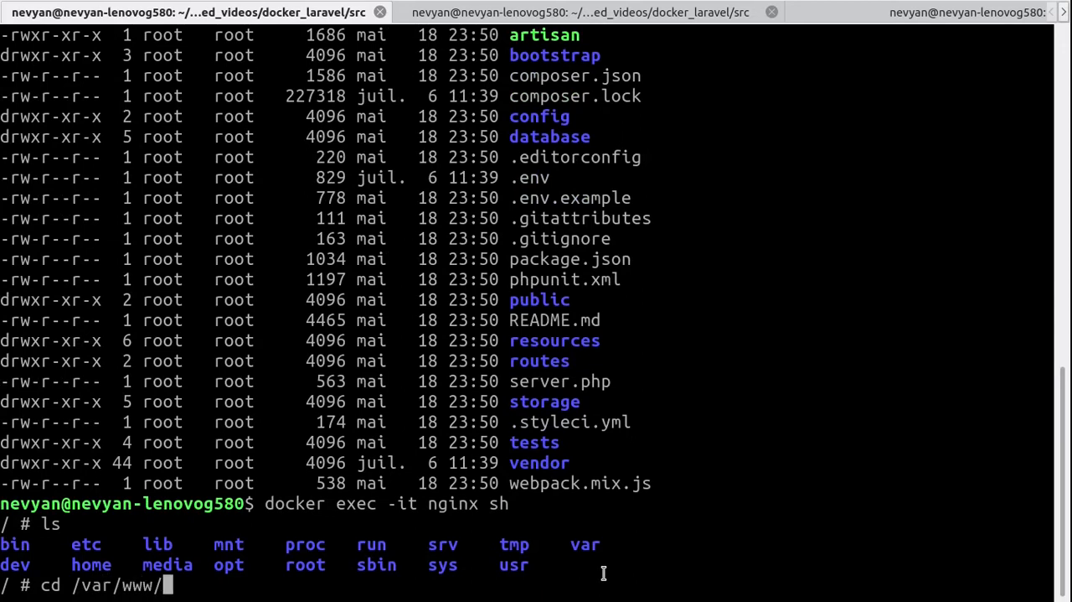
pyautogui.write('ls -la')
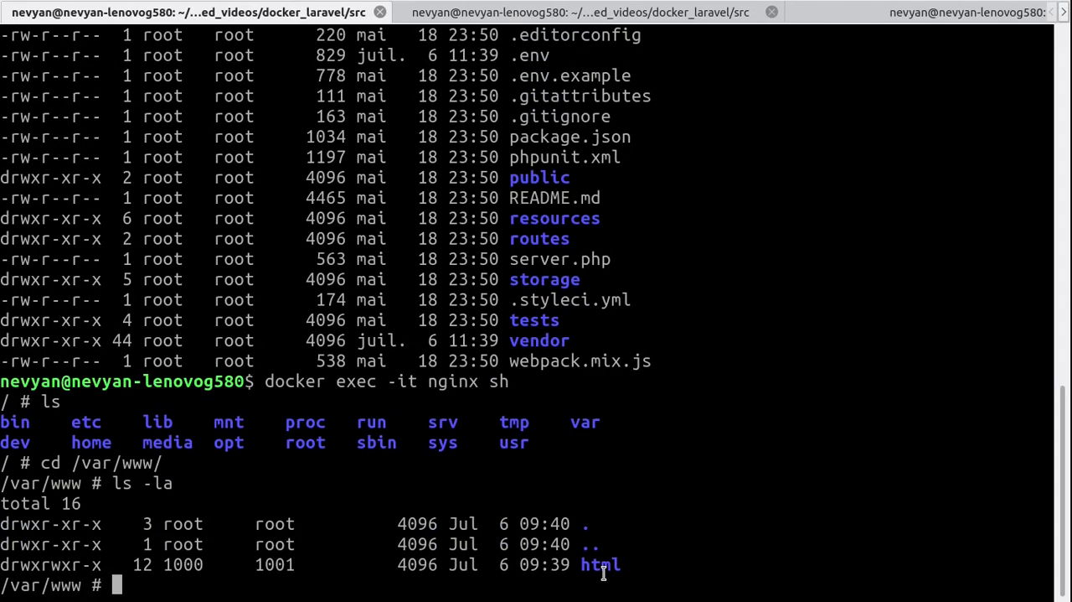
pyautogui.write('cd html/')
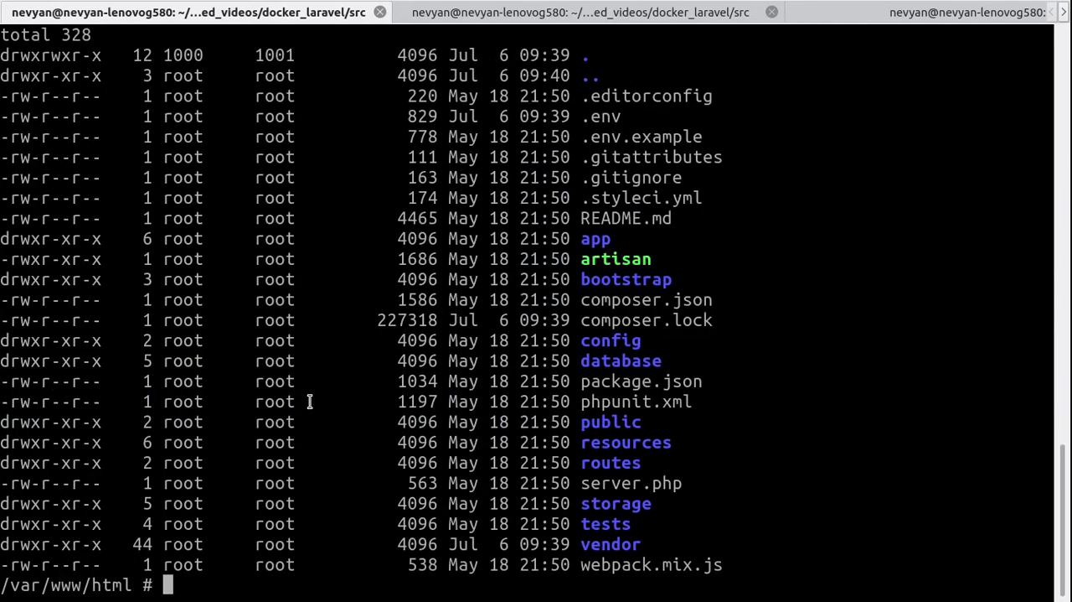
pyautogui.moveTo(633, 416)
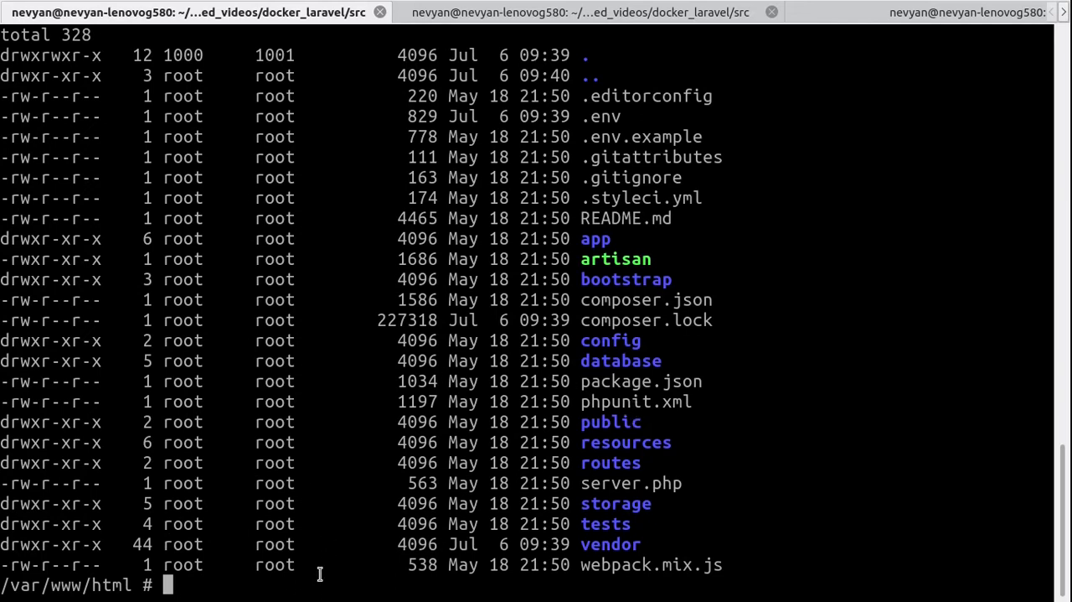
# Display /etc/passwd with cat to find the nginx user.
pyautogui.doubleClick(610, 422)
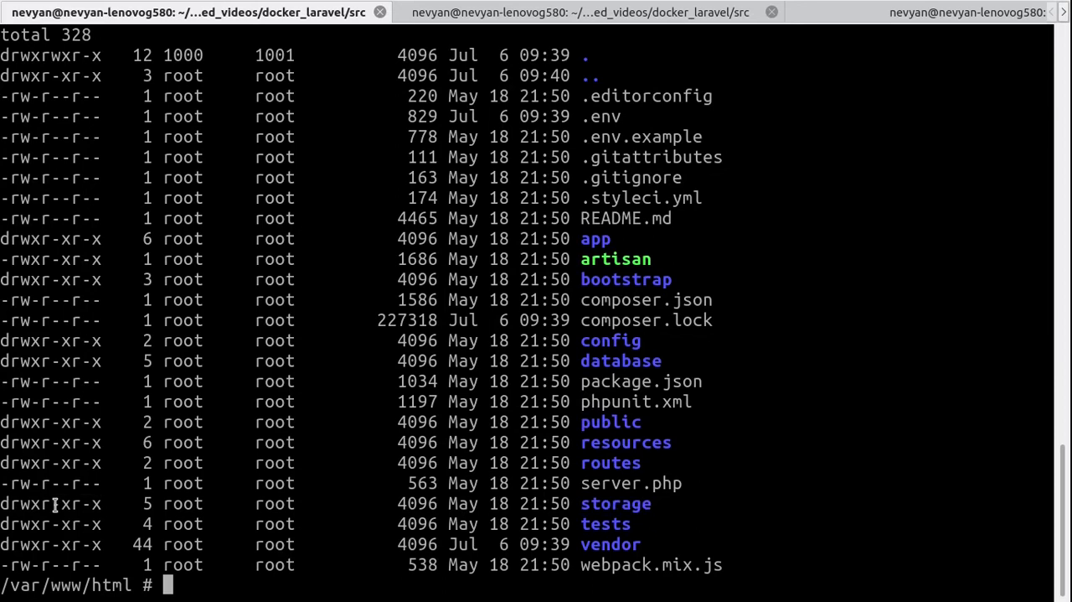
pyautogui.moveTo(127, 510)
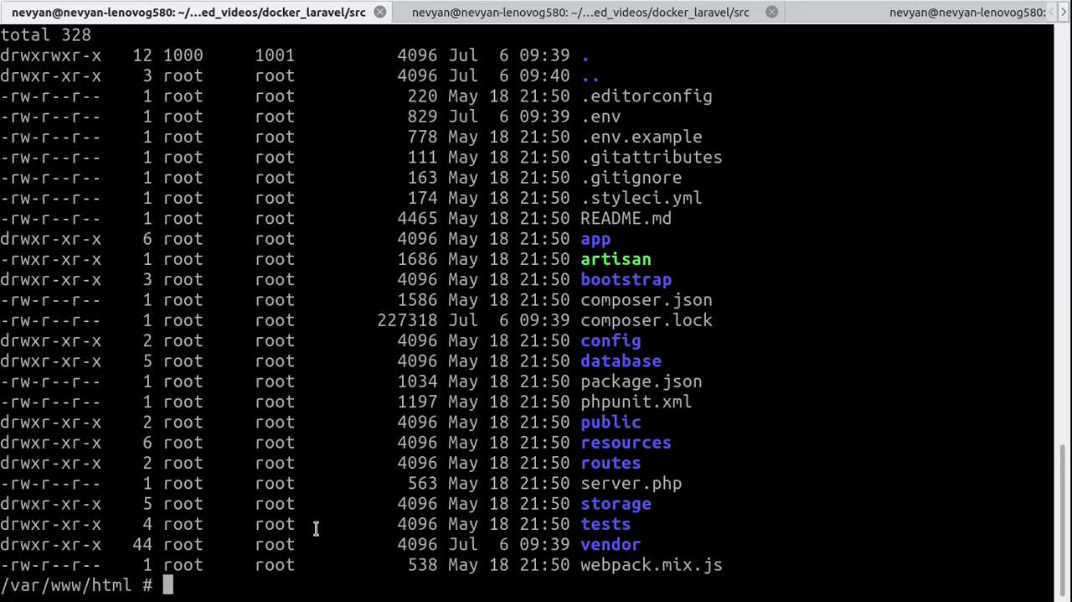
pyautogui.write('ca')
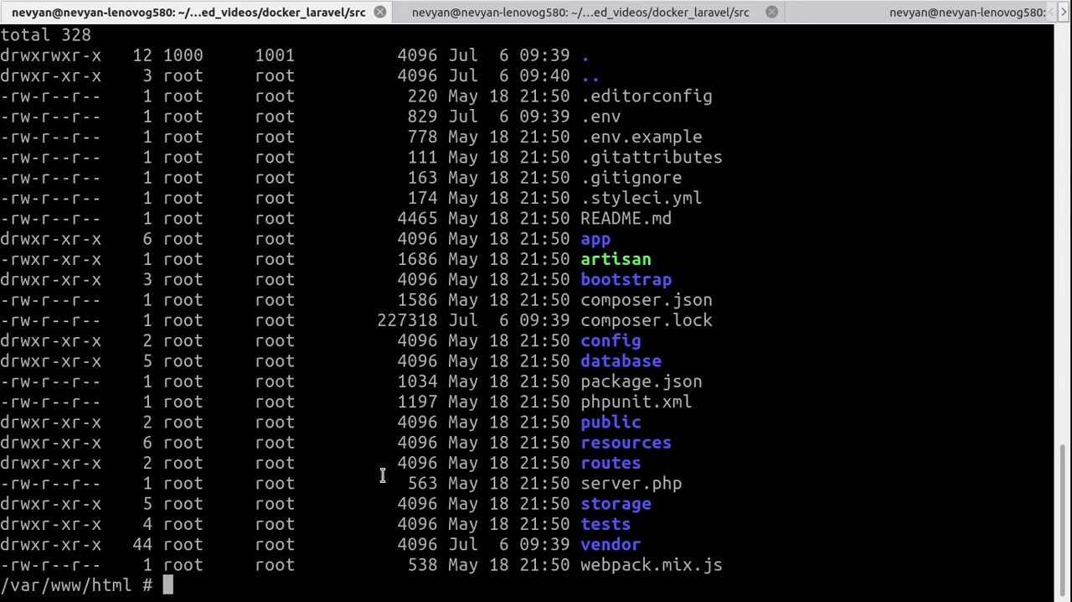
pyautogui.write('ca')
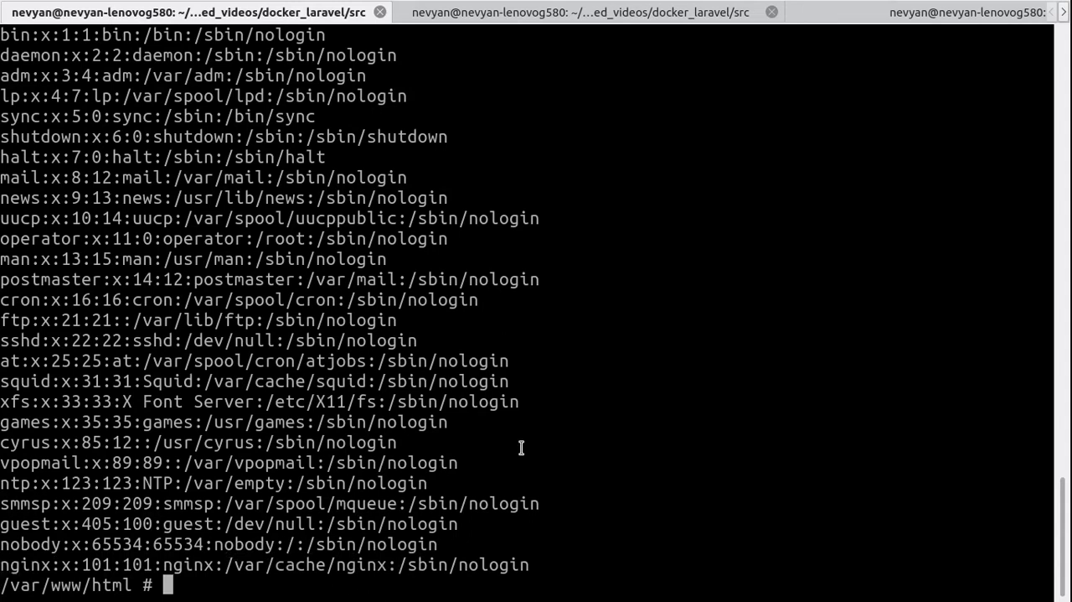
# Cat /etc/group to find www-data, check the storage folder permissions with ls -la, then exit the shell.
pyautogui.write('cat /etc/g')
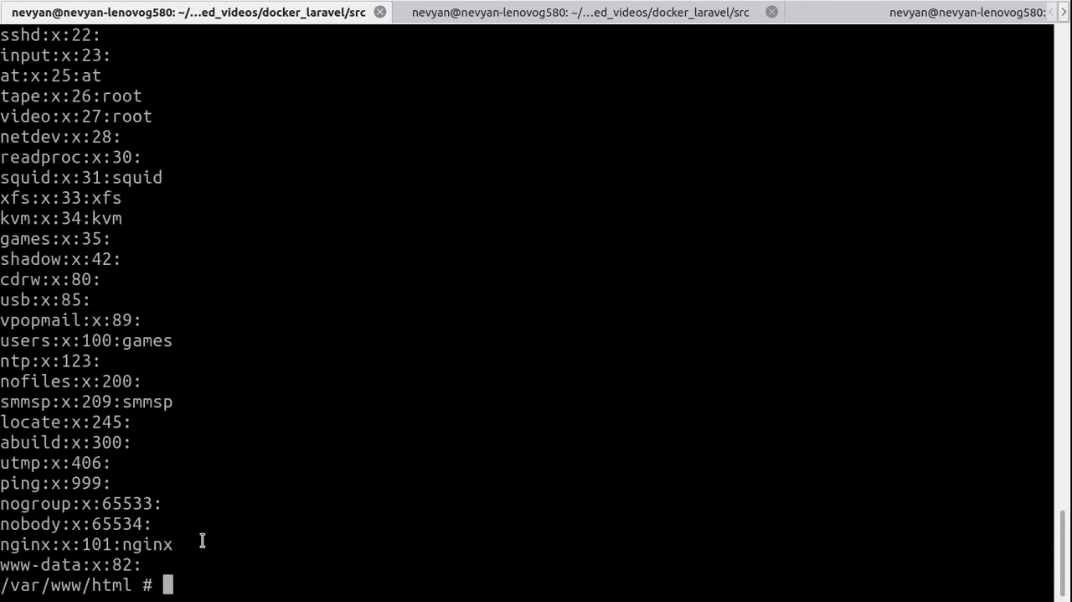
pyautogui.doubleClick(40, 563)
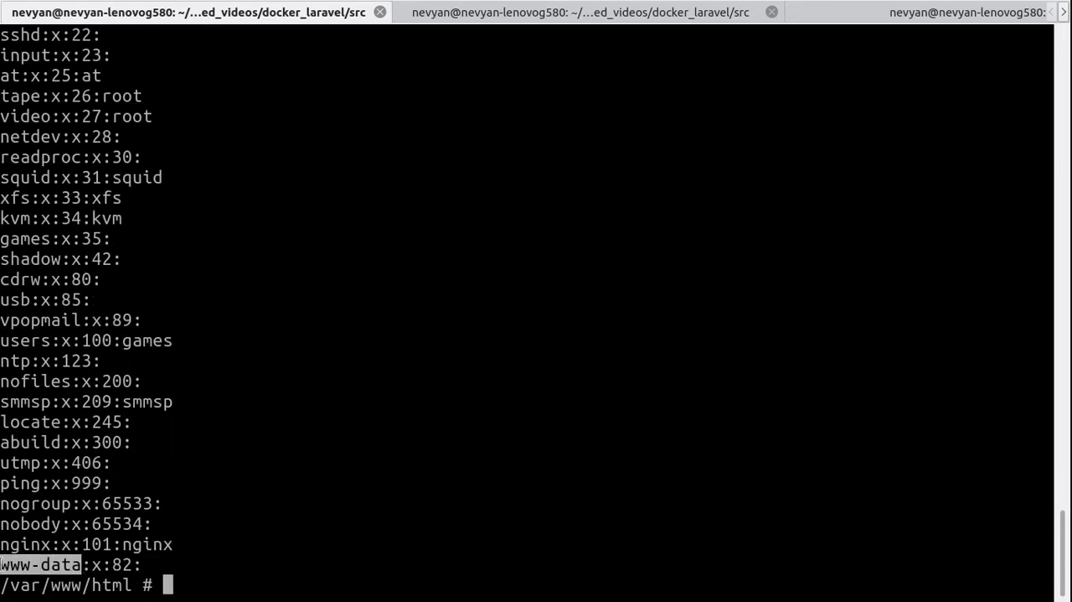
pyautogui.write('ls -la')
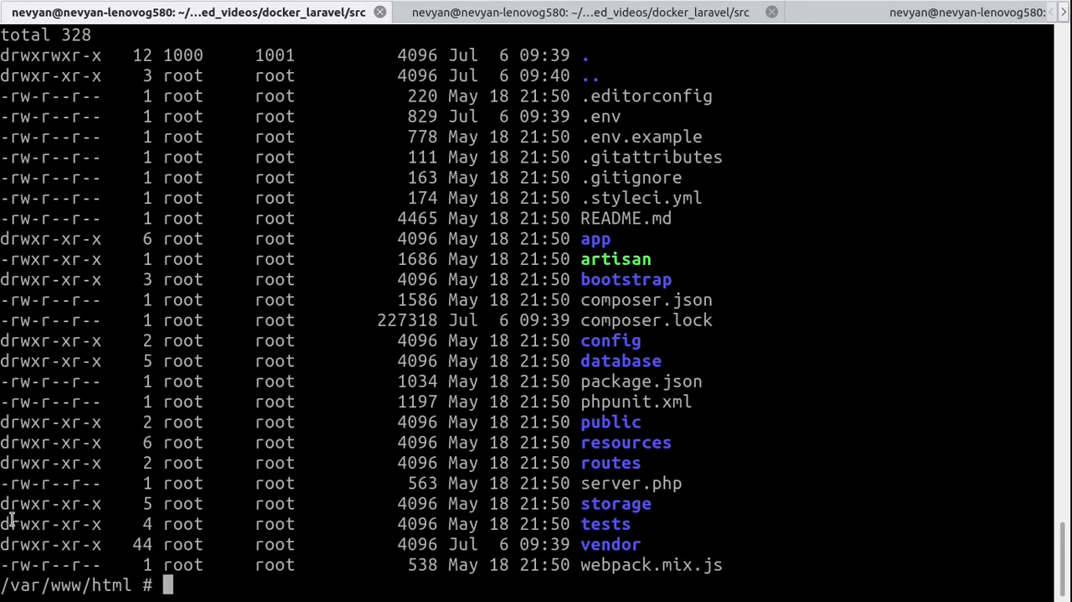
pyautogui.doubleClick(51, 502)
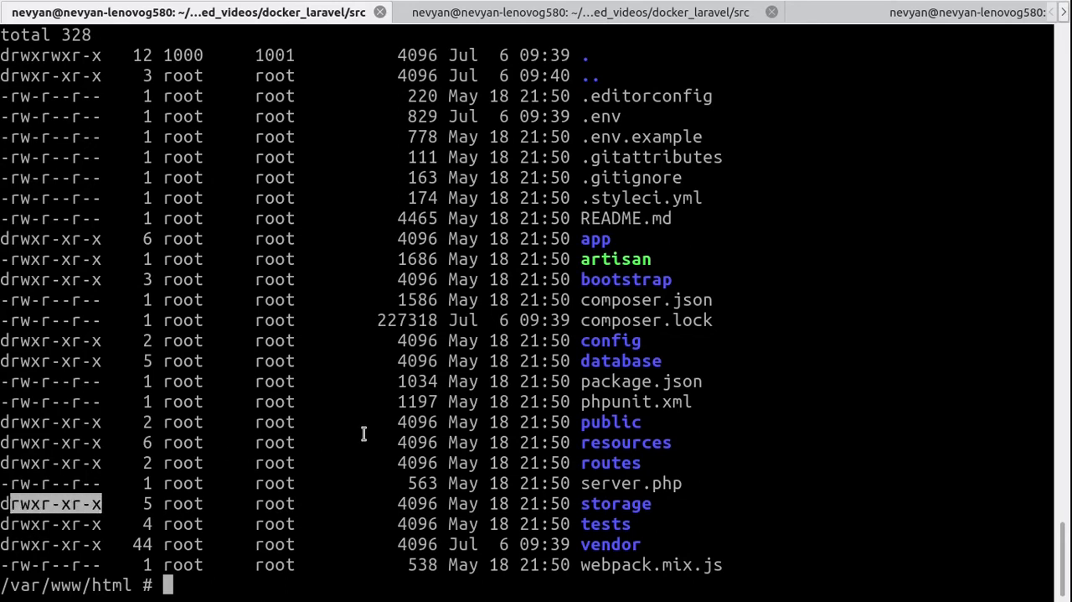
pyautogui.write('exit')
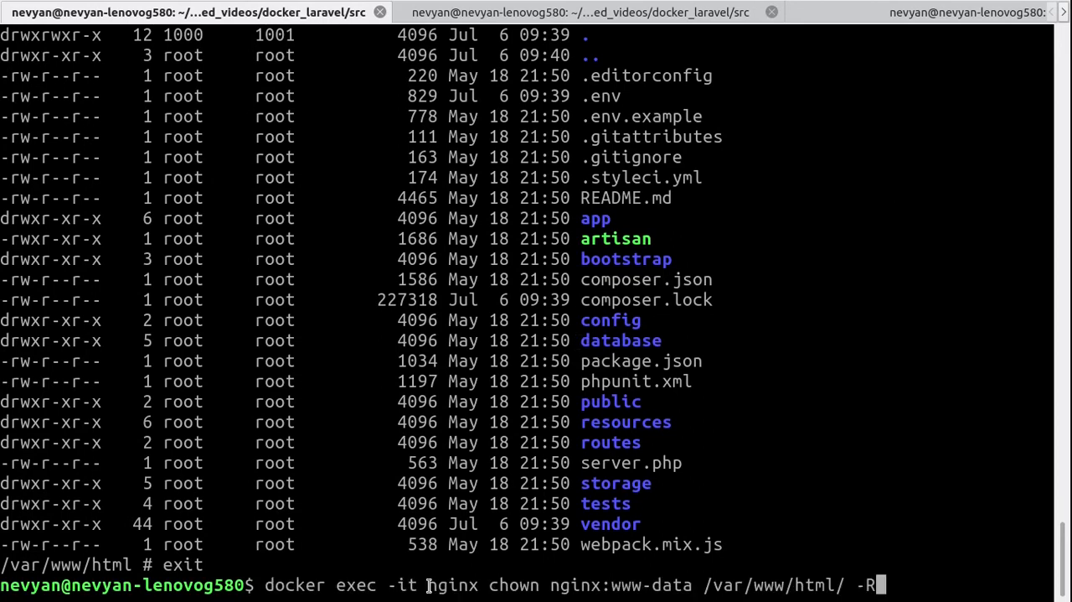
pyautogui.moveTo(489, 583)
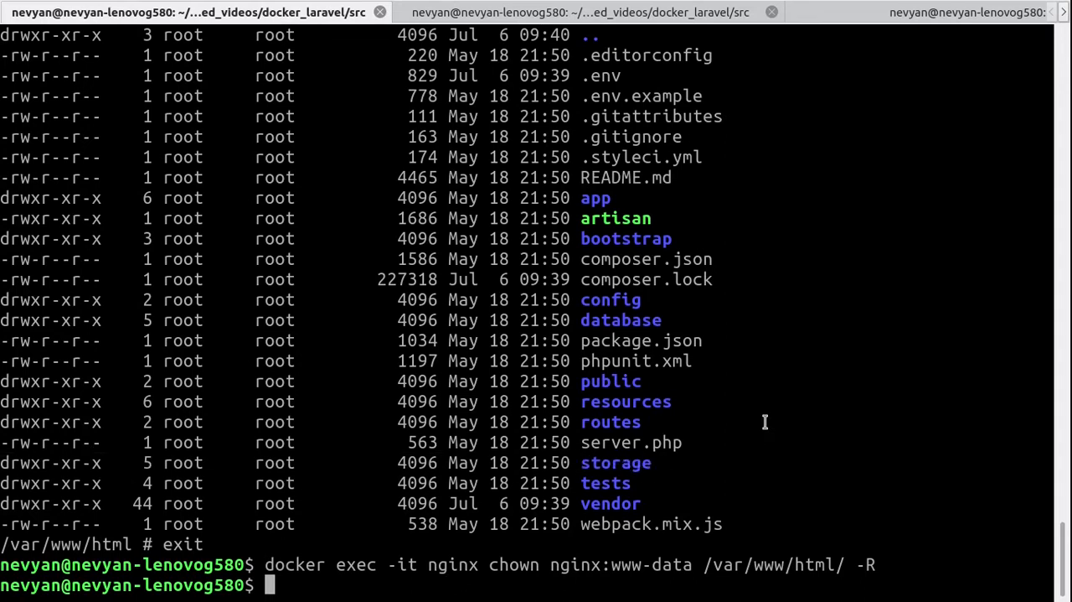
# Type docker exec -it nginx find ./storage -type d -exec chmod 775 {} \; to set storage directories to 775.
pyautogui.write('docker')
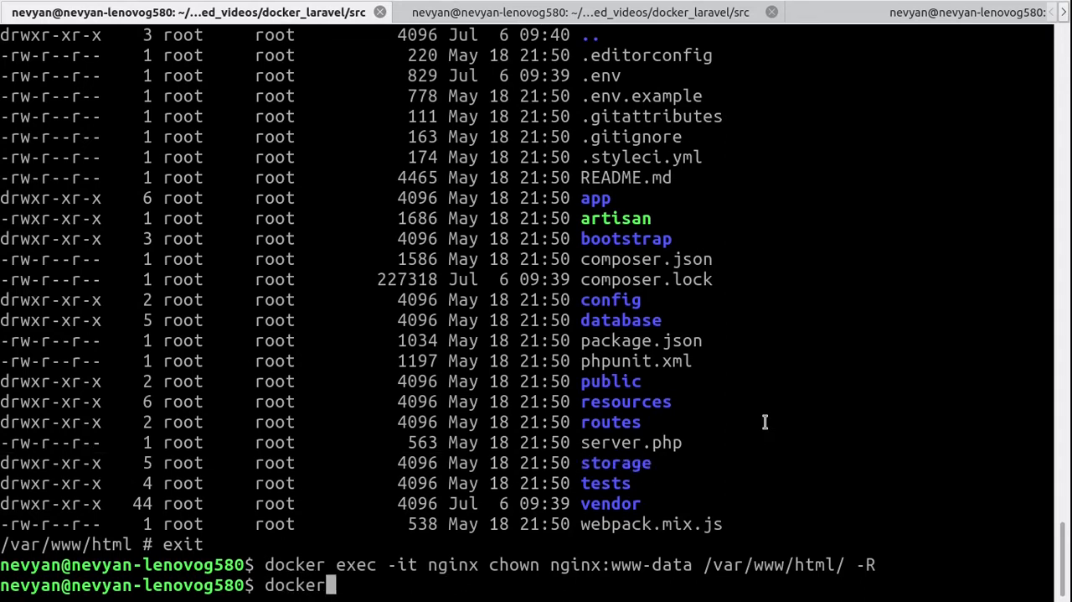
pyautogui.write('exec -')
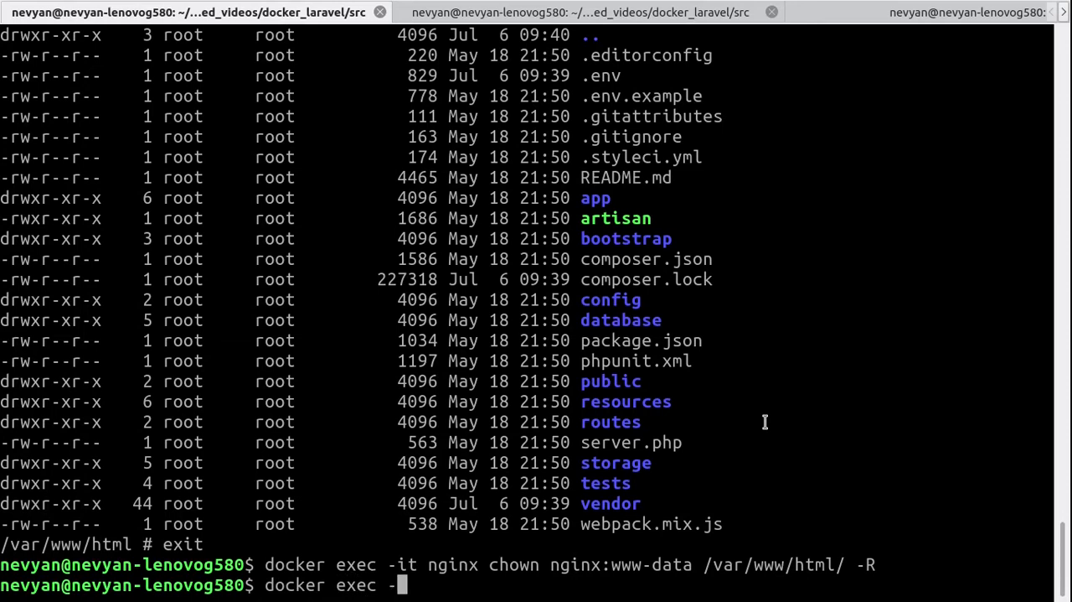
pyautogui.write('it nginx')
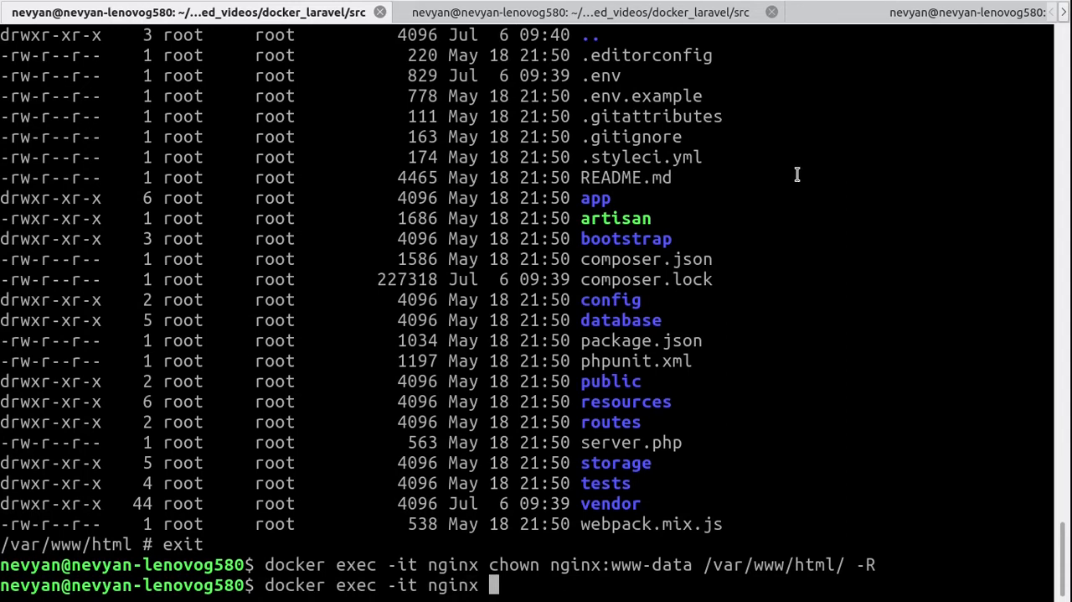
pyautogui.write('find ./storage -type d -exec chmod 775 {} \\;')
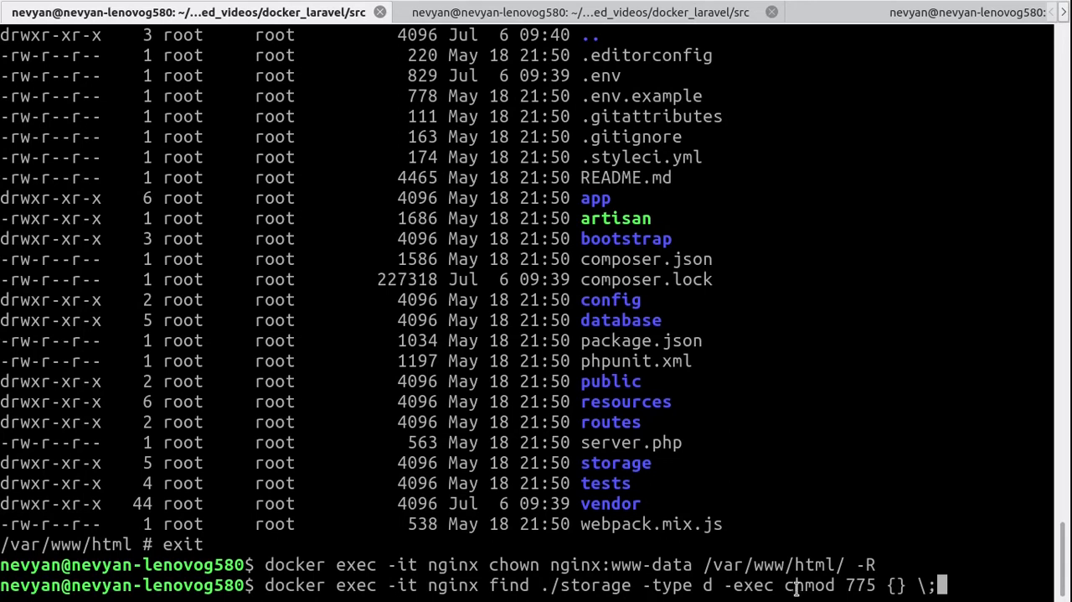
pyautogui.doubleClick(858, 584)
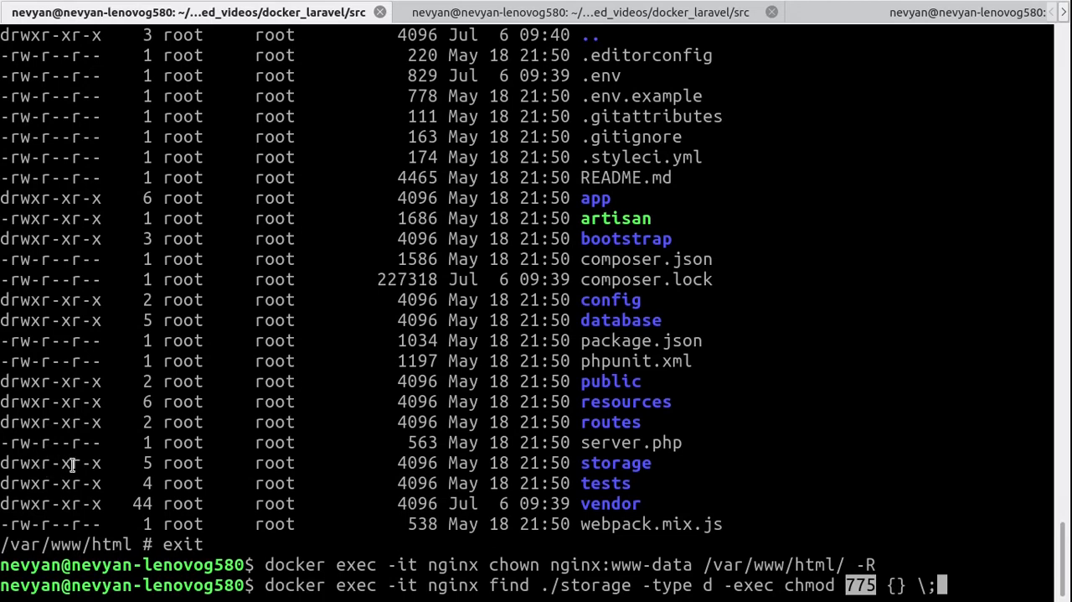
pyautogui.moveTo(774, 393)
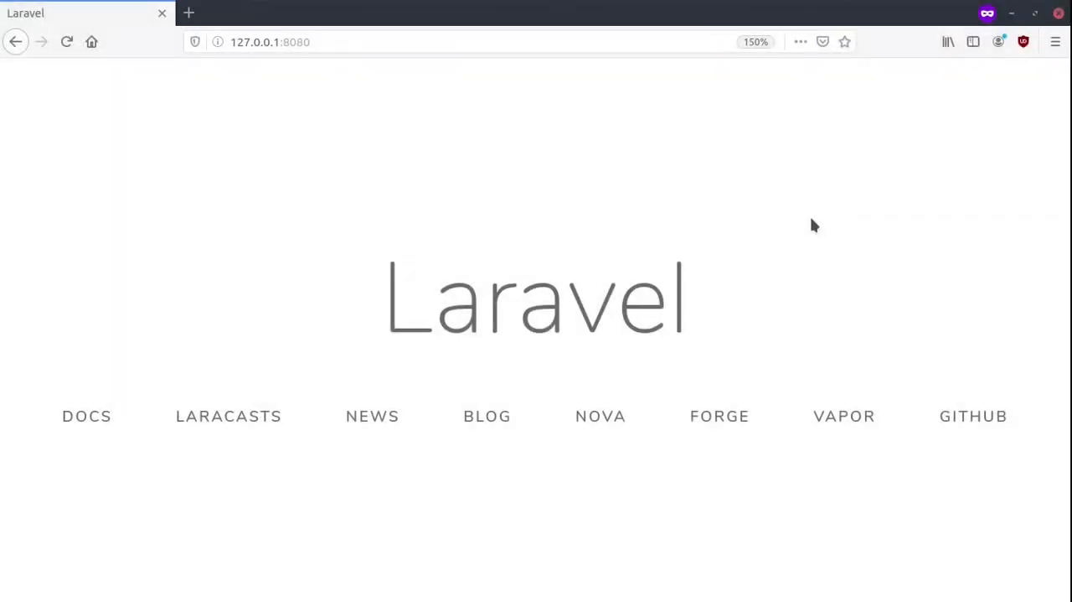
pyautogui.moveTo(821, 227)
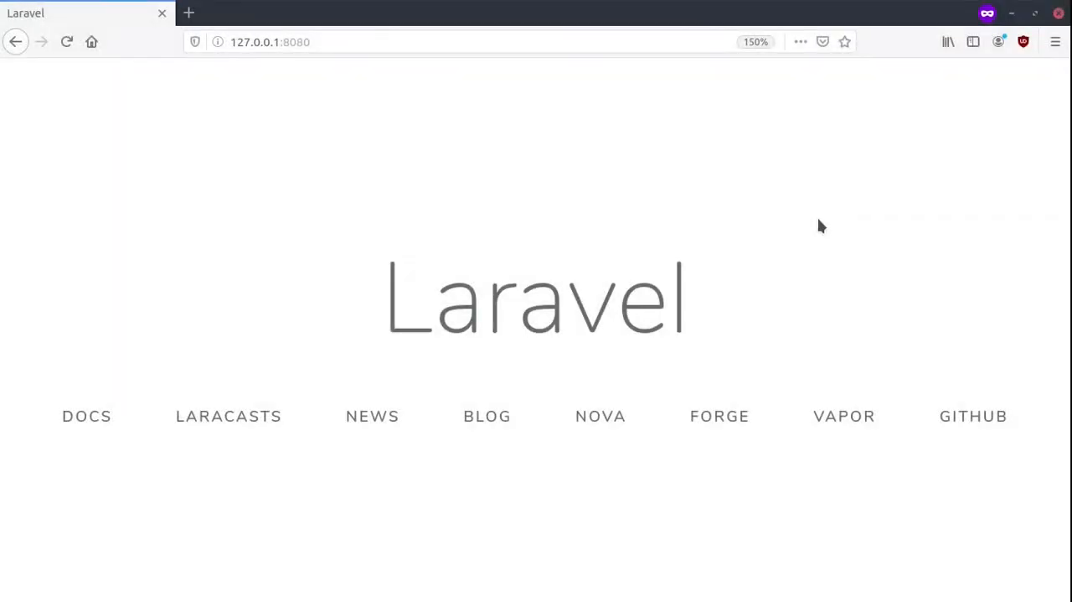
pyautogui.moveTo(828, 209)
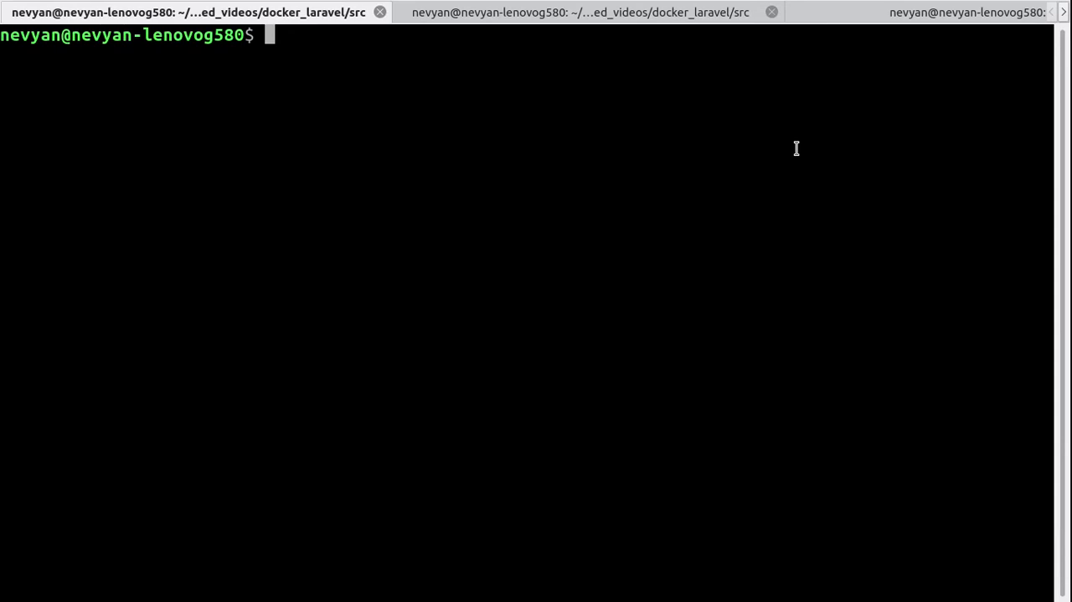
# Run docker-compose run --rm npm install to install the project's npm dependencies.
pyautogui.write('docker-compose run --rm npm install')
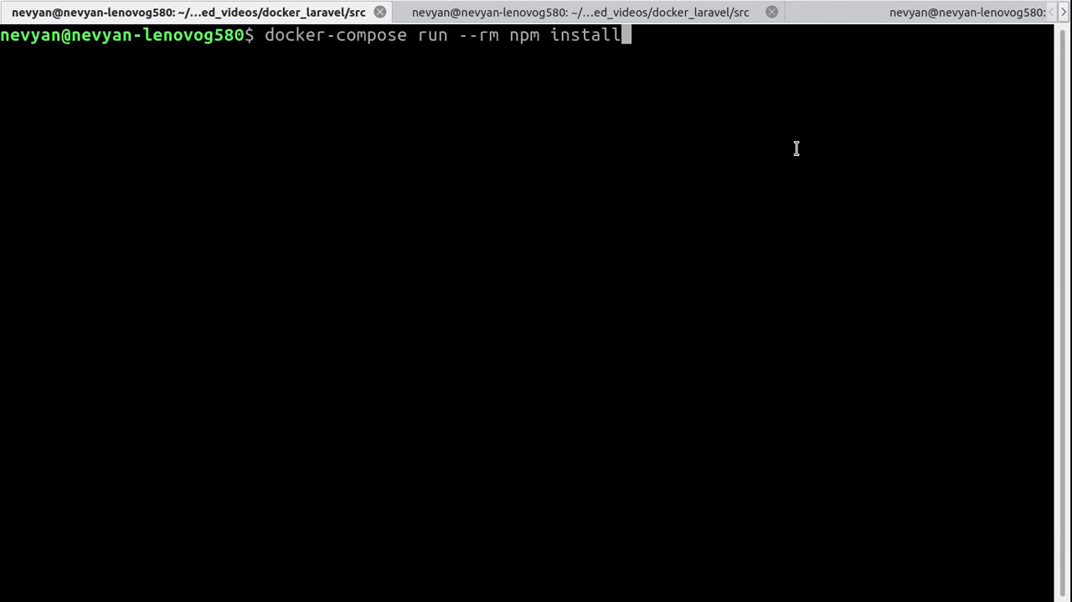
pyautogui.moveTo(646, 58)
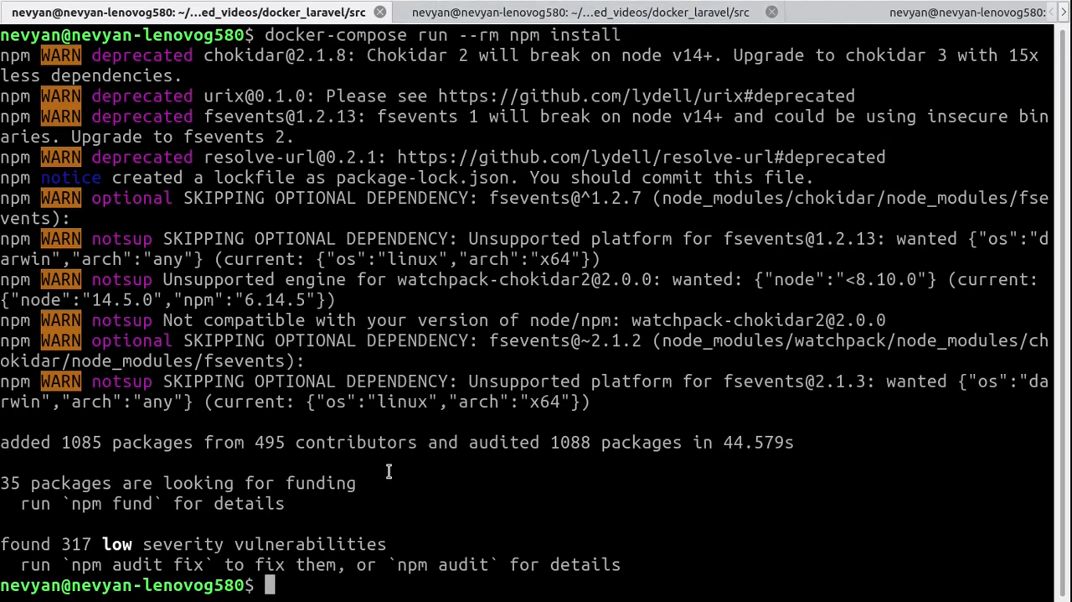
pyautogui.moveTo(613, 519)
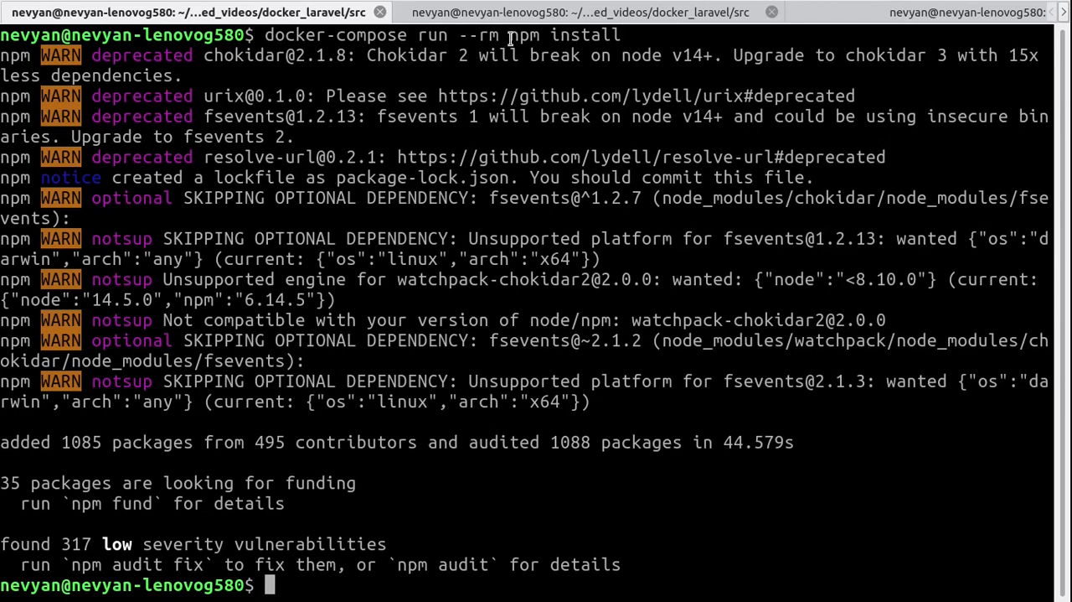
pyautogui.doubleClick(525, 35)
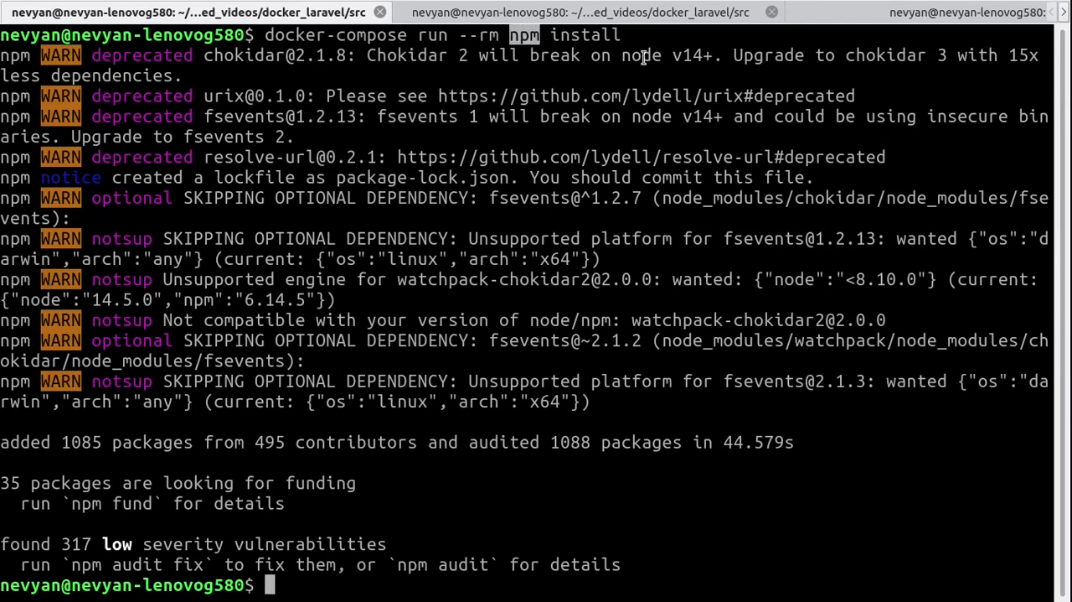
pyautogui.moveTo(697, 506)
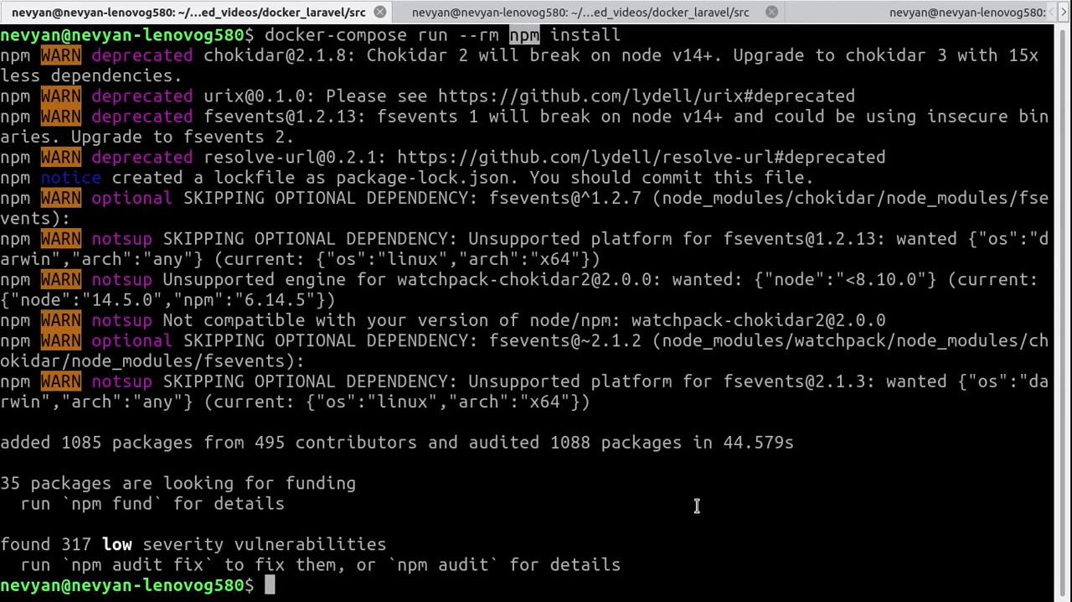
pyautogui.moveTo(561, 485)
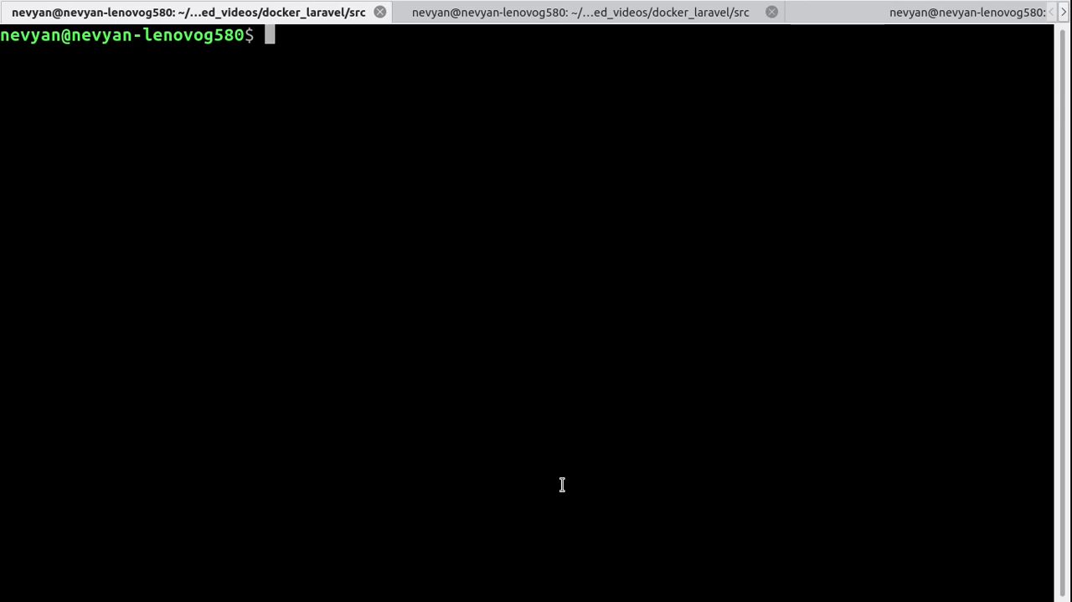
# Type docker-compose run --rm artisan migrate at the prompt without running it yet.
pyautogui.write('docker-compose run --rm artisan migrate')
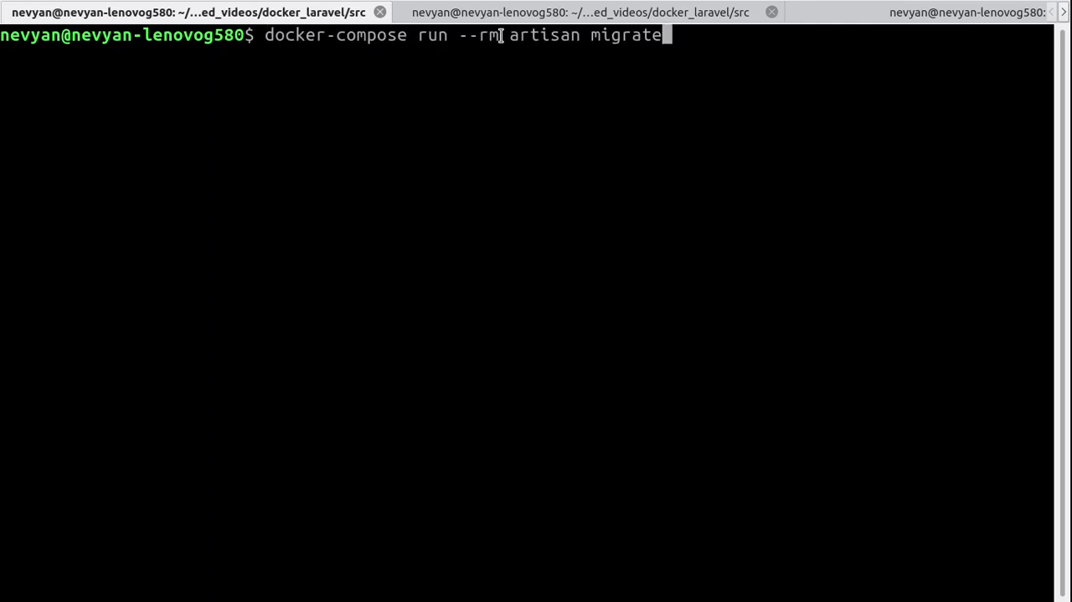
pyautogui.doubleClick(477, 34)
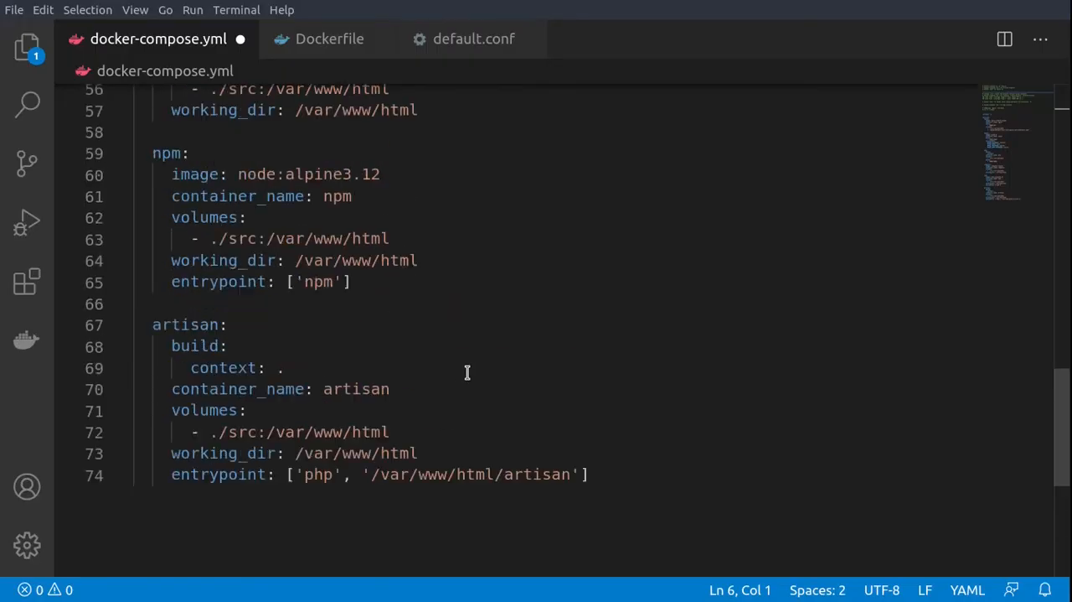
pyautogui.moveTo(152, 325); pyautogui.dragTo(588, 474)
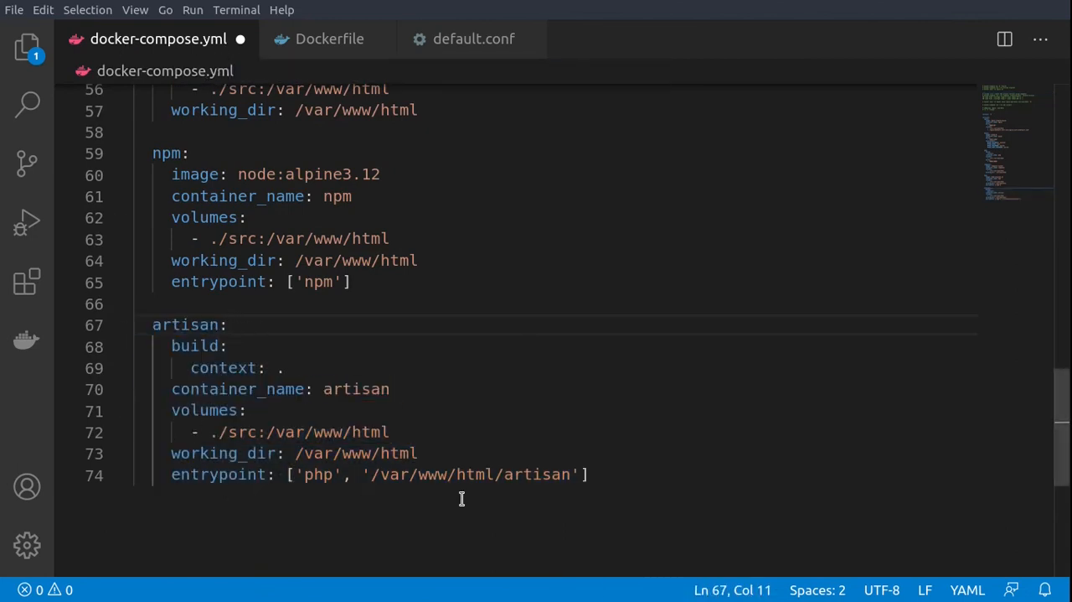
pyautogui.doubleClick(317, 474)
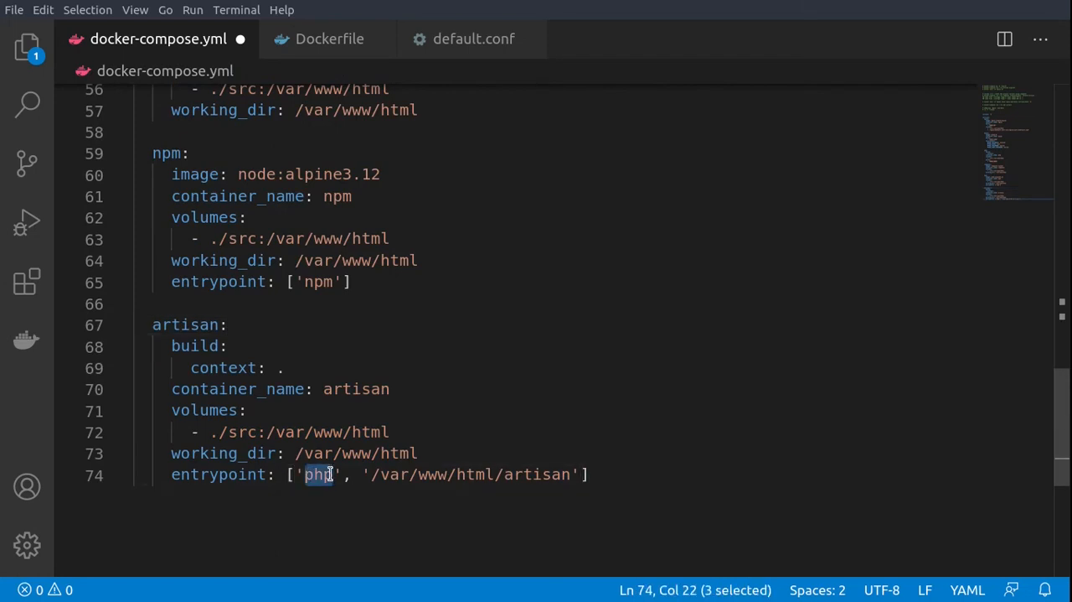
pyautogui.moveTo(520, 493)
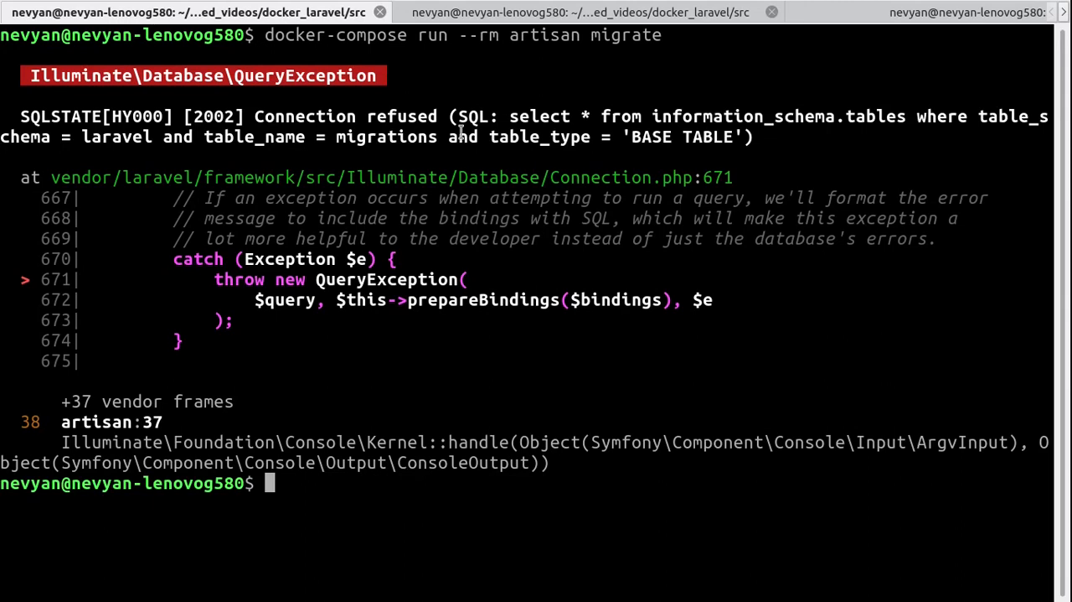
pyautogui.moveTo(623, 486)
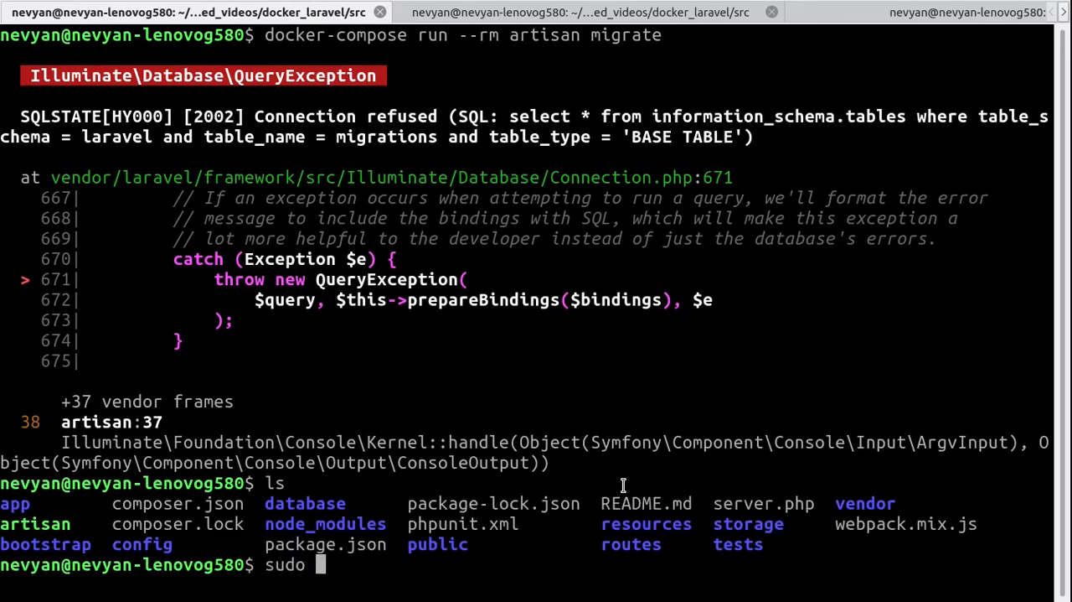
# Open the project's .env file in nano for editing.
pyautogui.write('nano .e')
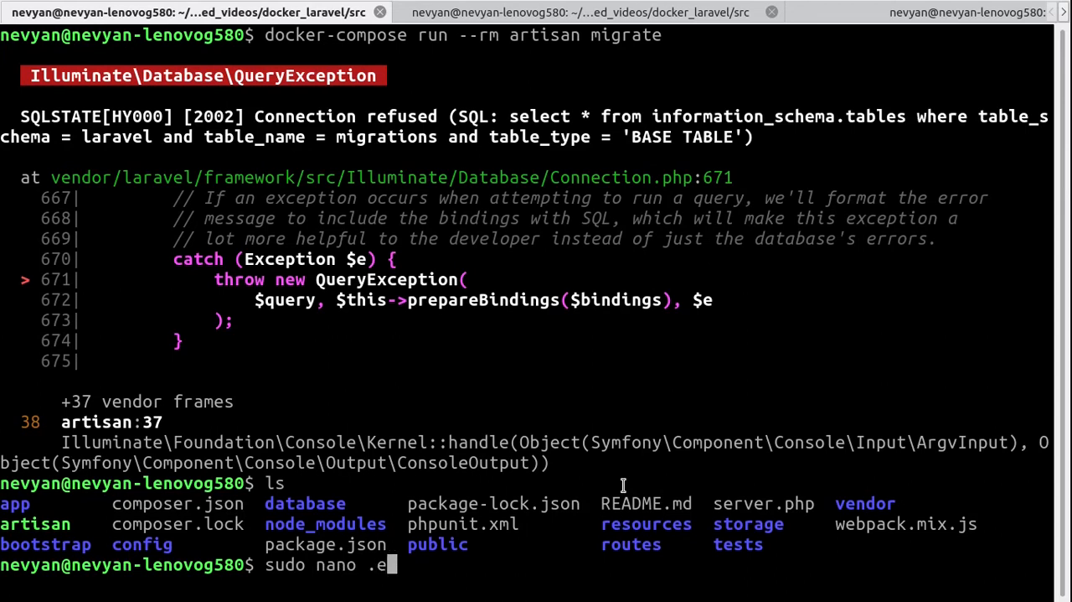
pyautogui.press('Return')
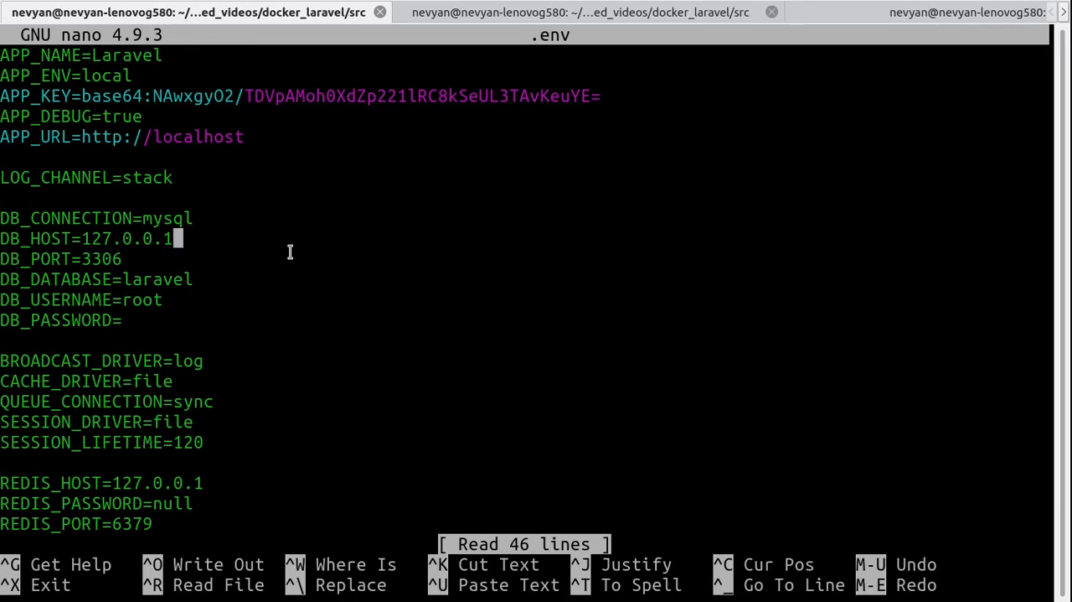
pyautogui.press('BackSpace')
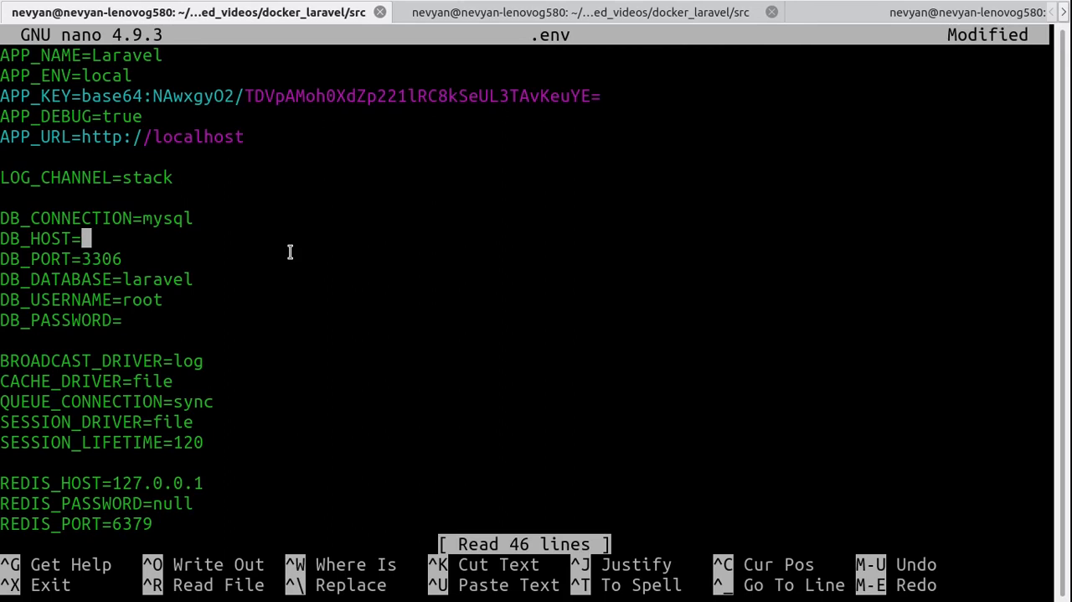
pyautogui.write('mysql')
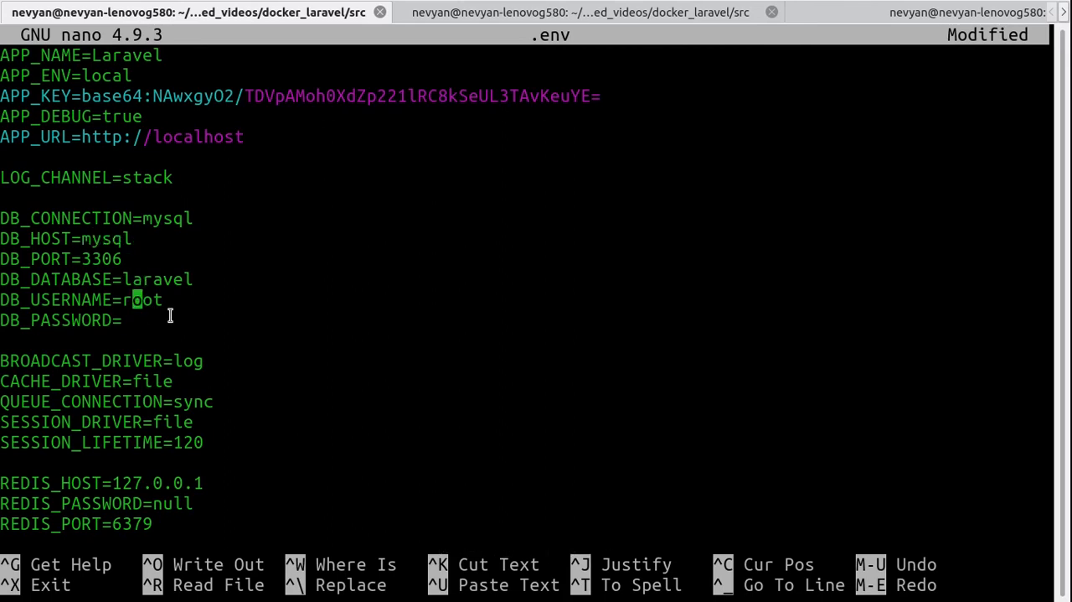
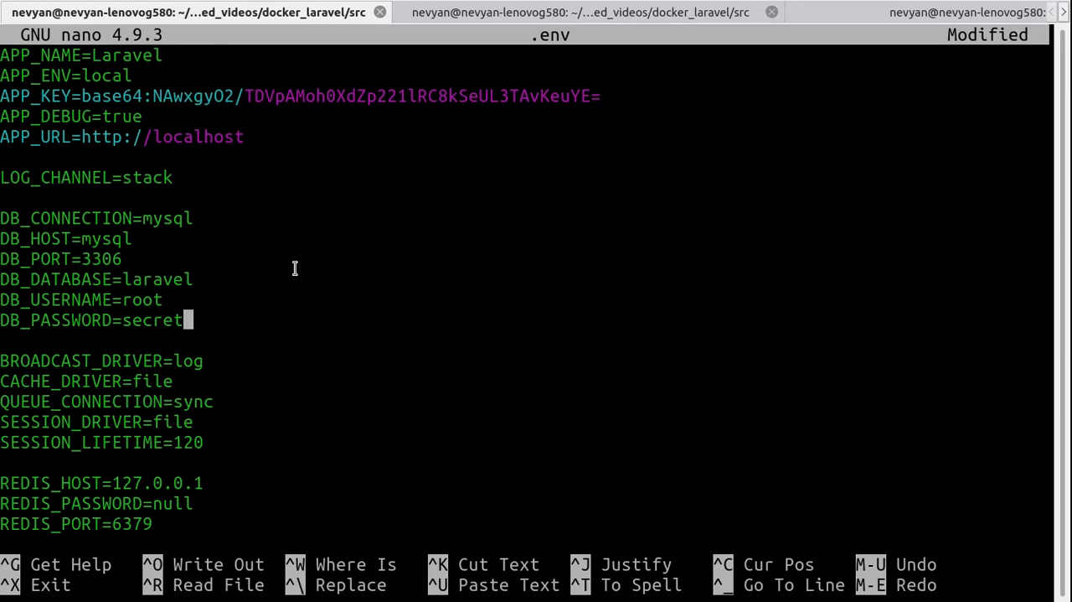
pyautogui.press('ctrl+o')
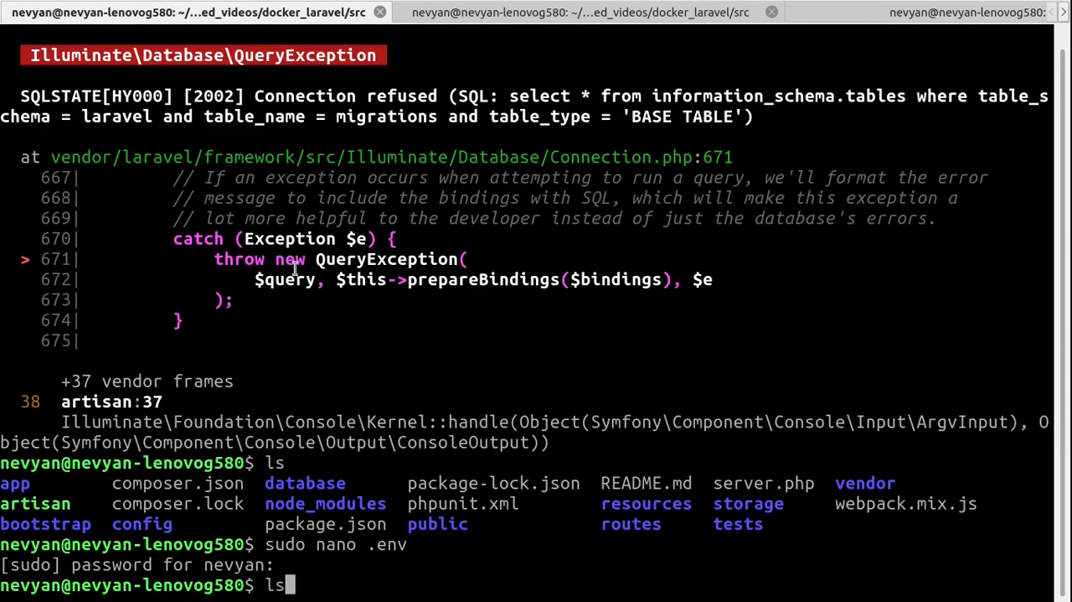
# Start the mysql container with docker-compose up -d and confirm it with docker ps.
pyautogui.write('docker-compose run --rm artisan migrate')
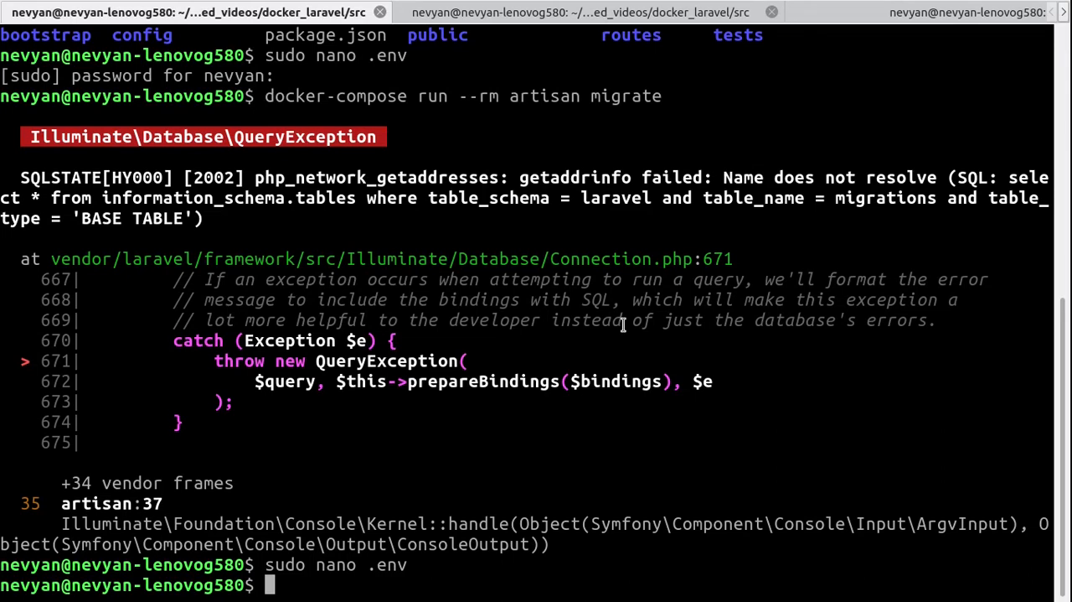
pyautogui.write('docker ps')
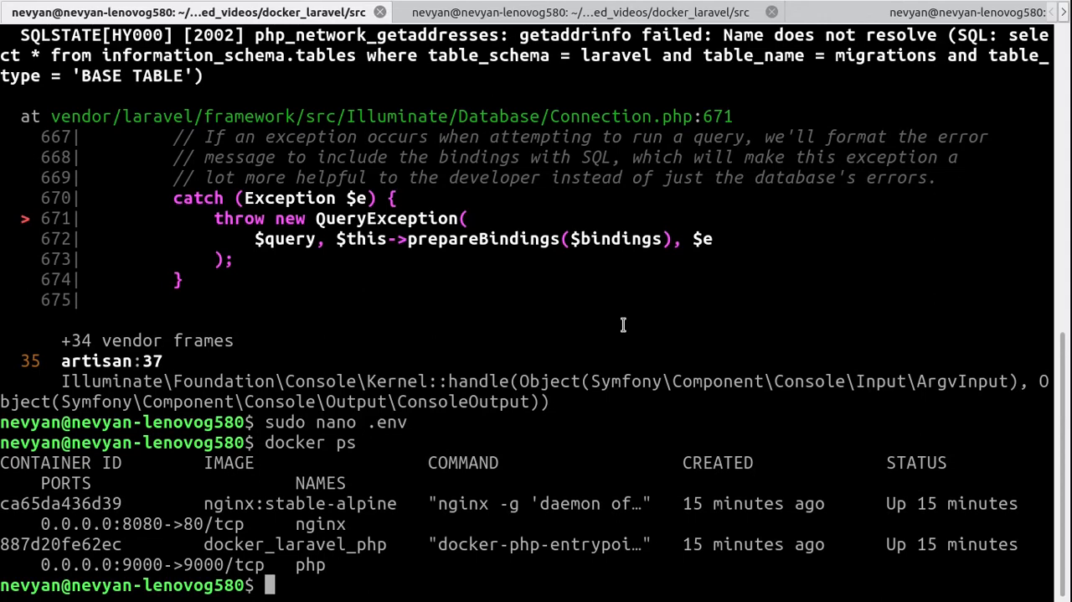
pyautogui.moveTo(829, 170)
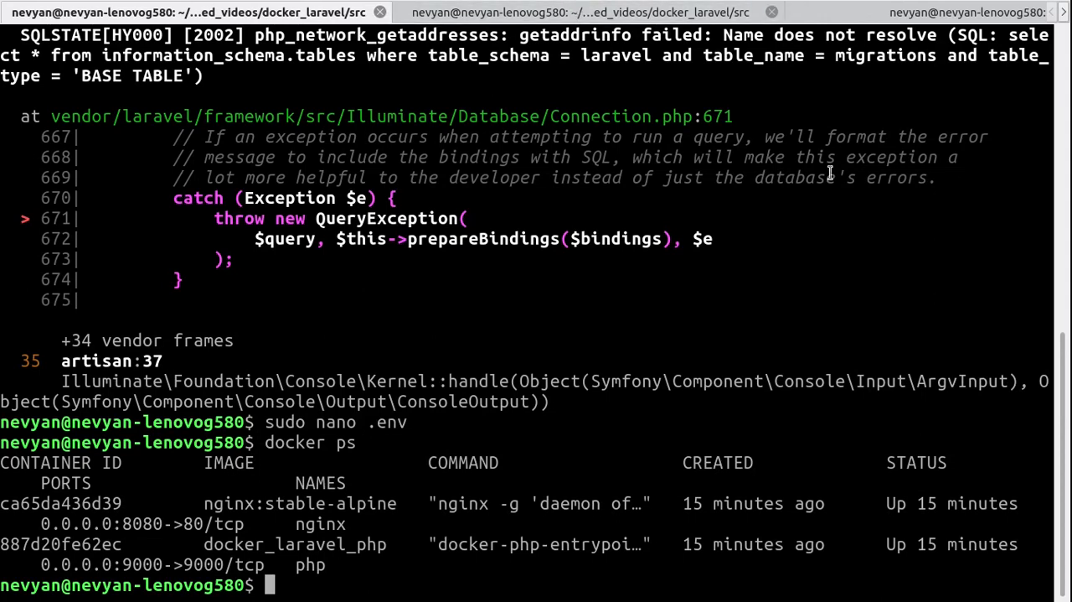
pyautogui.write('docker-compose up -d mysql')
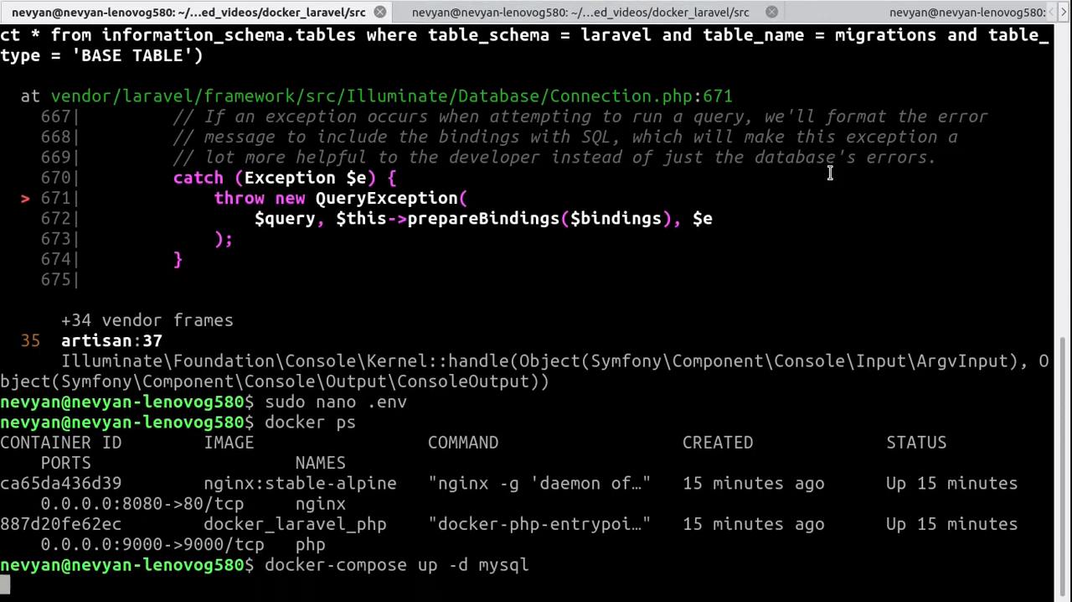
pyautogui.press('Return')
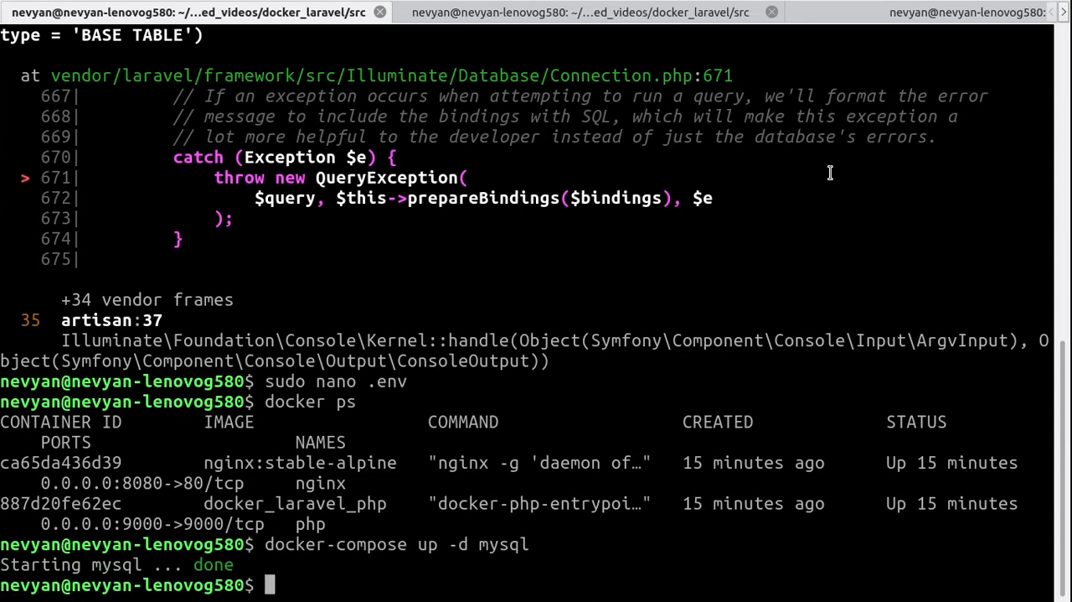
pyautogui.write('docker ps')
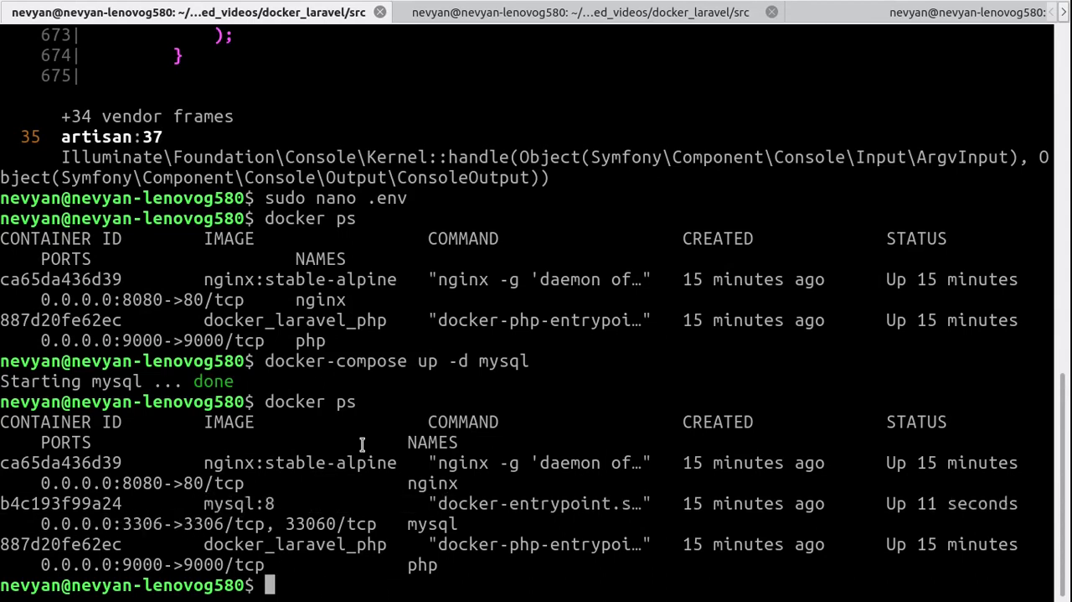
# Run artisan migrate via docker-compose, creating the migrations, users and failed_jobs tables.
pyautogui.write('docker-compose run --rm artisan migrate')
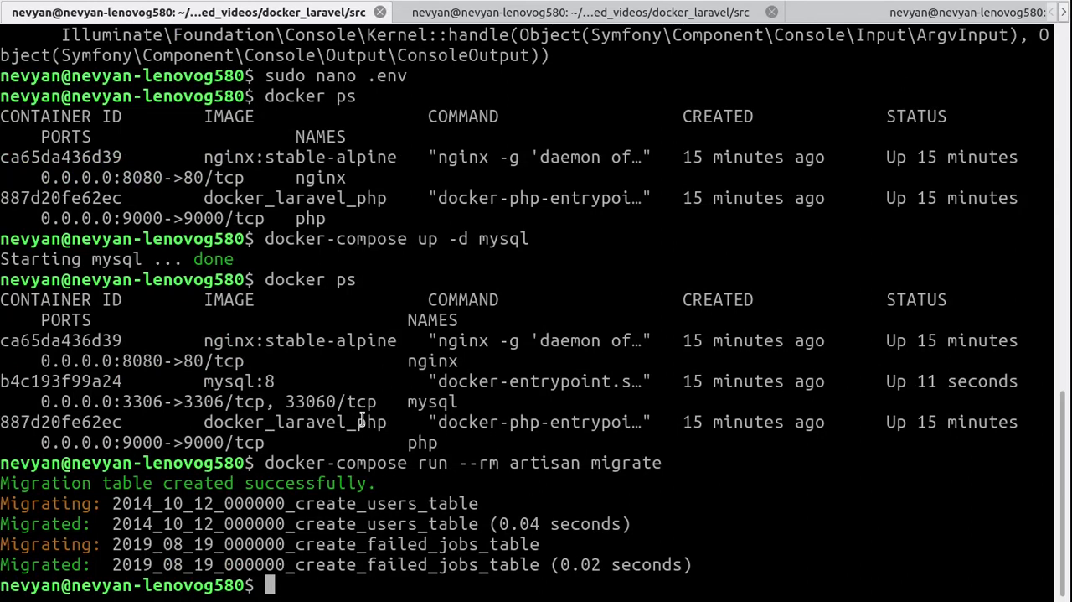
pyautogui.moveTo(399, 563)
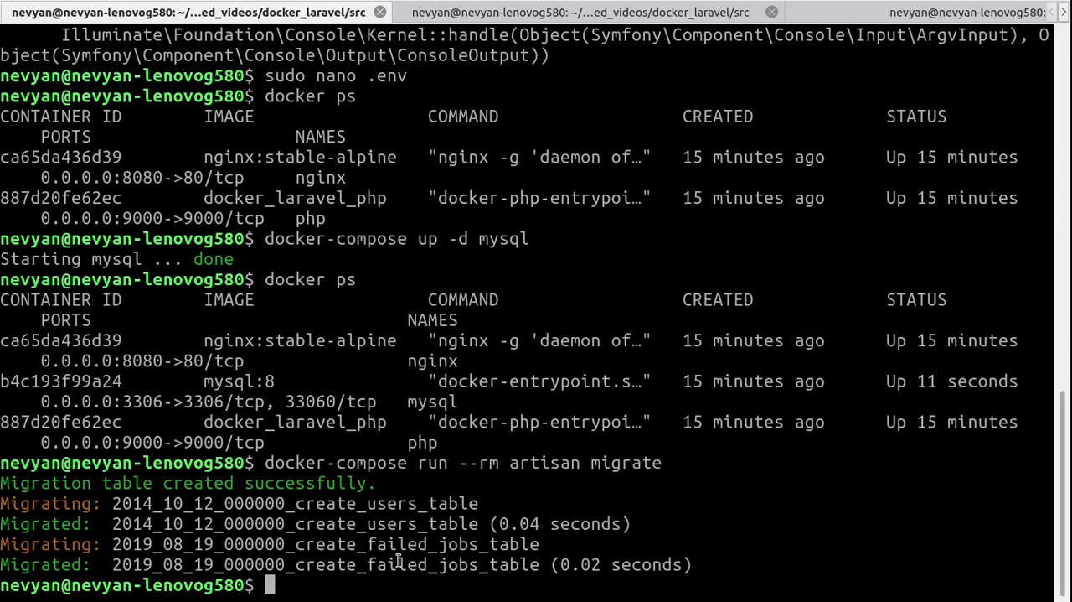
pyautogui.moveTo(637, 235)
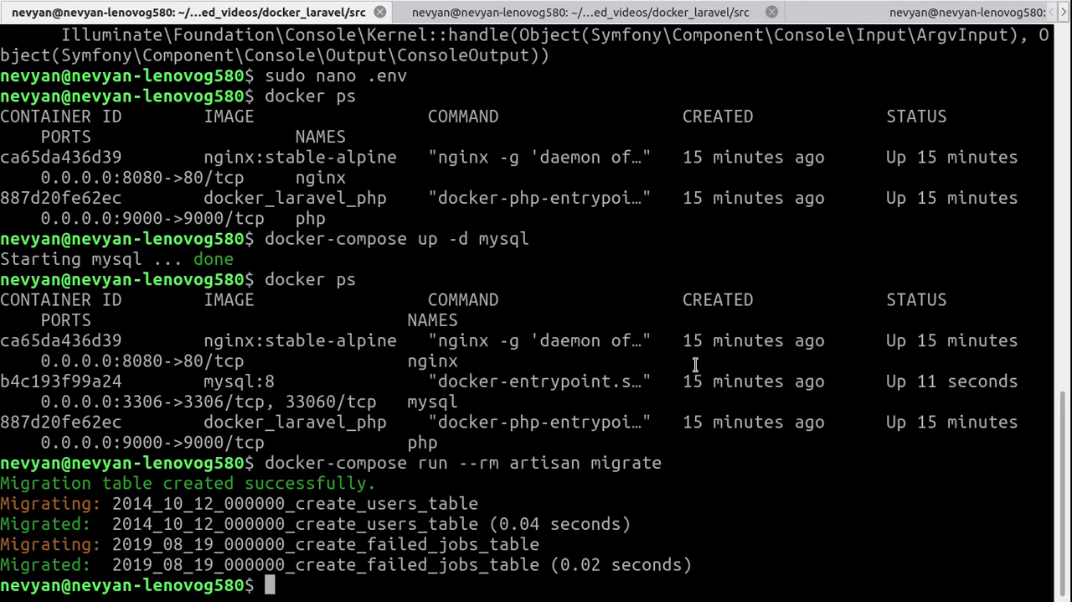
pyautogui.doubleClick(241, 380)
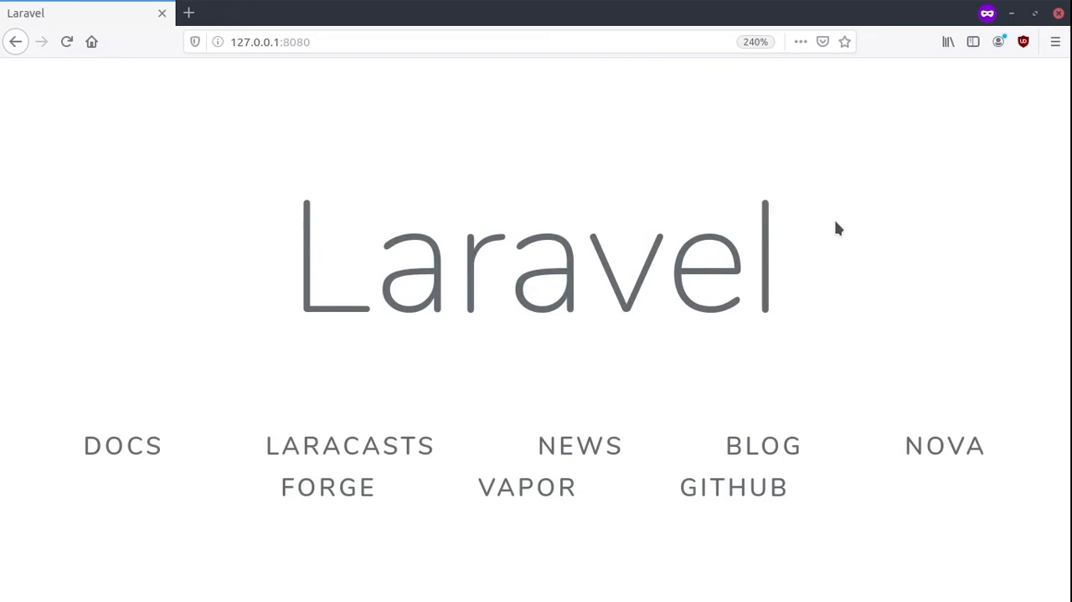
pyautogui.moveTo(861, 196)
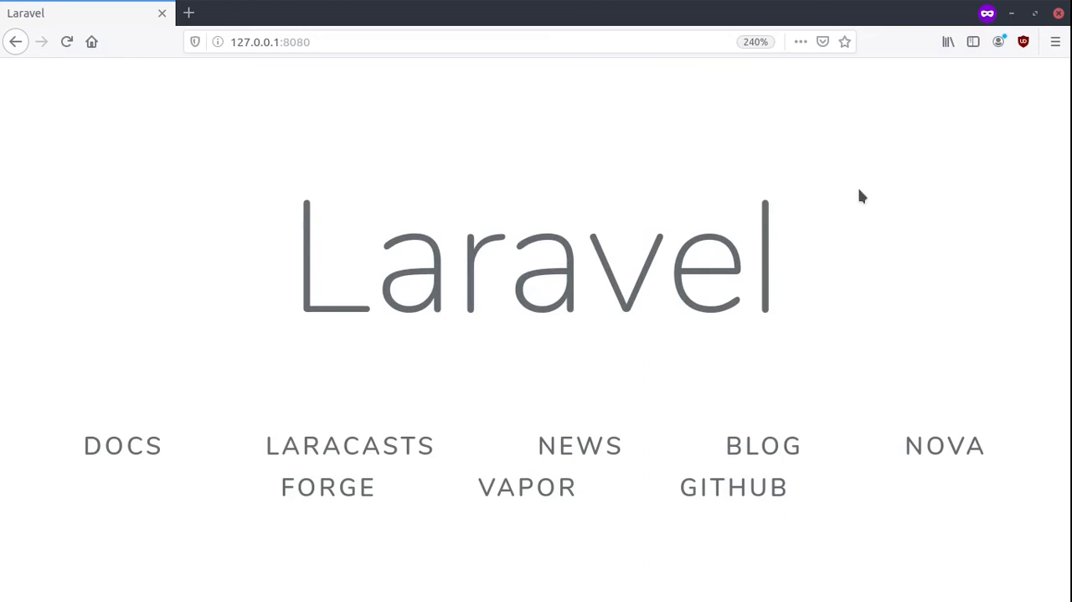
pyautogui.moveTo(867, 181)
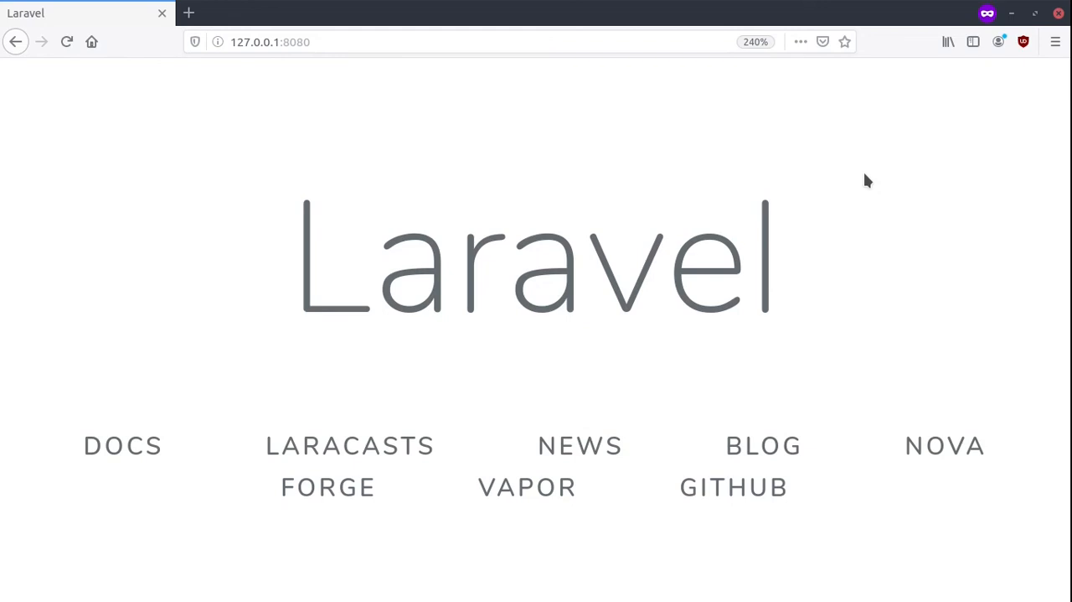
pyautogui.moveTo(891, 235)
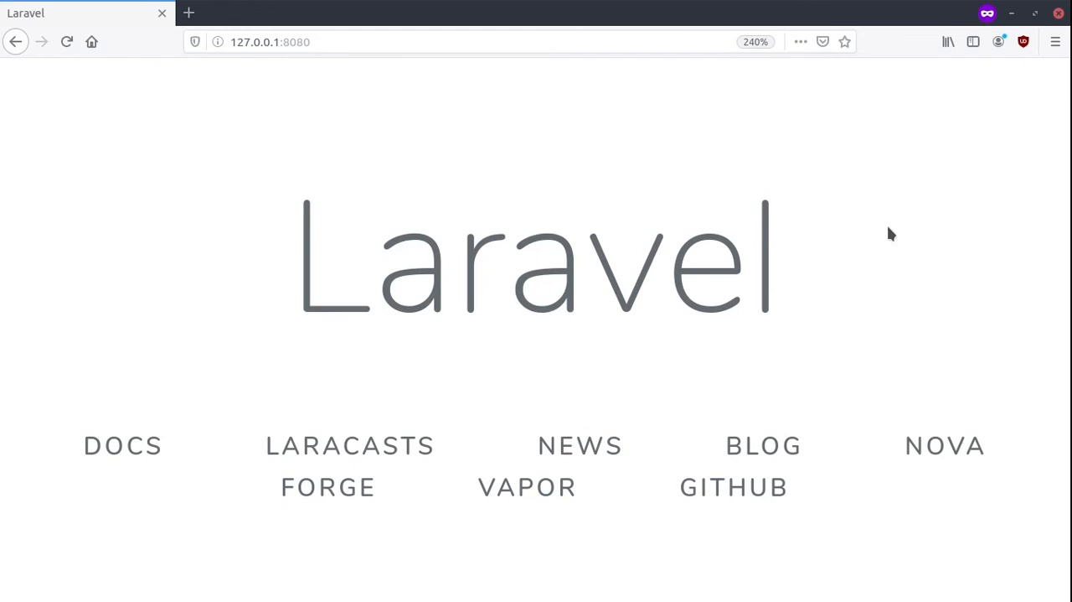